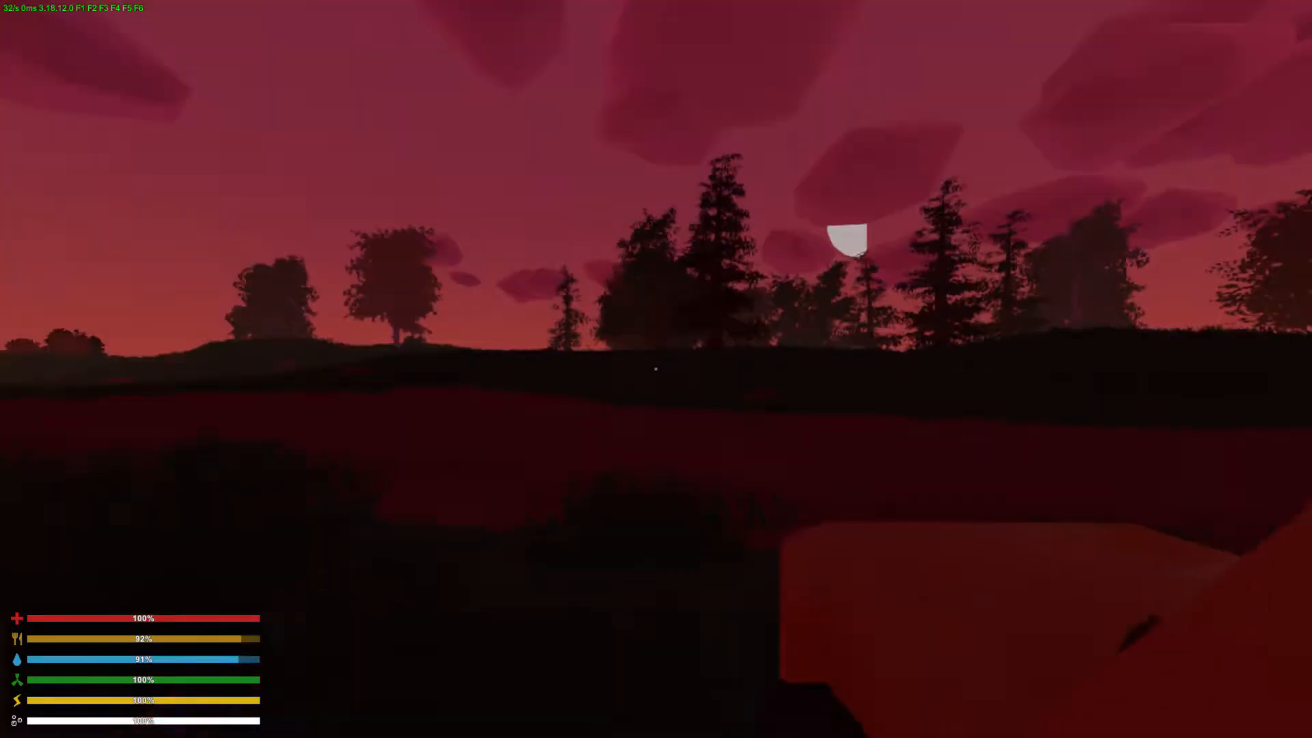
mouse_move(656, 369)
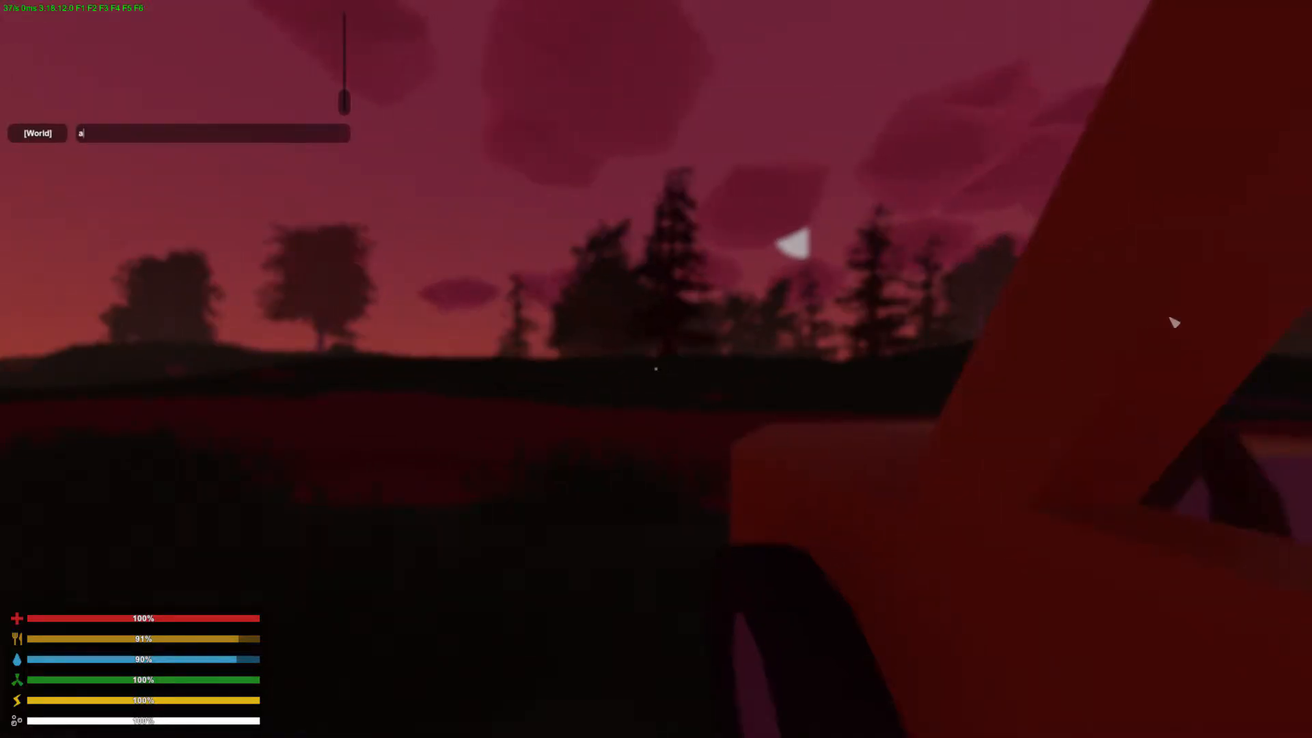
key("Return")
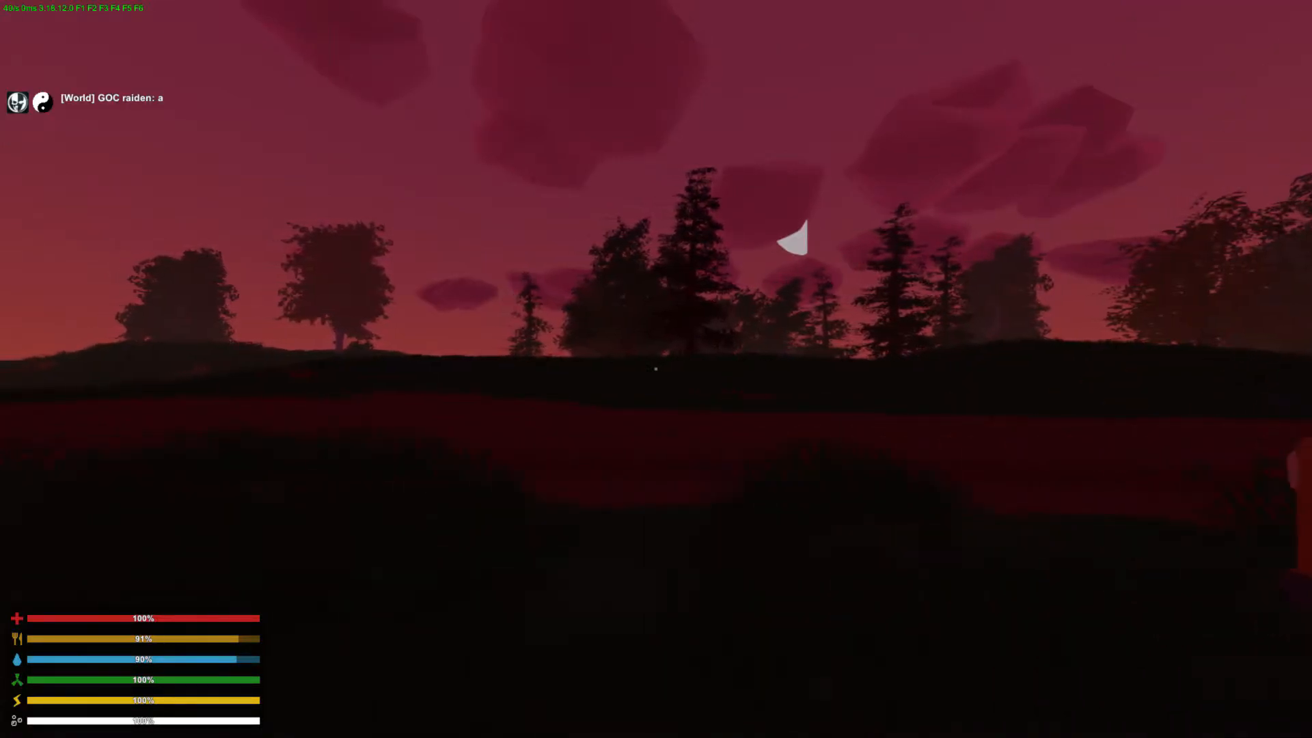
key("Return")
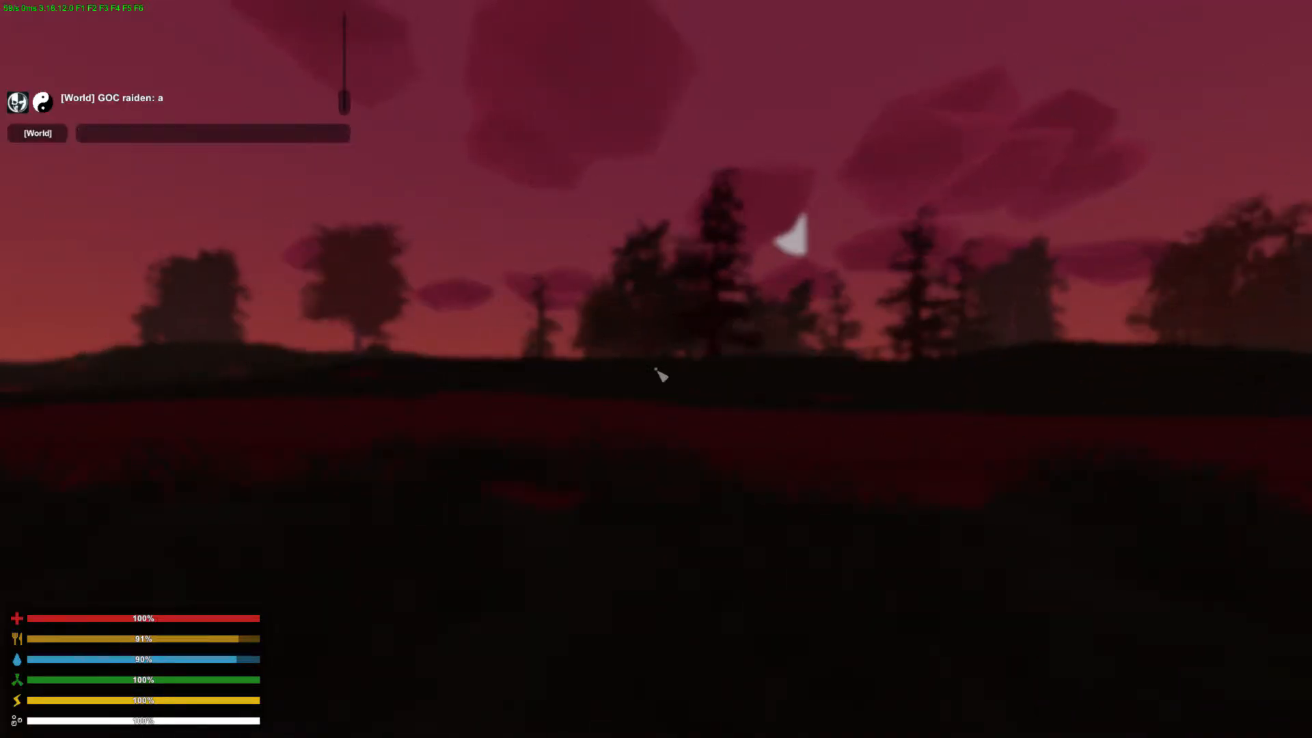
type("@veh")
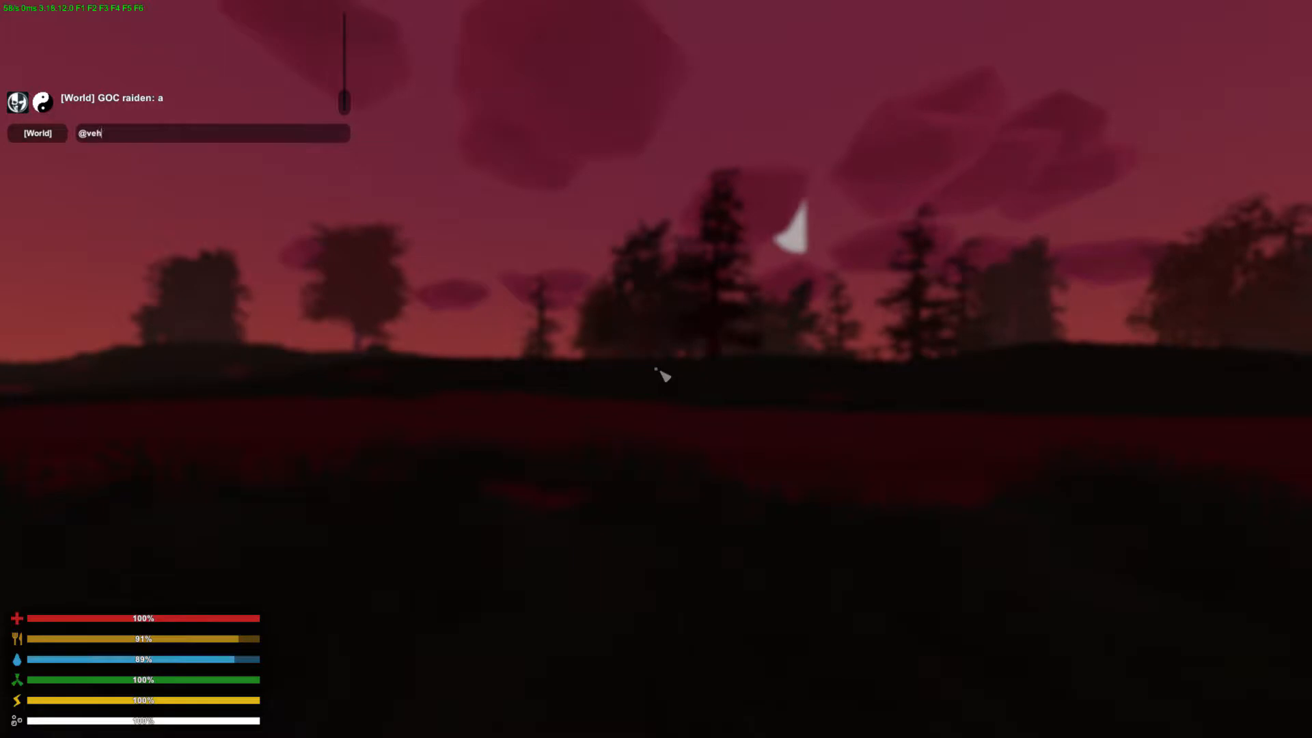
type("icle")
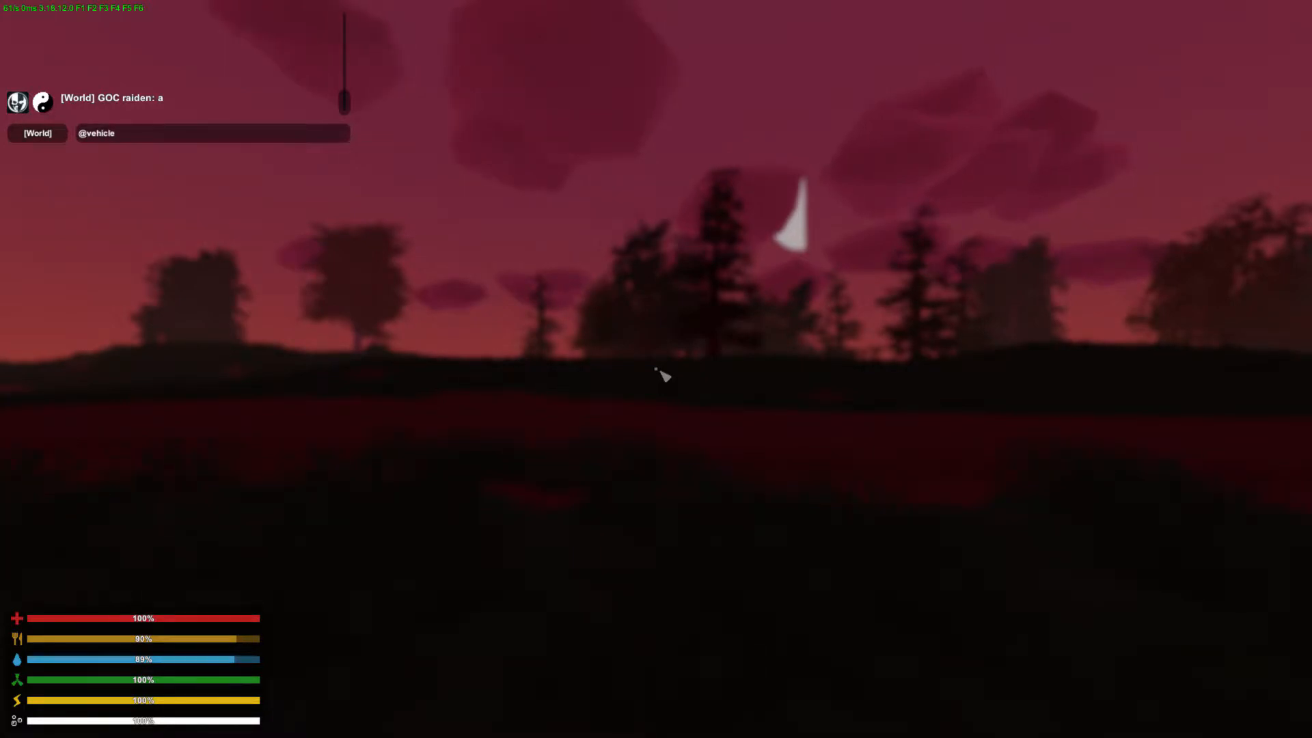
type("goc")
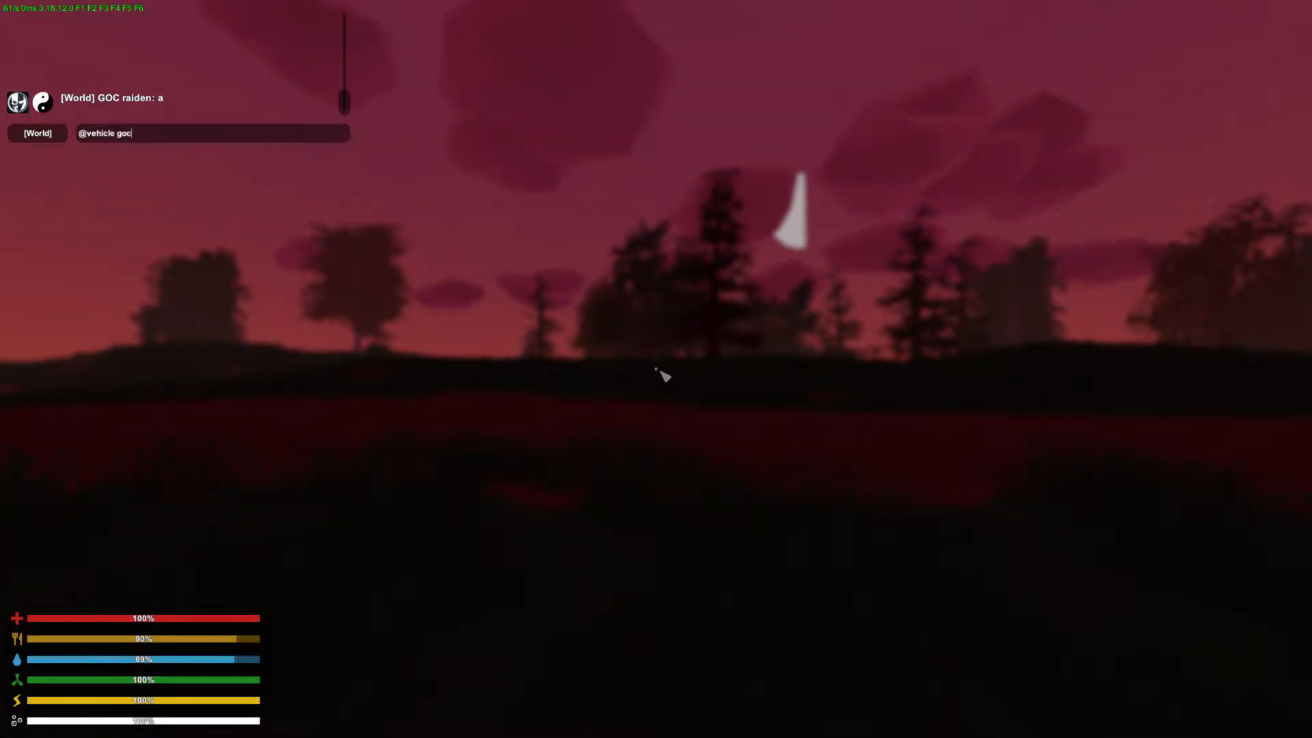
type("/")
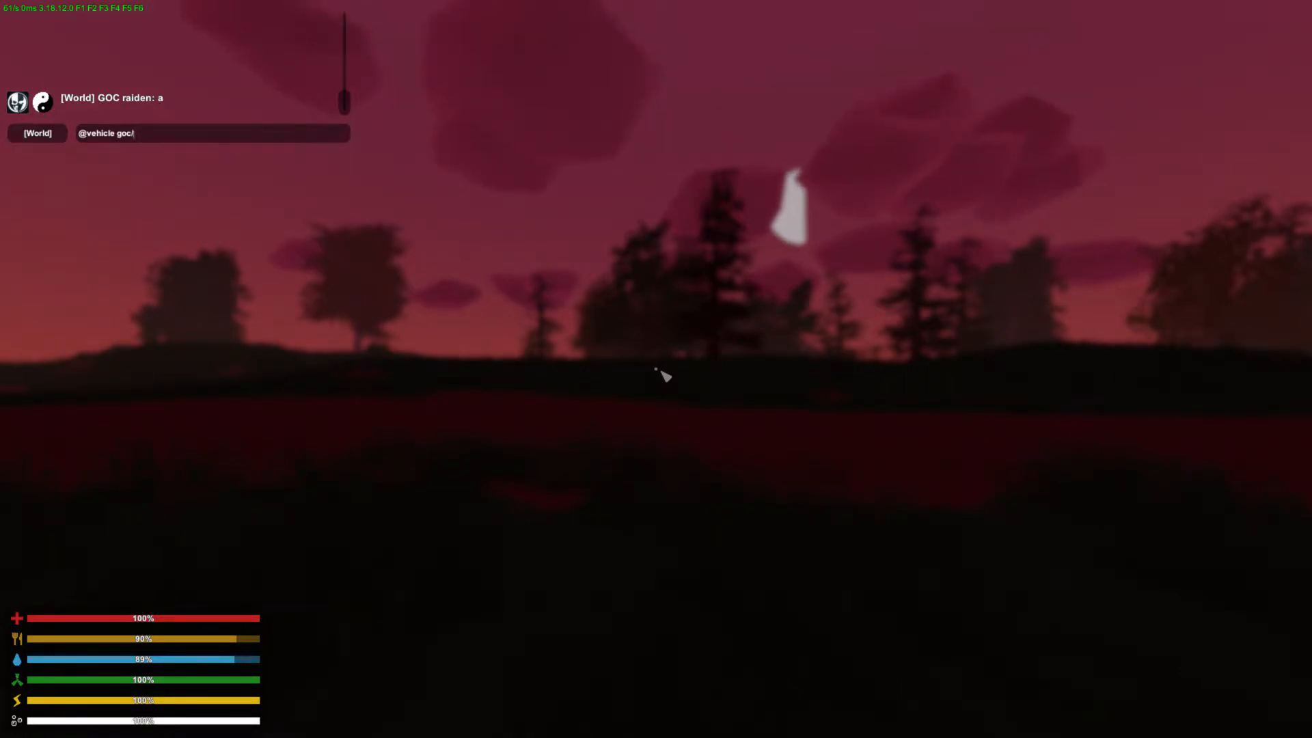
type("7")
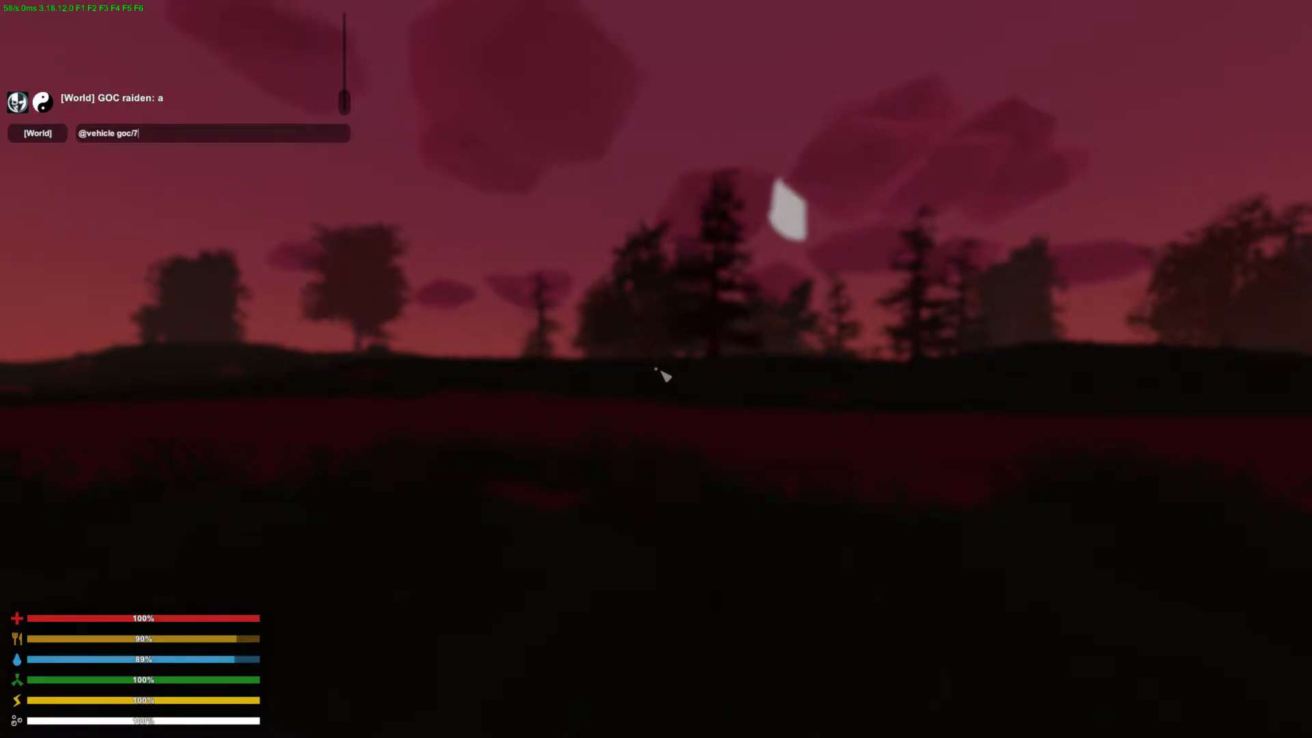
type("7")
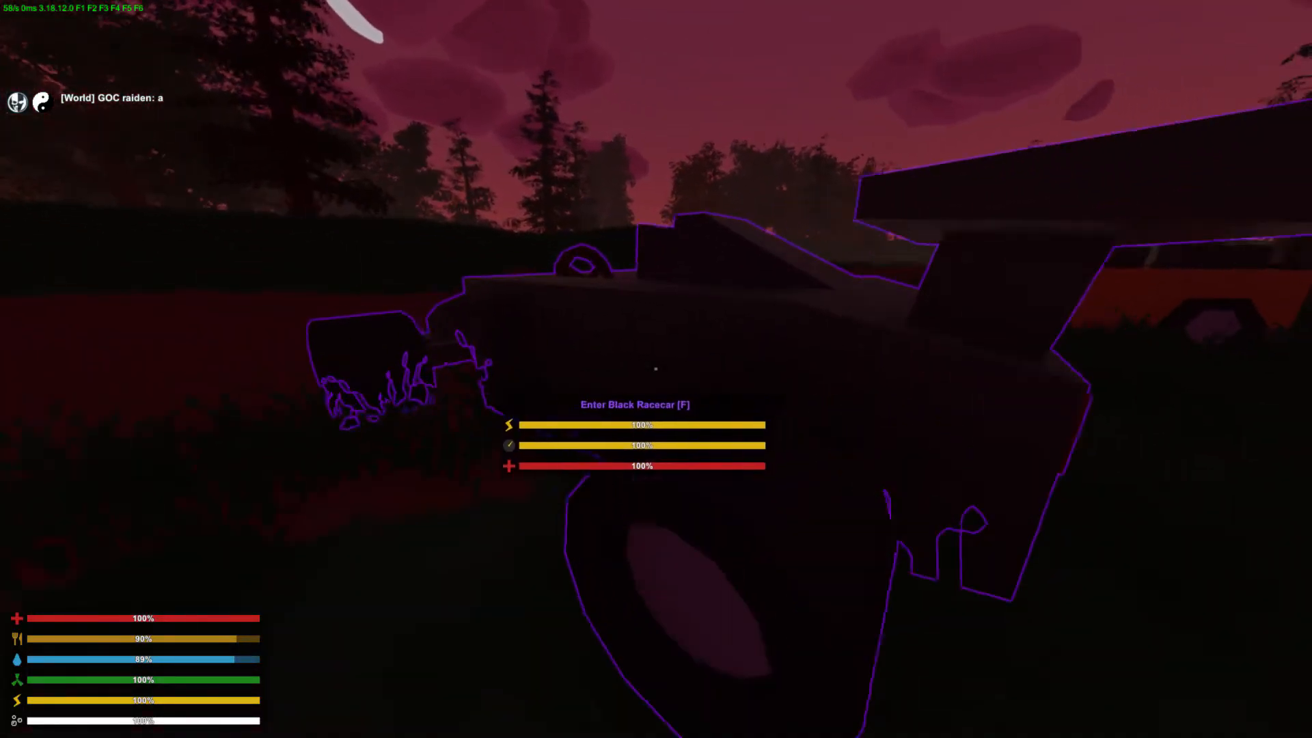
Get into the black racecar and drive it down the dirt road.
key("f")
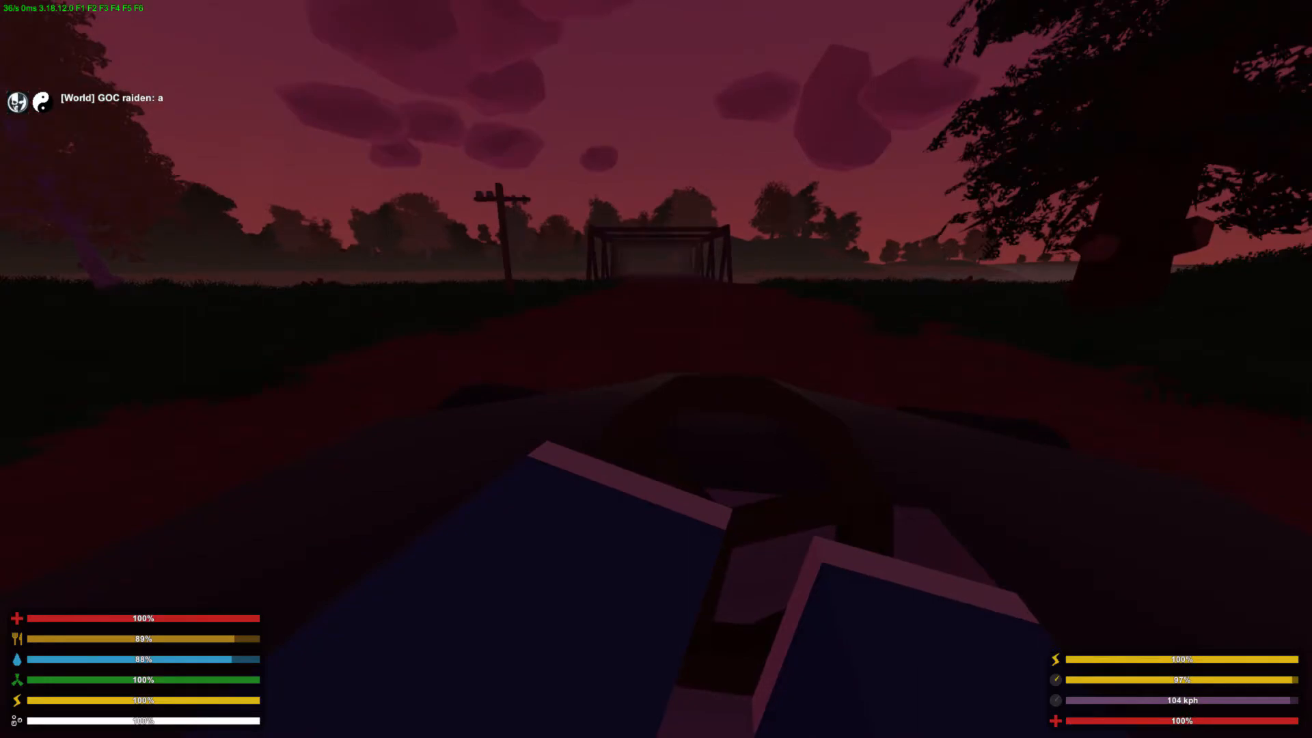
mouse_move(656, 369)
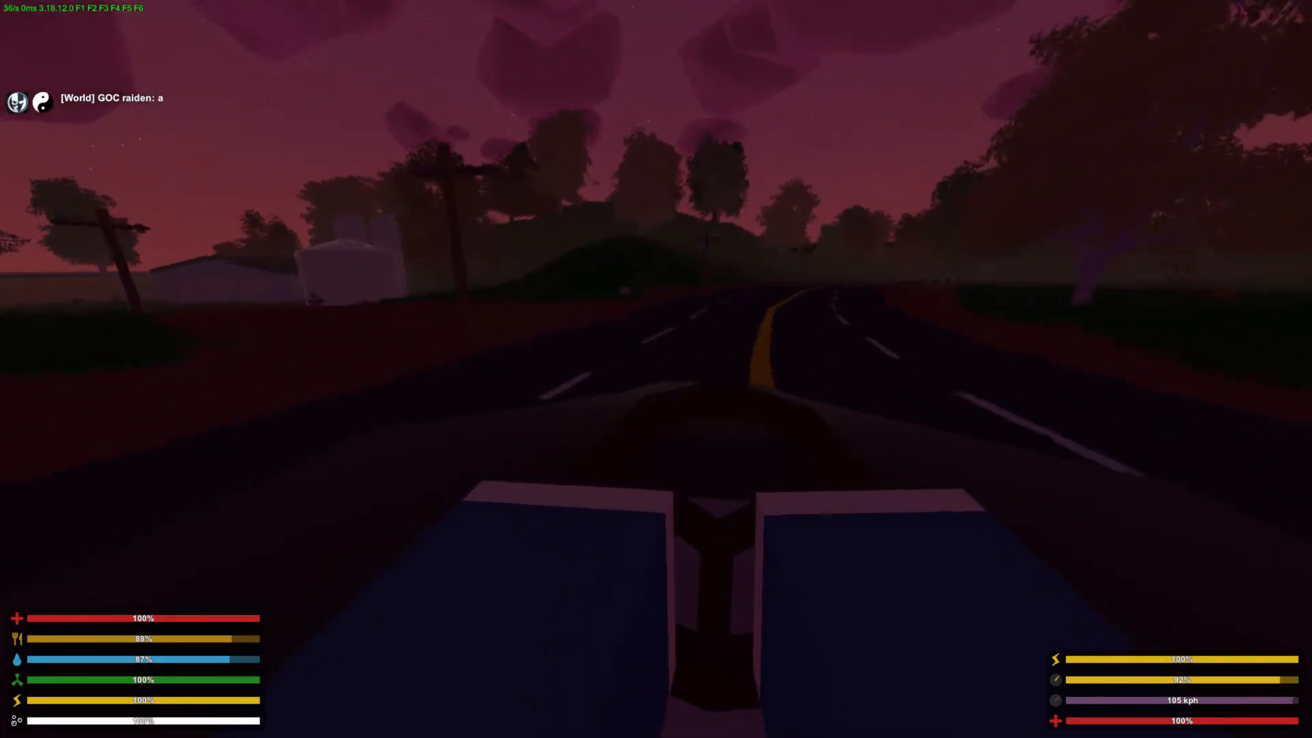
mouse_move(656, 368)
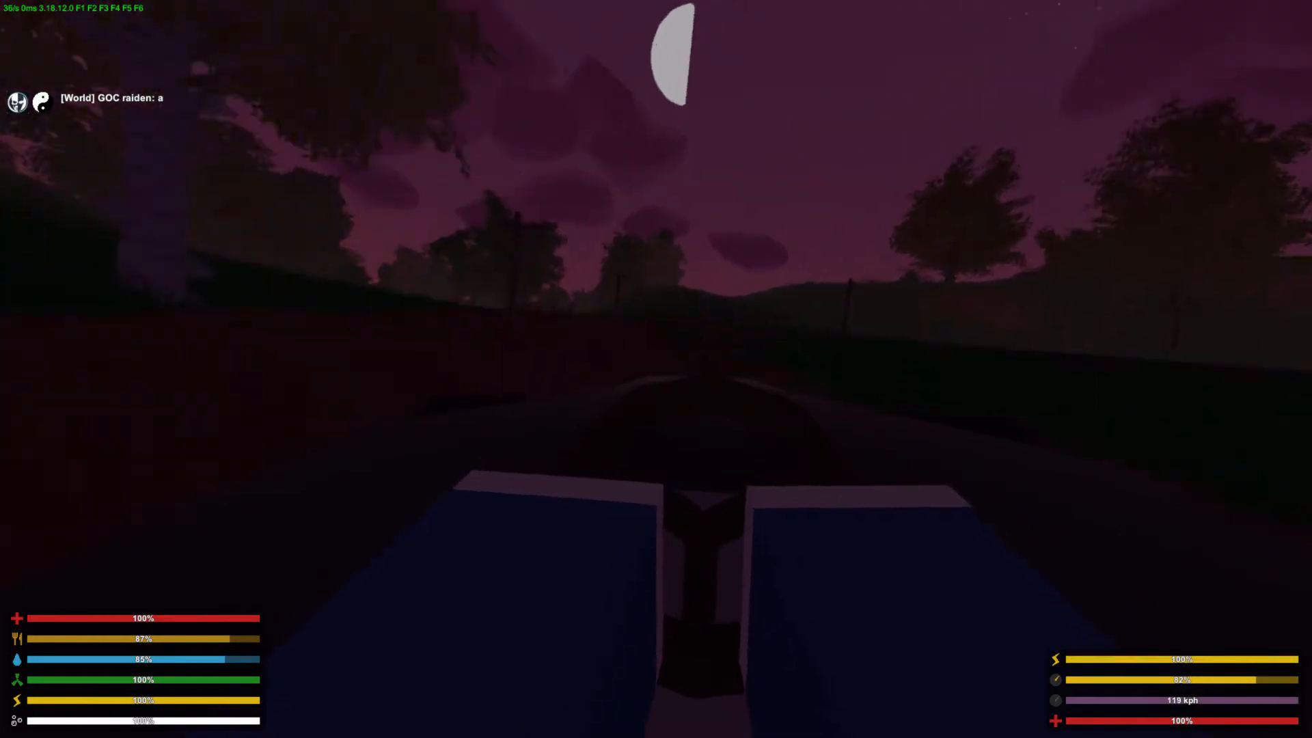
mouse_move(656, 334)
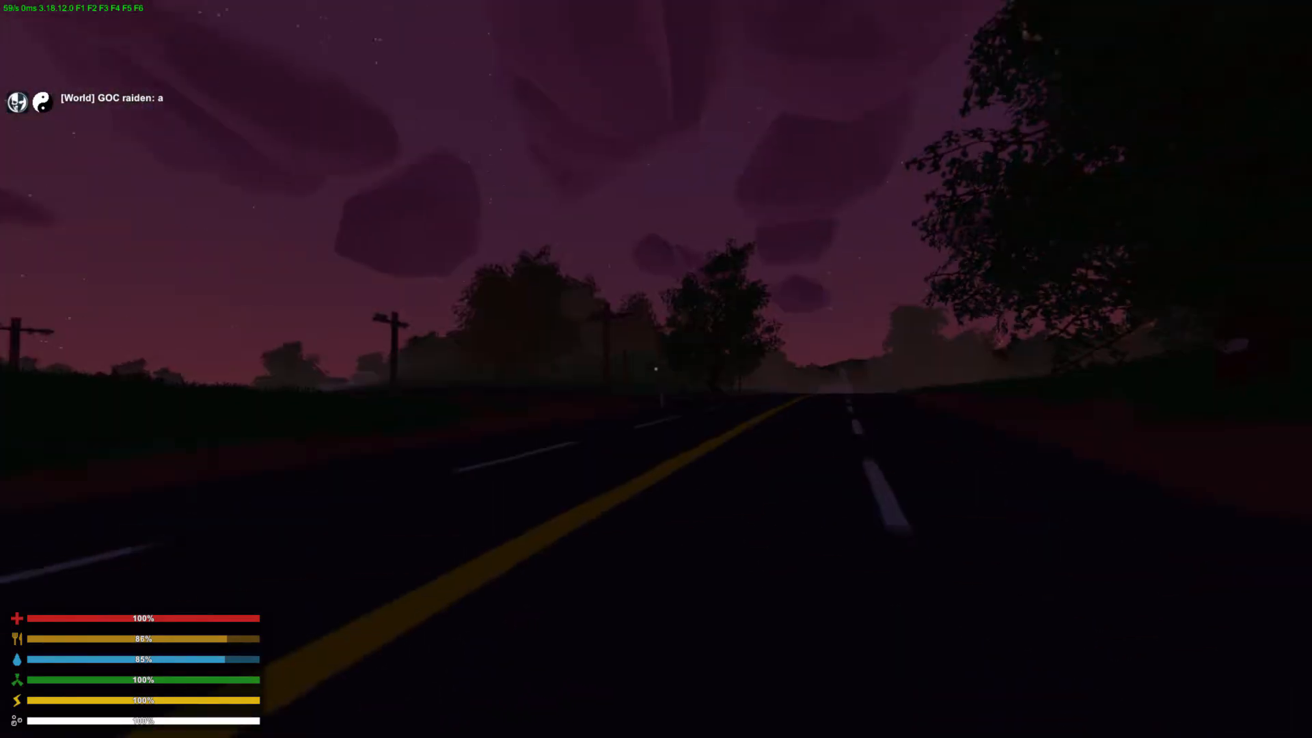
key("Return")
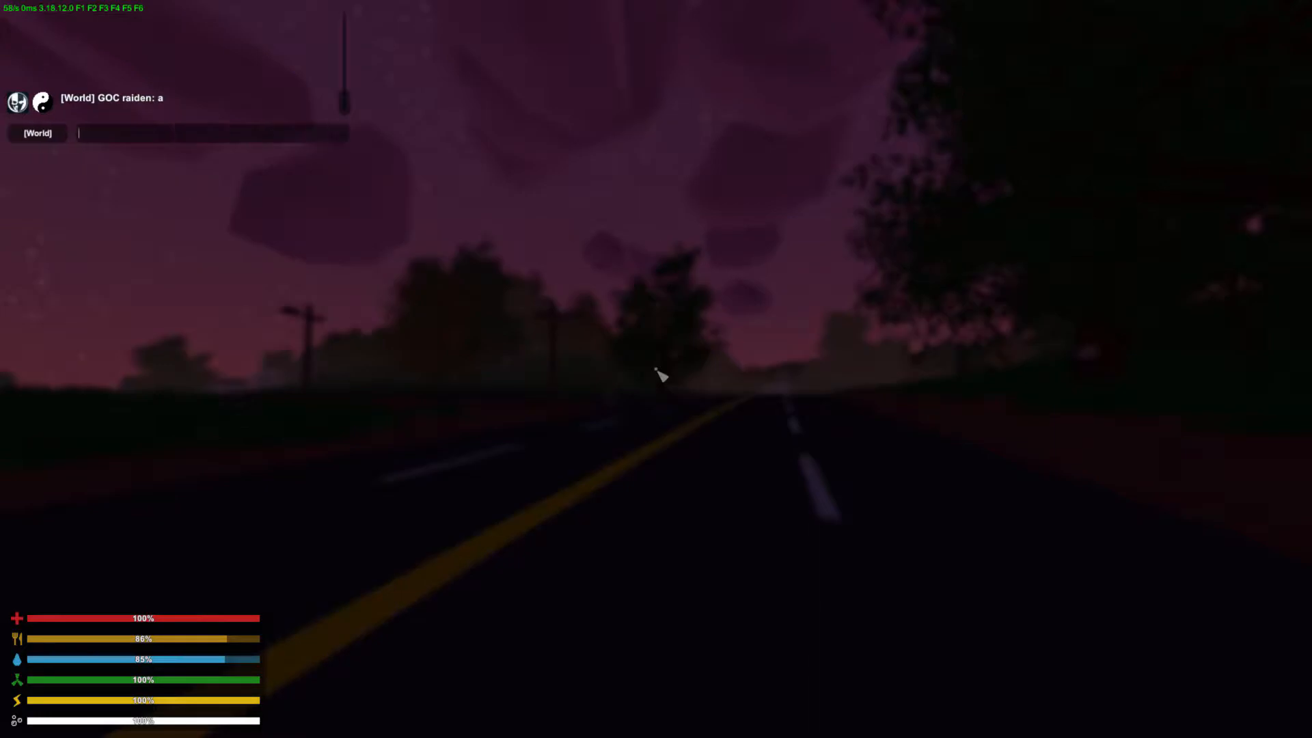
type("@v")
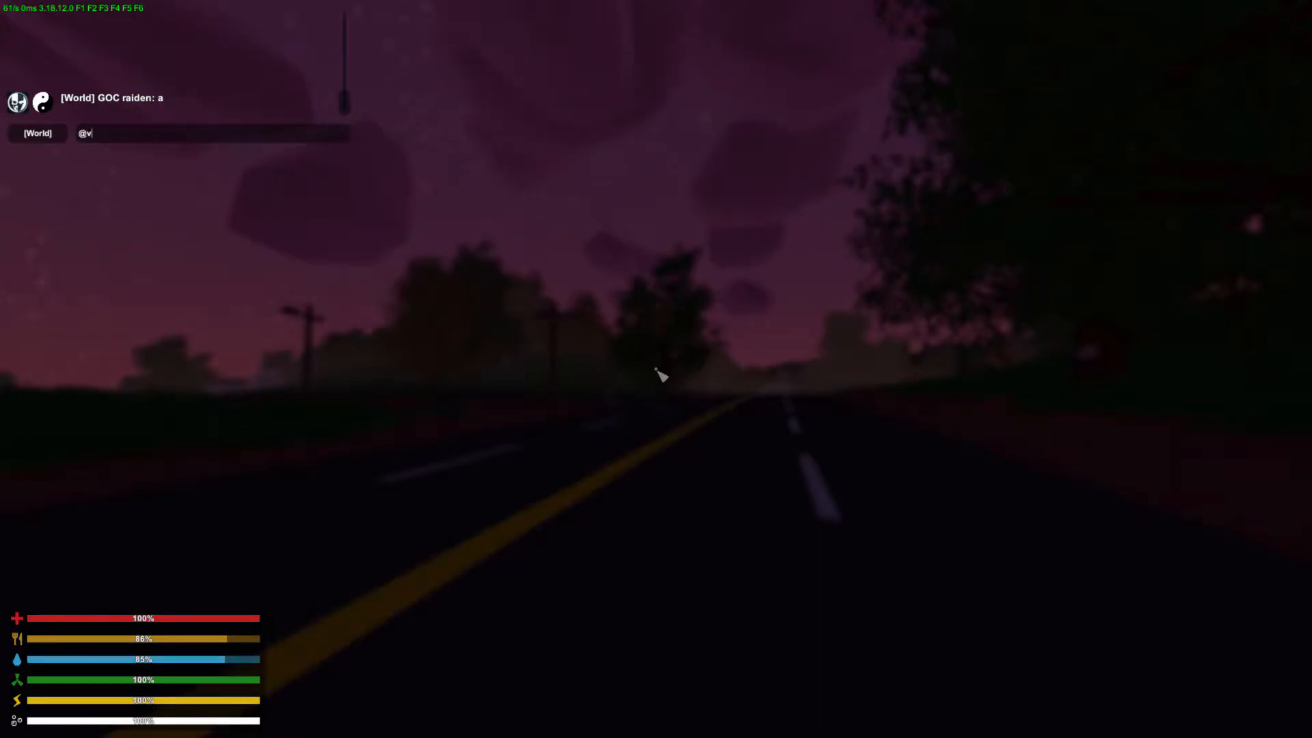
type("ehicle")
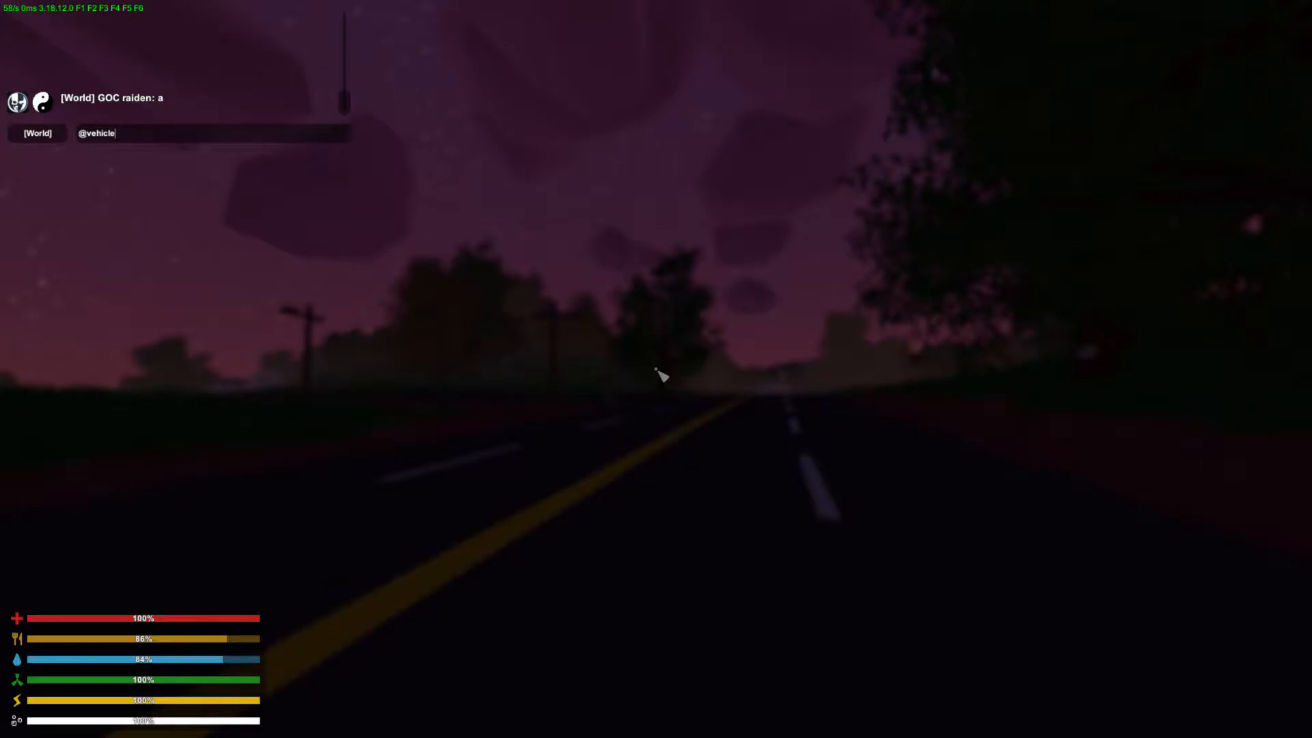
type("goc")
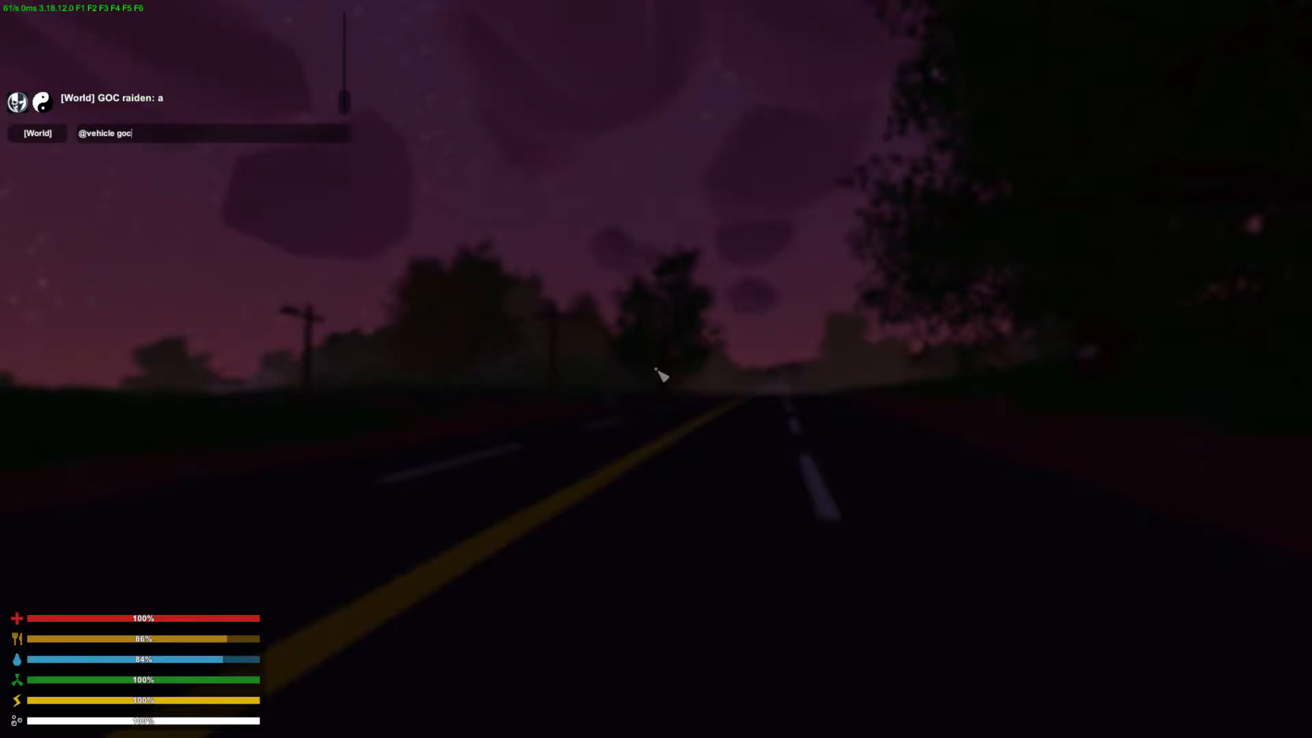
type("/")
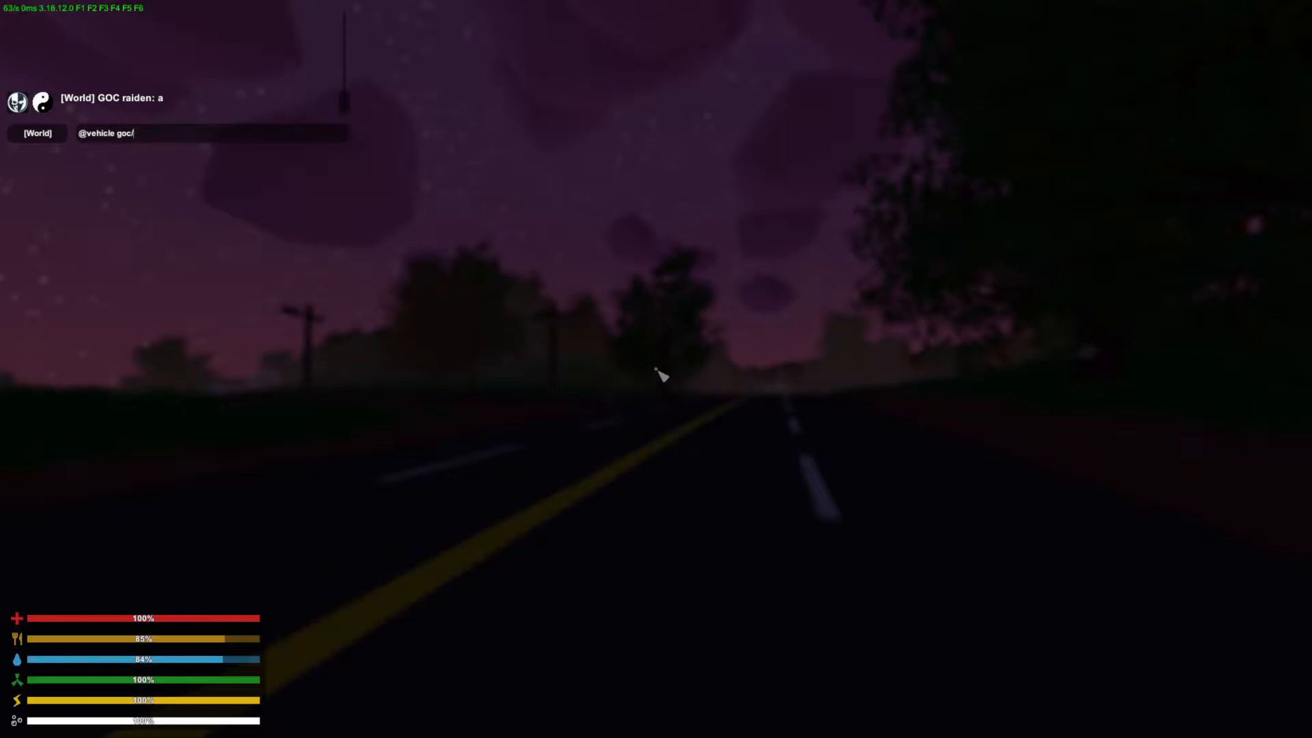
type("813")
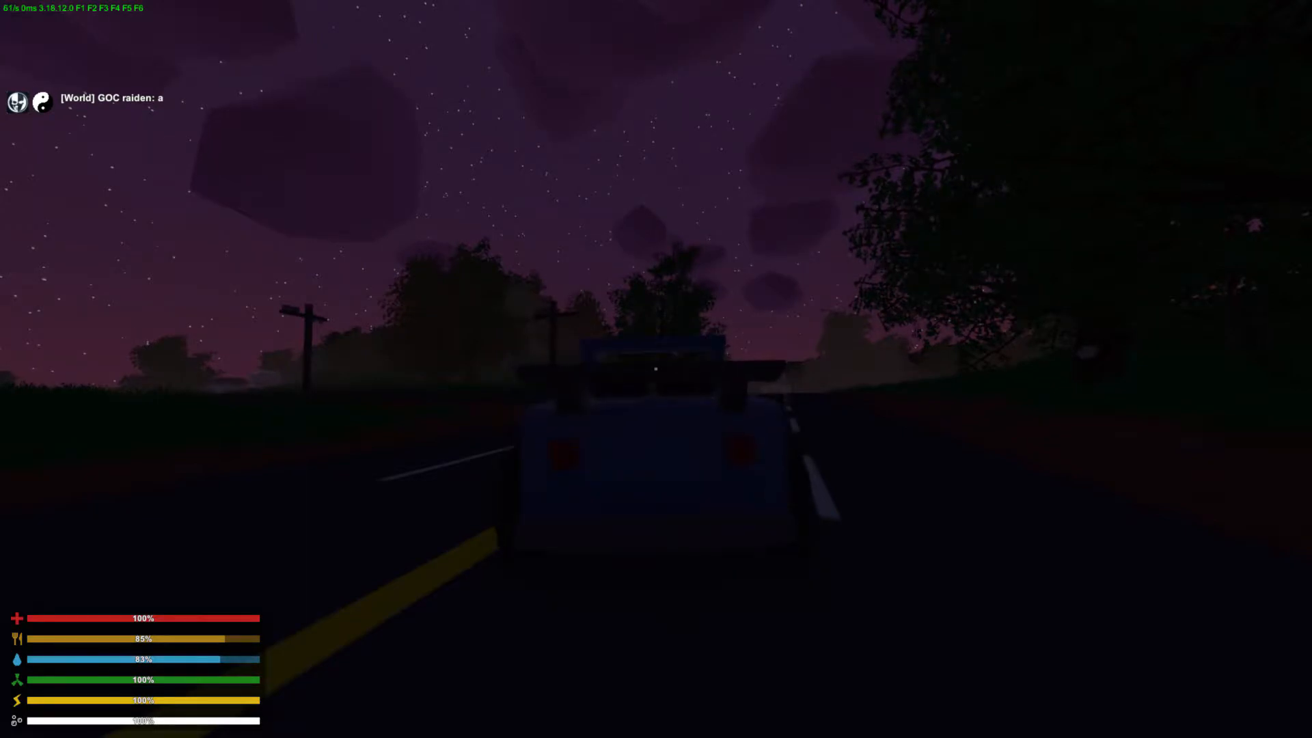
Board the newly spawned blue car and drive it down the paved road.
key("f")
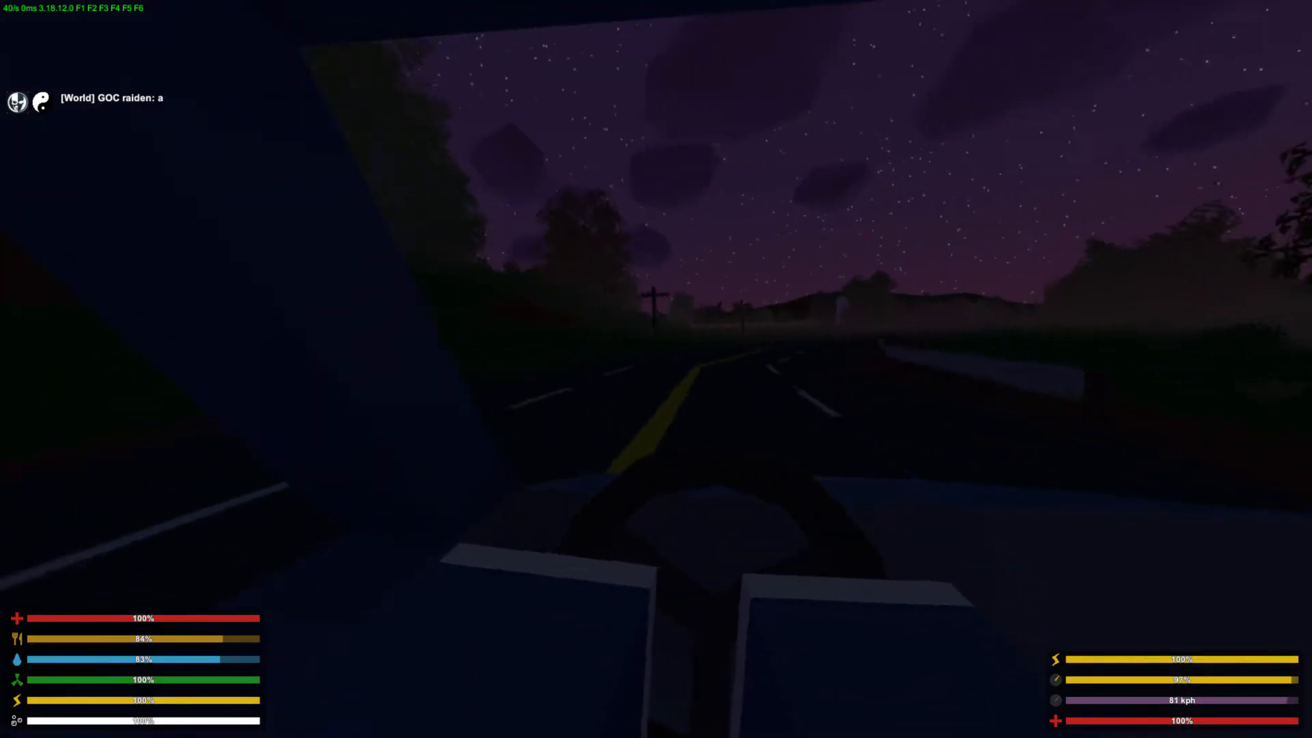
mouse_move(656, 369)
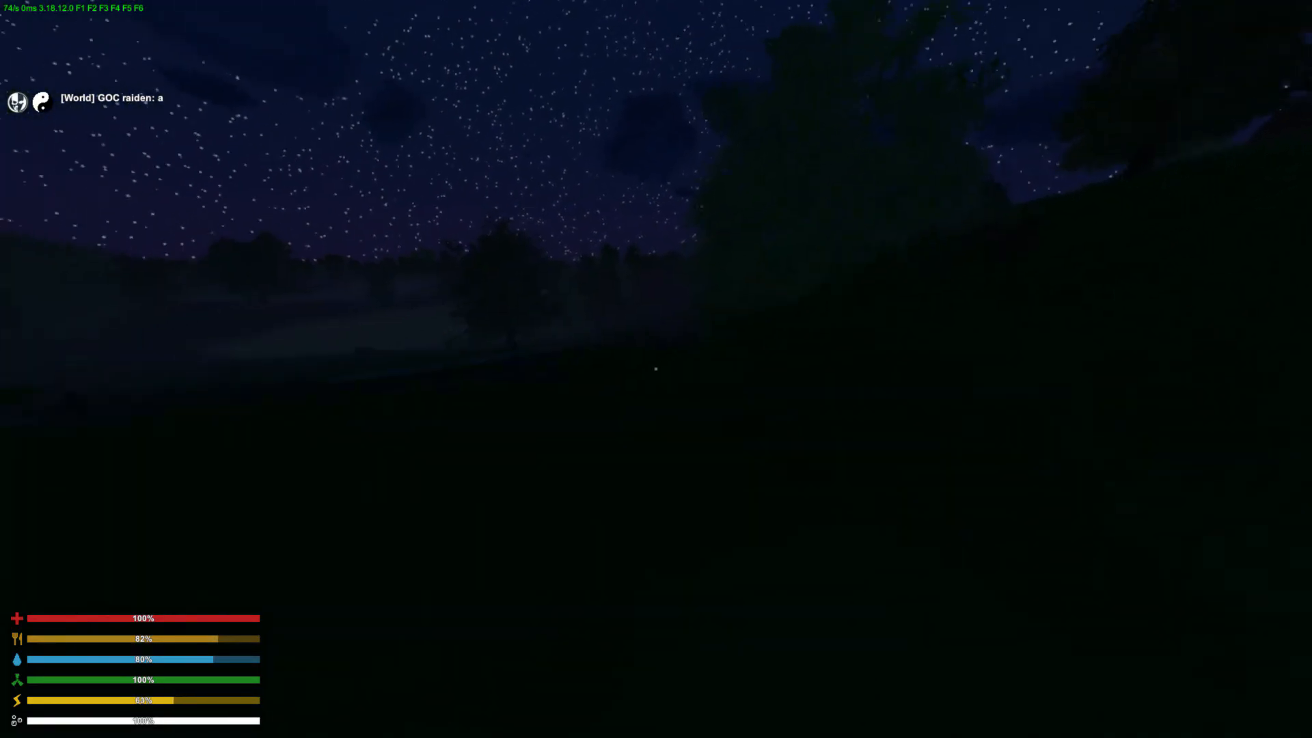
mouse_move(656, 368)
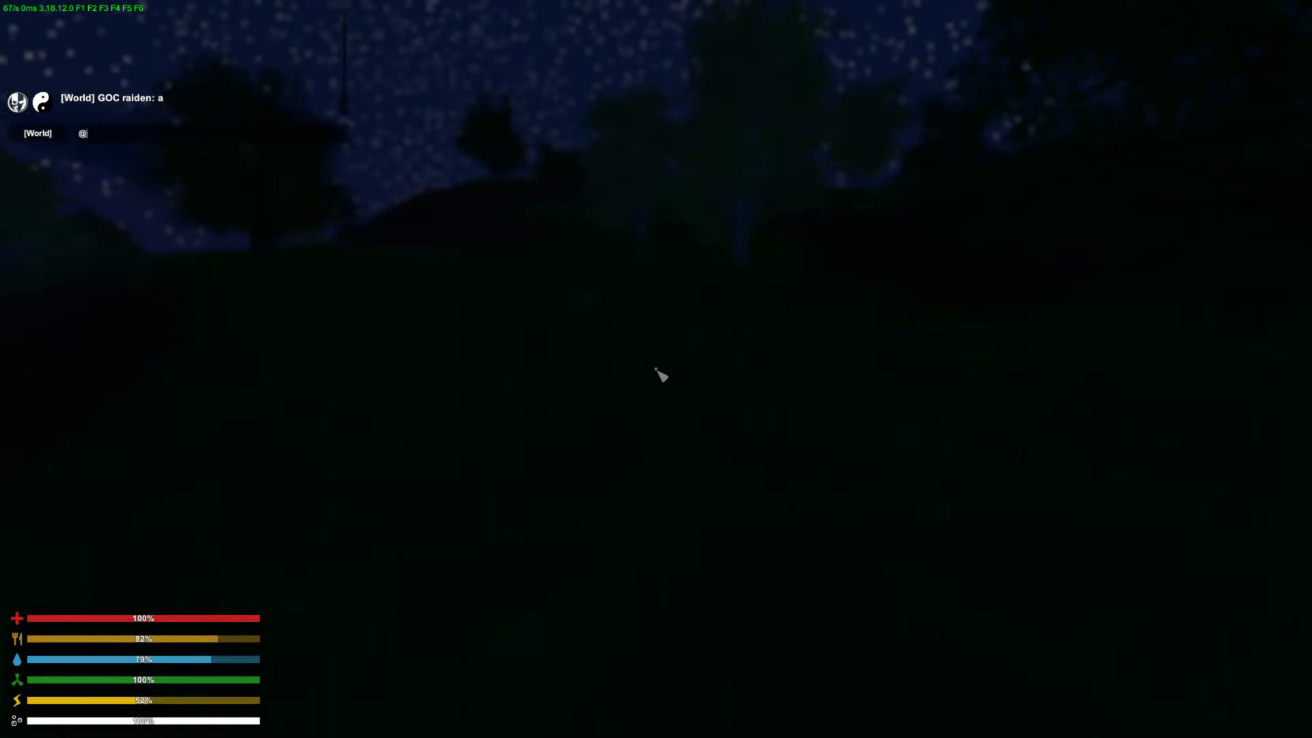
type("vehic")
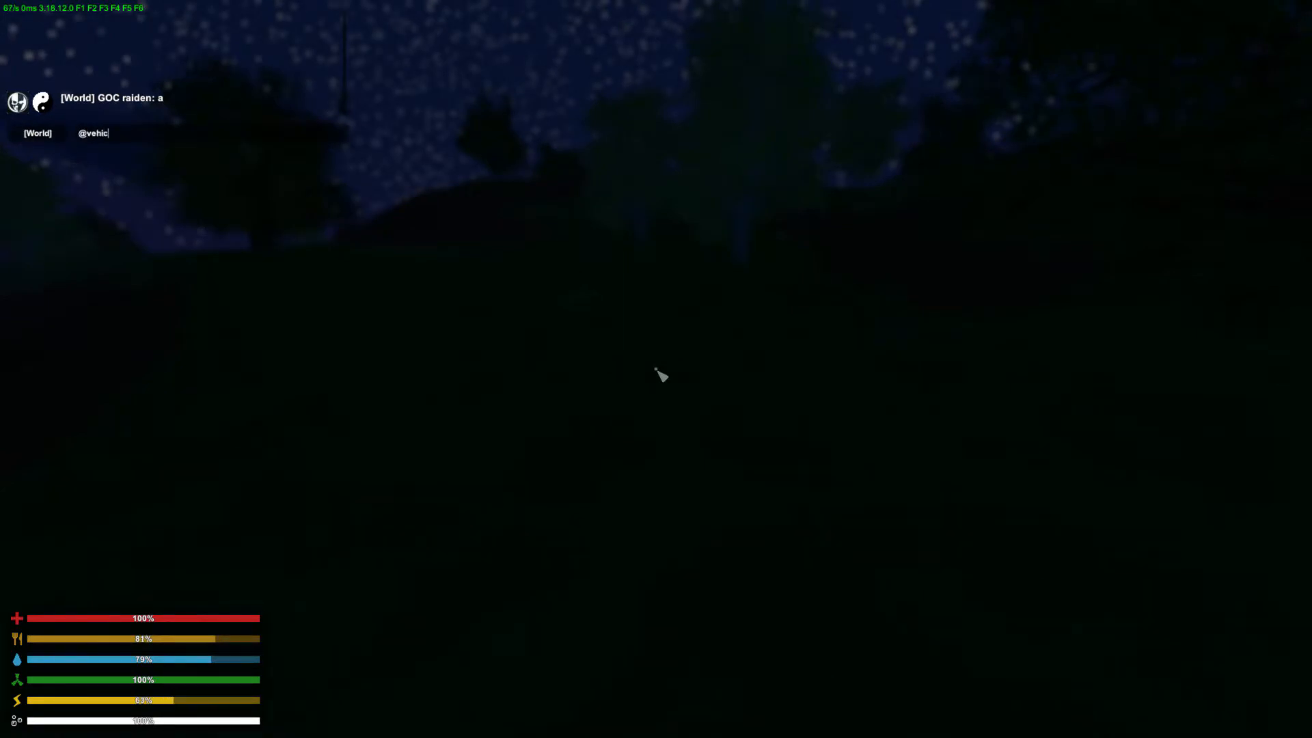
type("le")
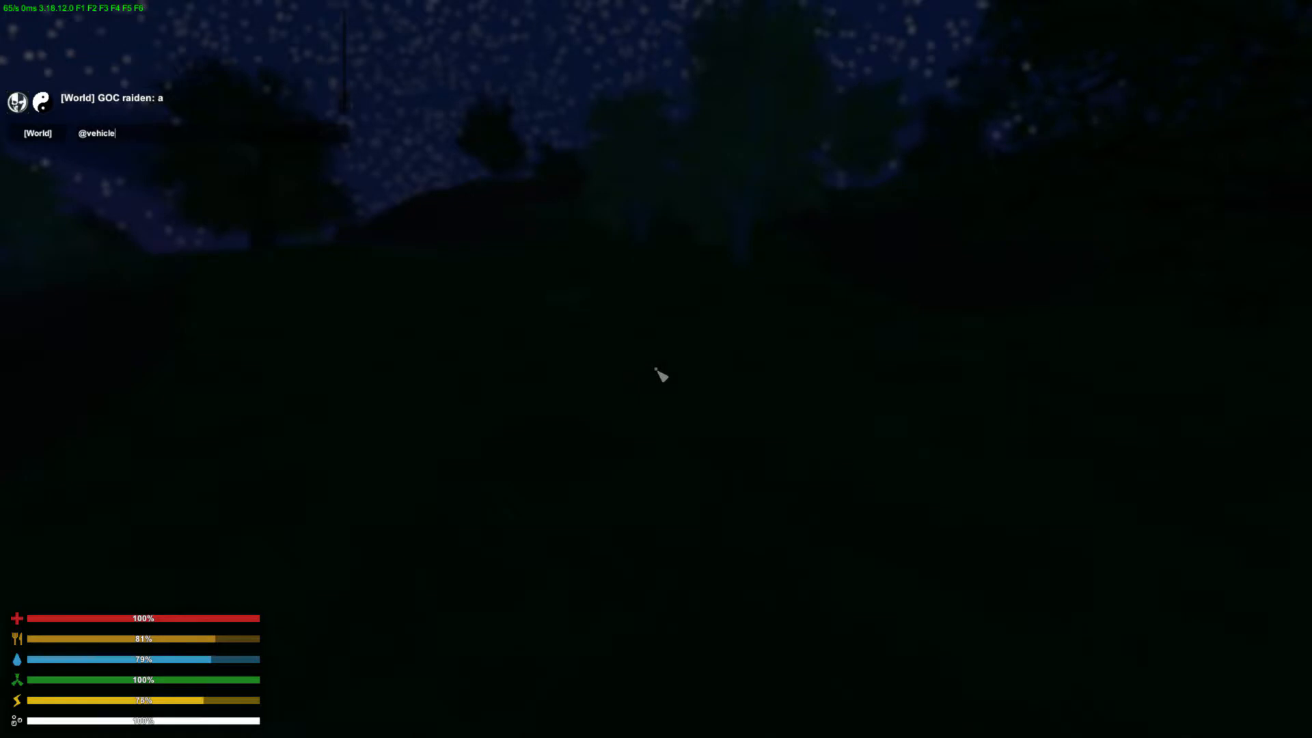
type("goc")
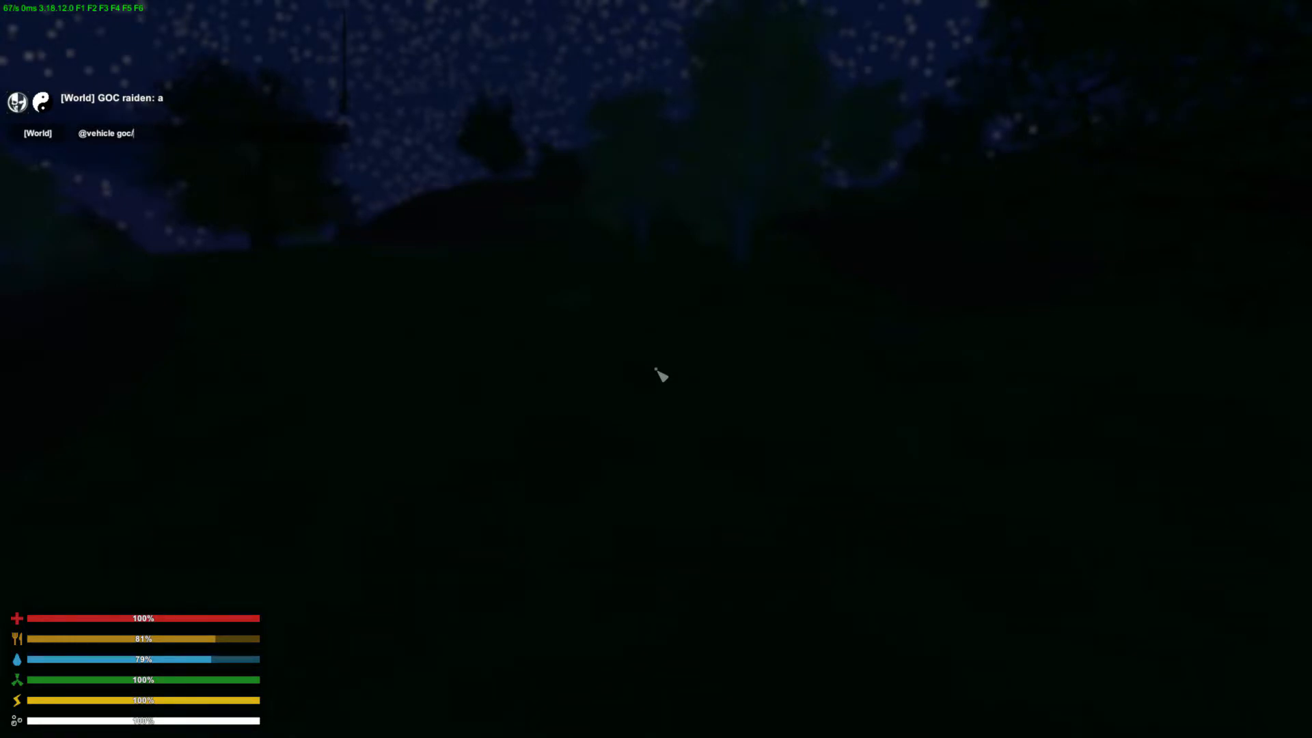
type("10")
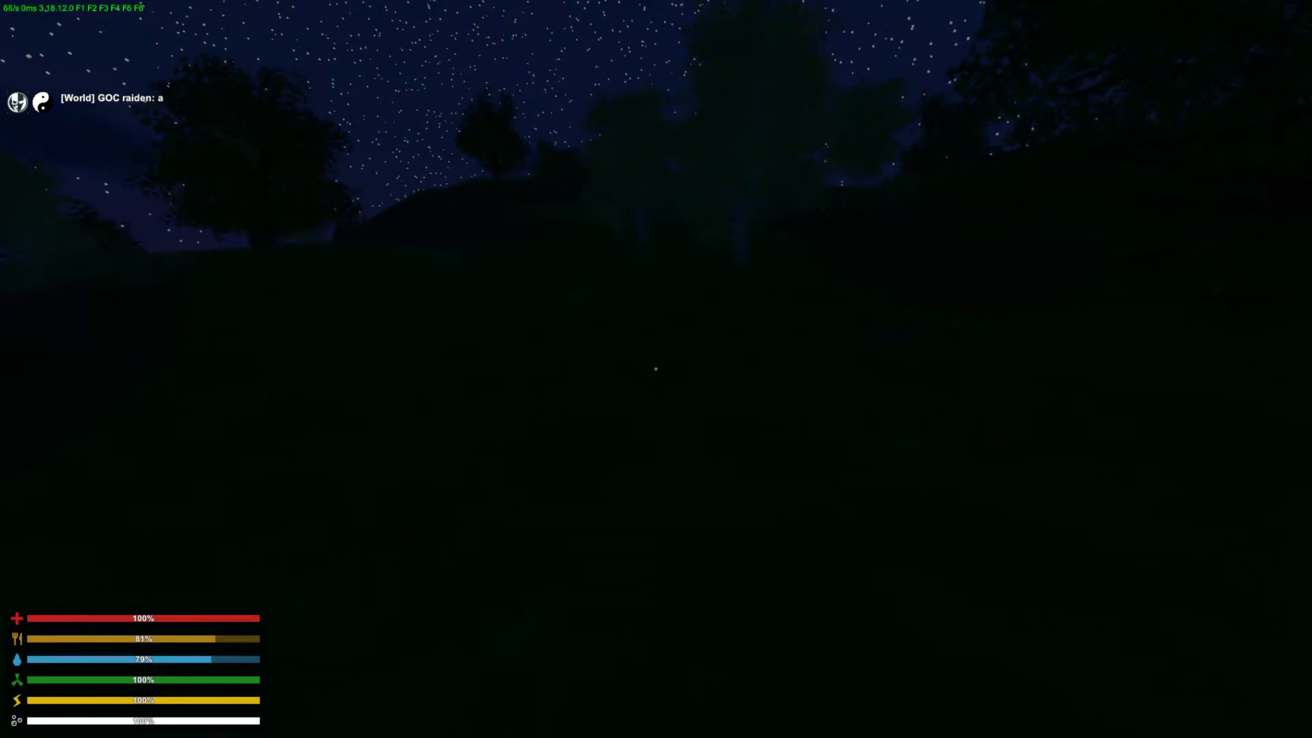
mouse_move(656, 369)
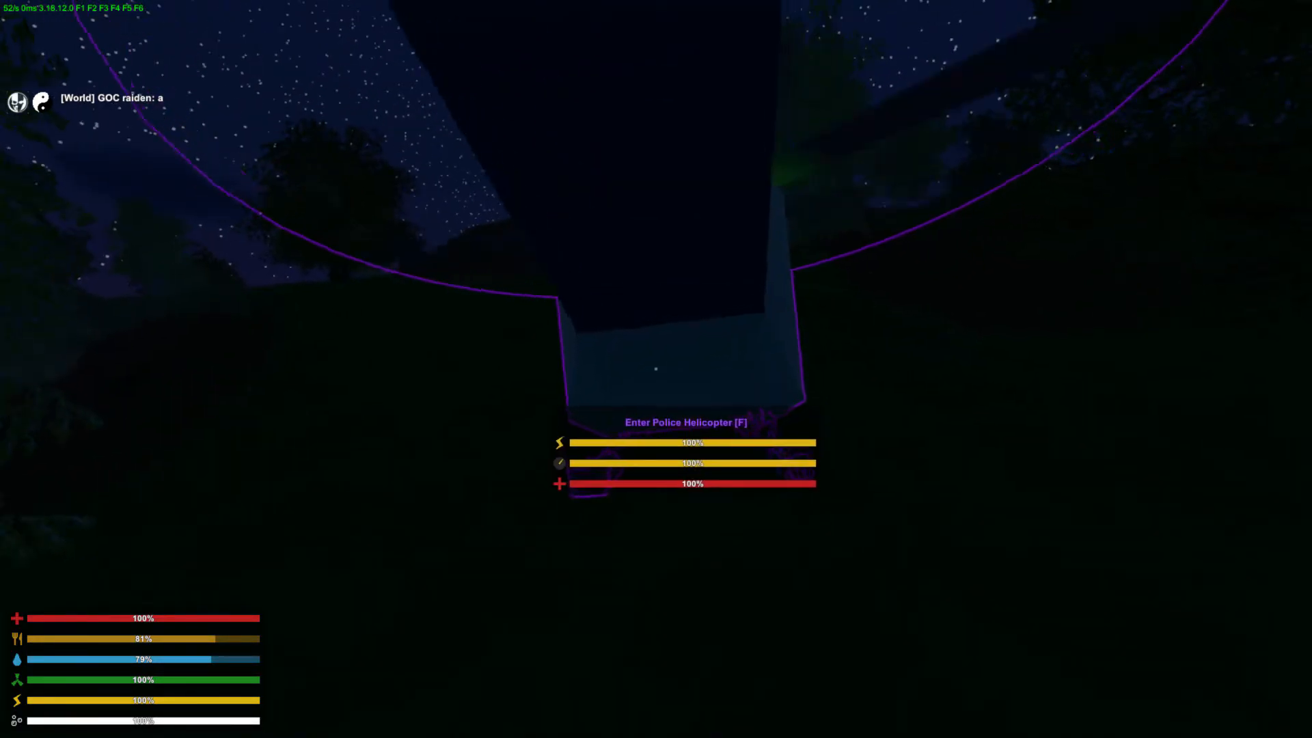
Board the Police Helicopter and fly it at speed until it crashes.
key("f")
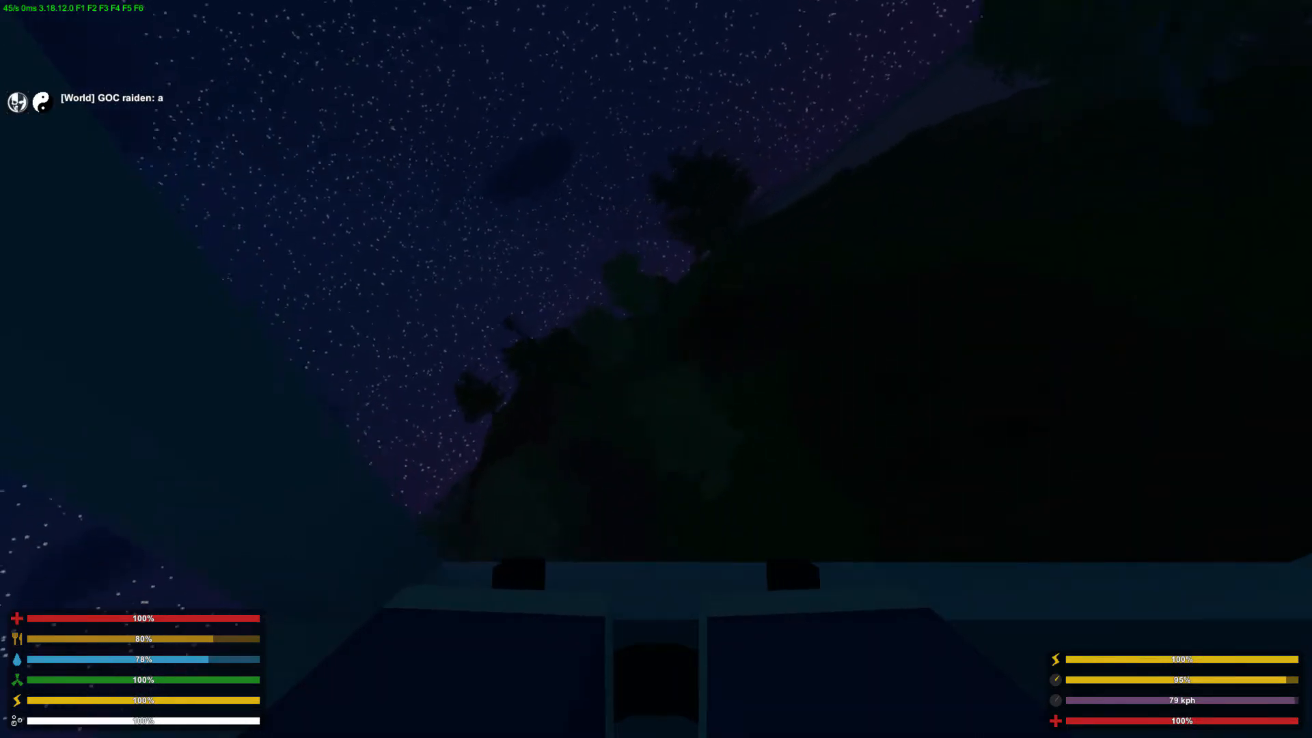
mouse_move(656, 334)
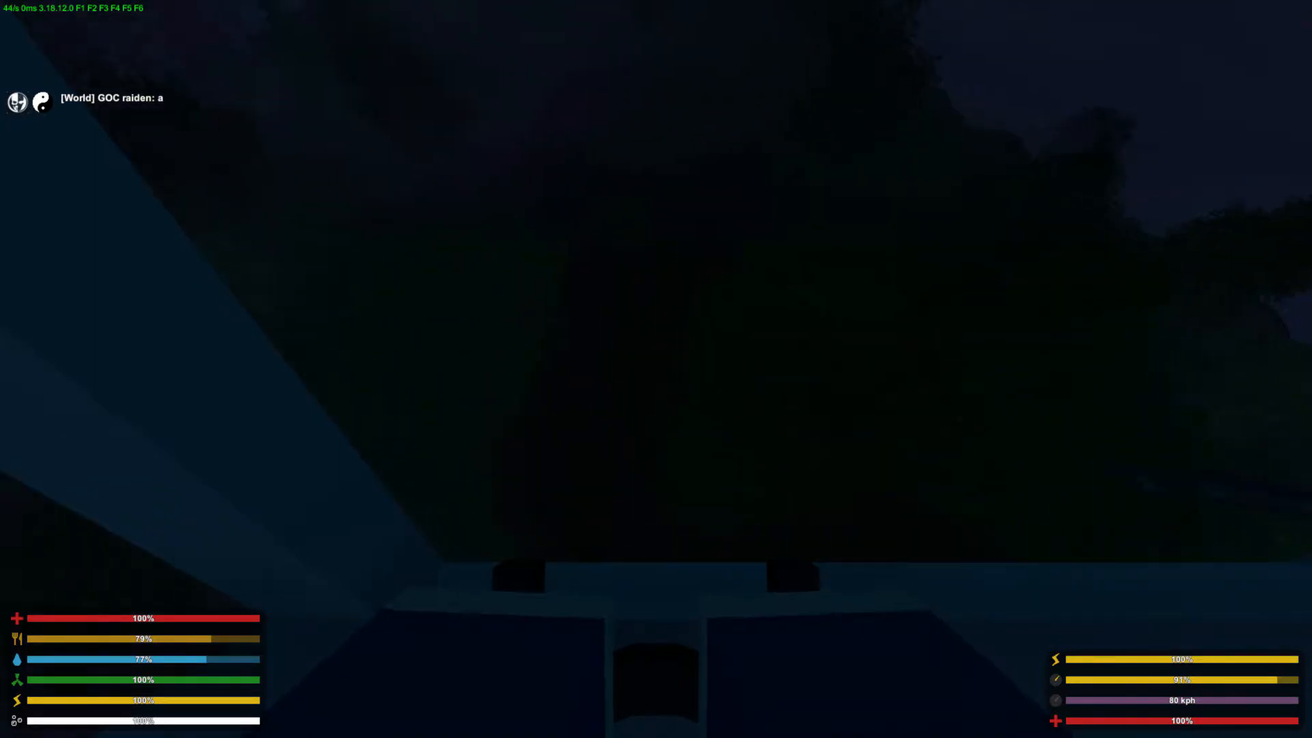
mouse_move(656, 335)
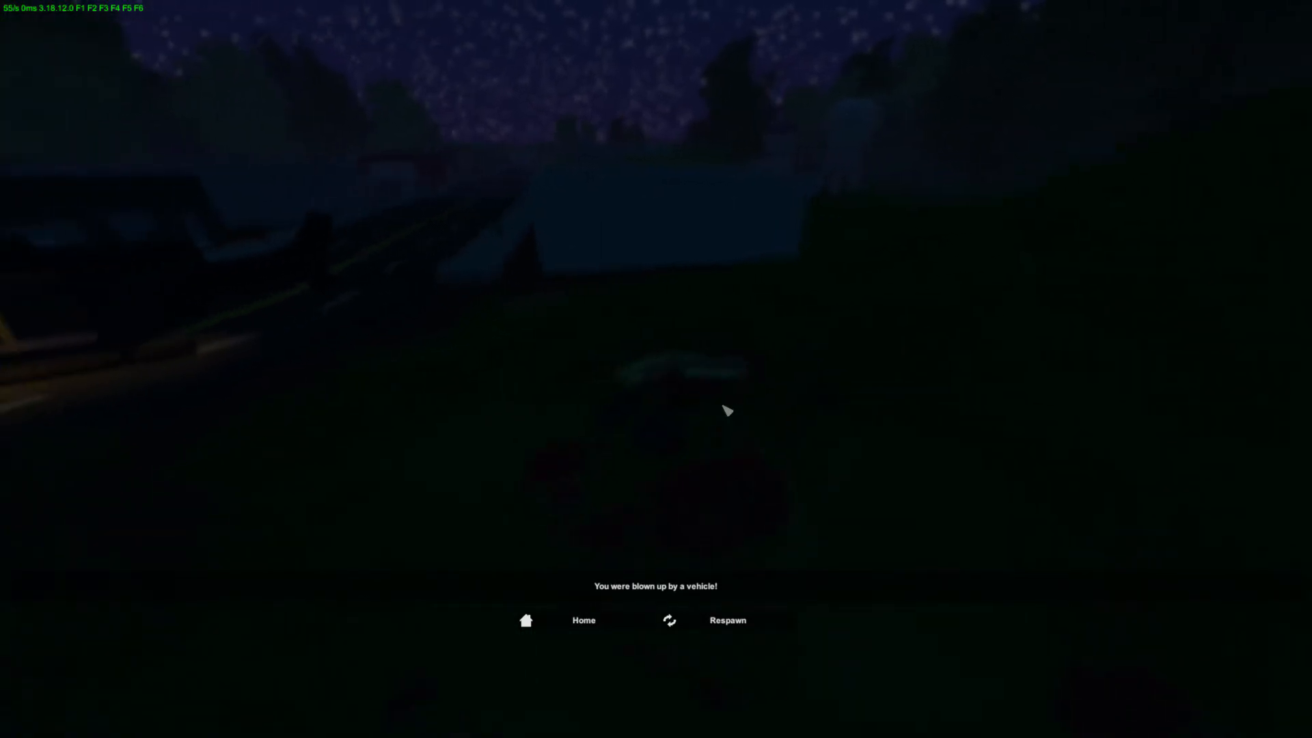
Respawn on the dark hillside after being blown up.
left_click(727, 620)
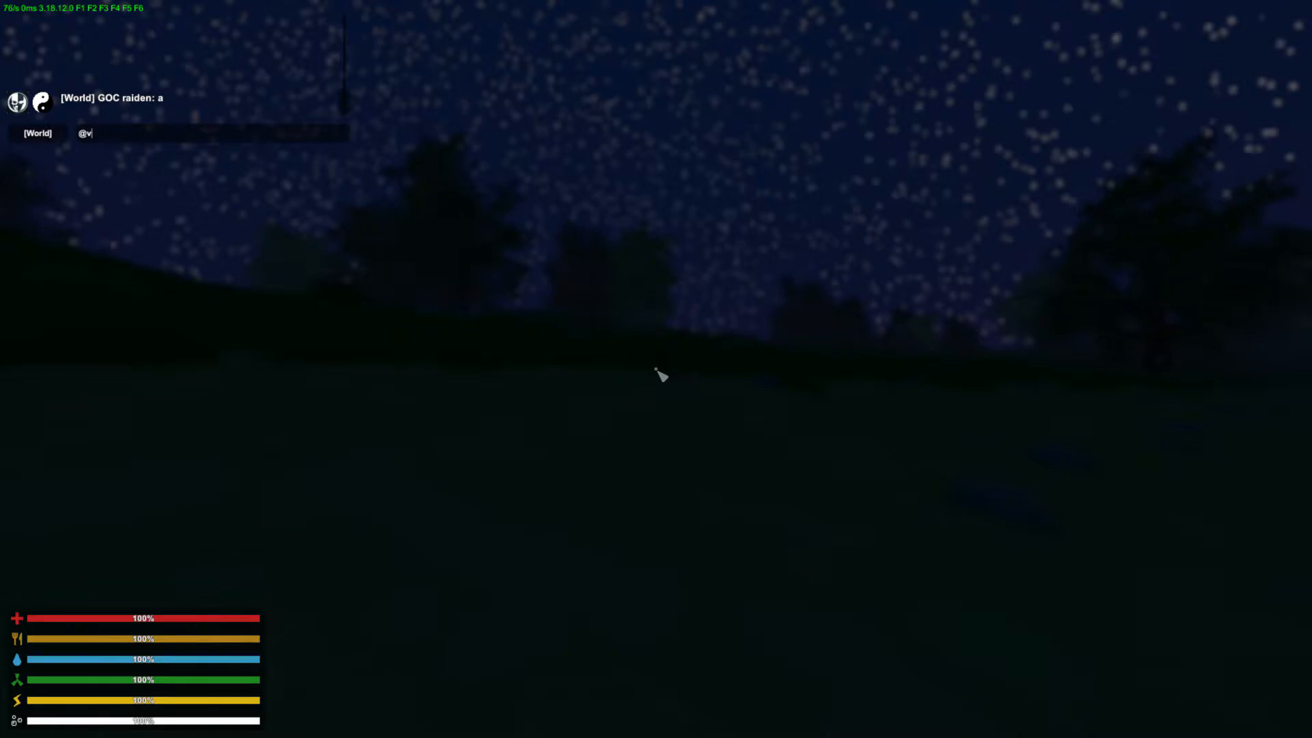
type("ehicle")
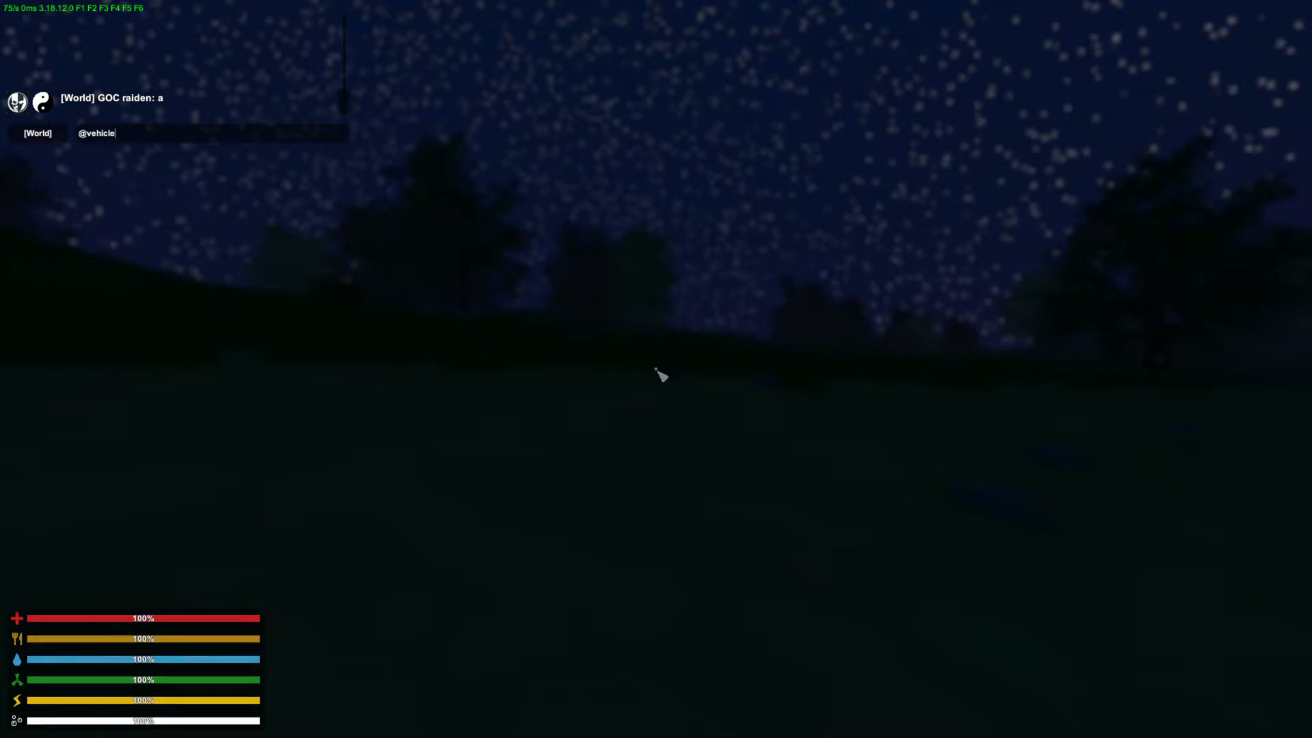
type("goc/")
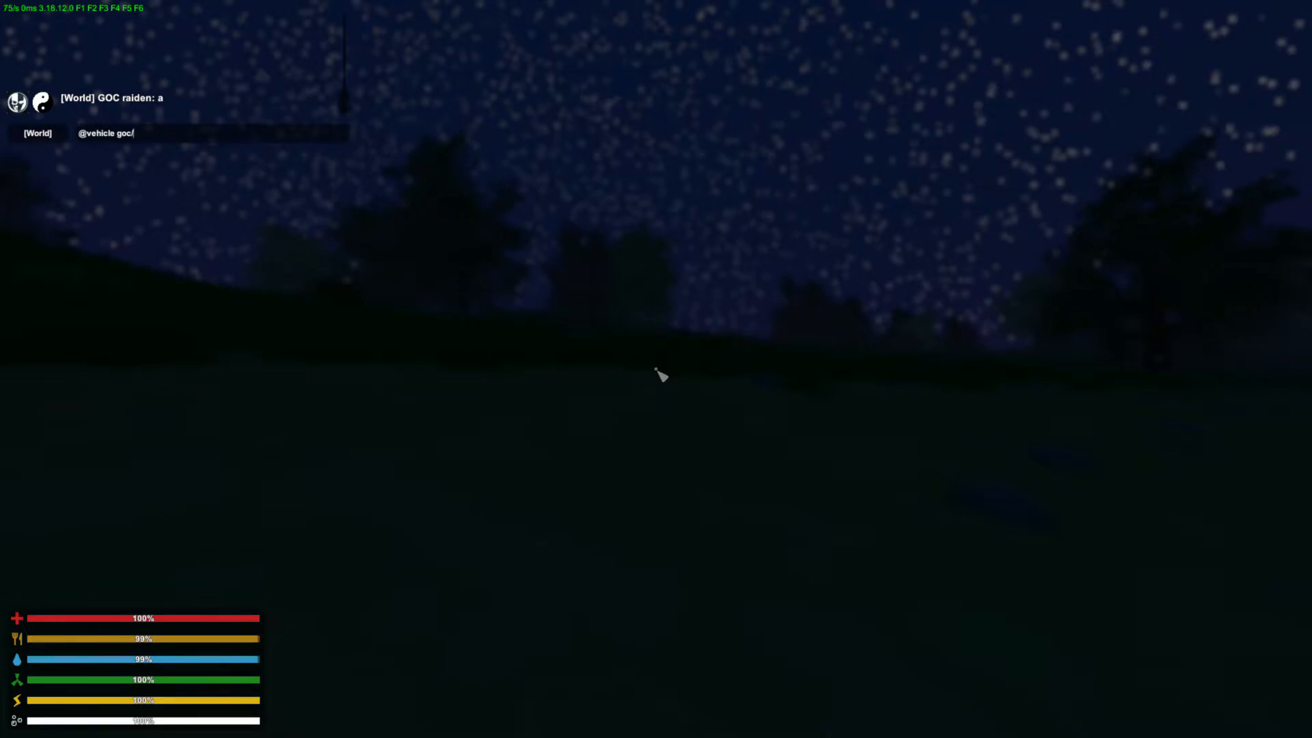
type("121")
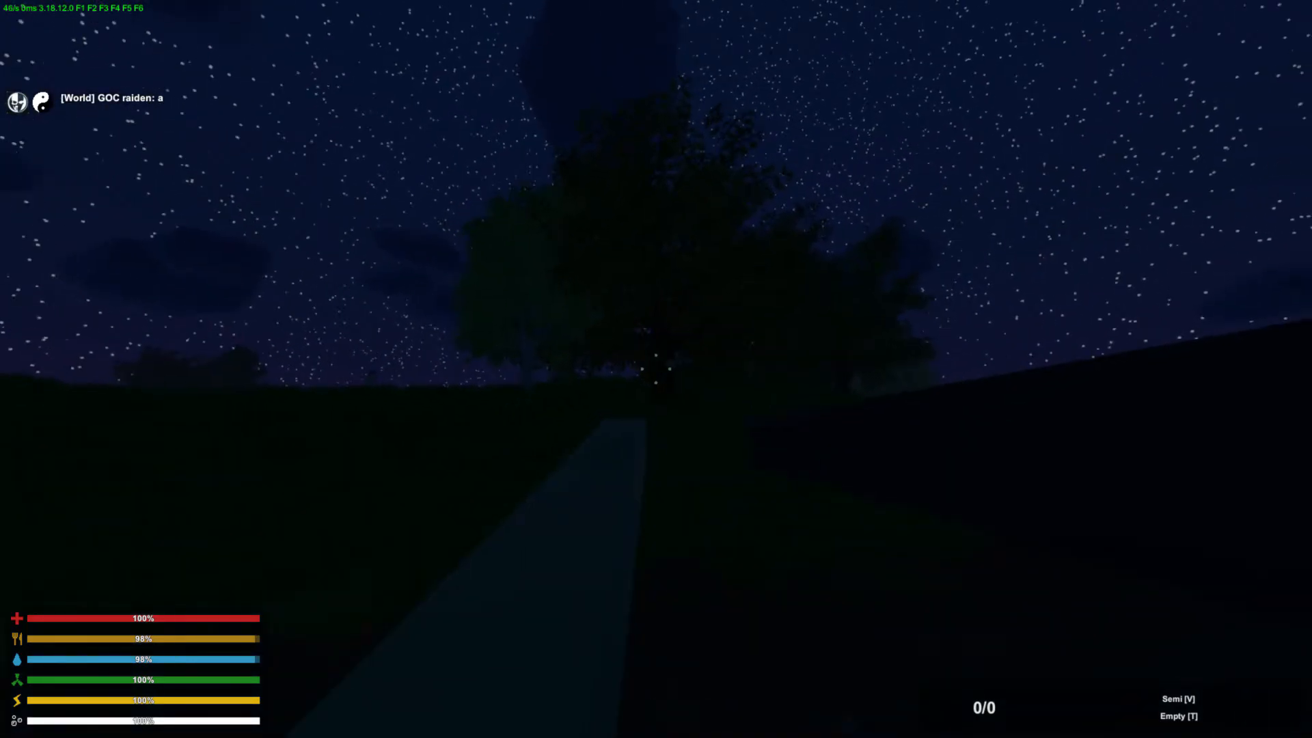
mouse_move(656, 369)
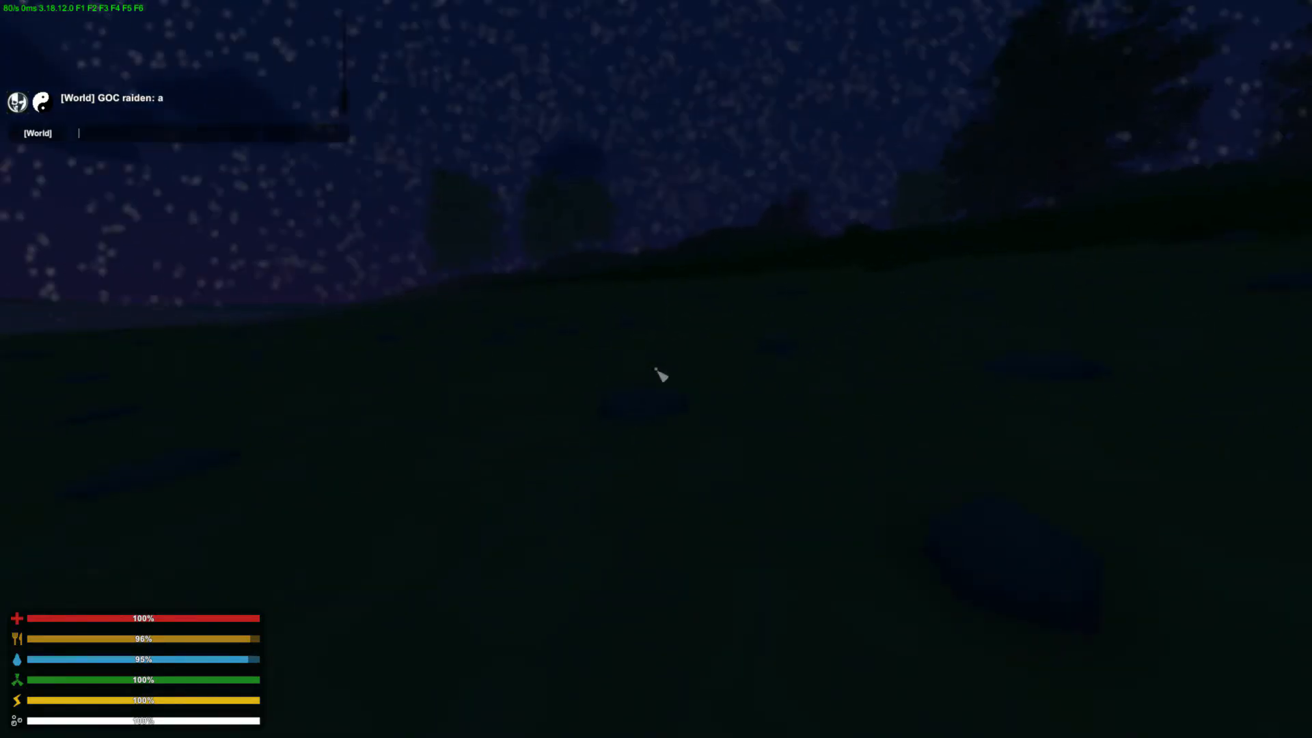
type("@")
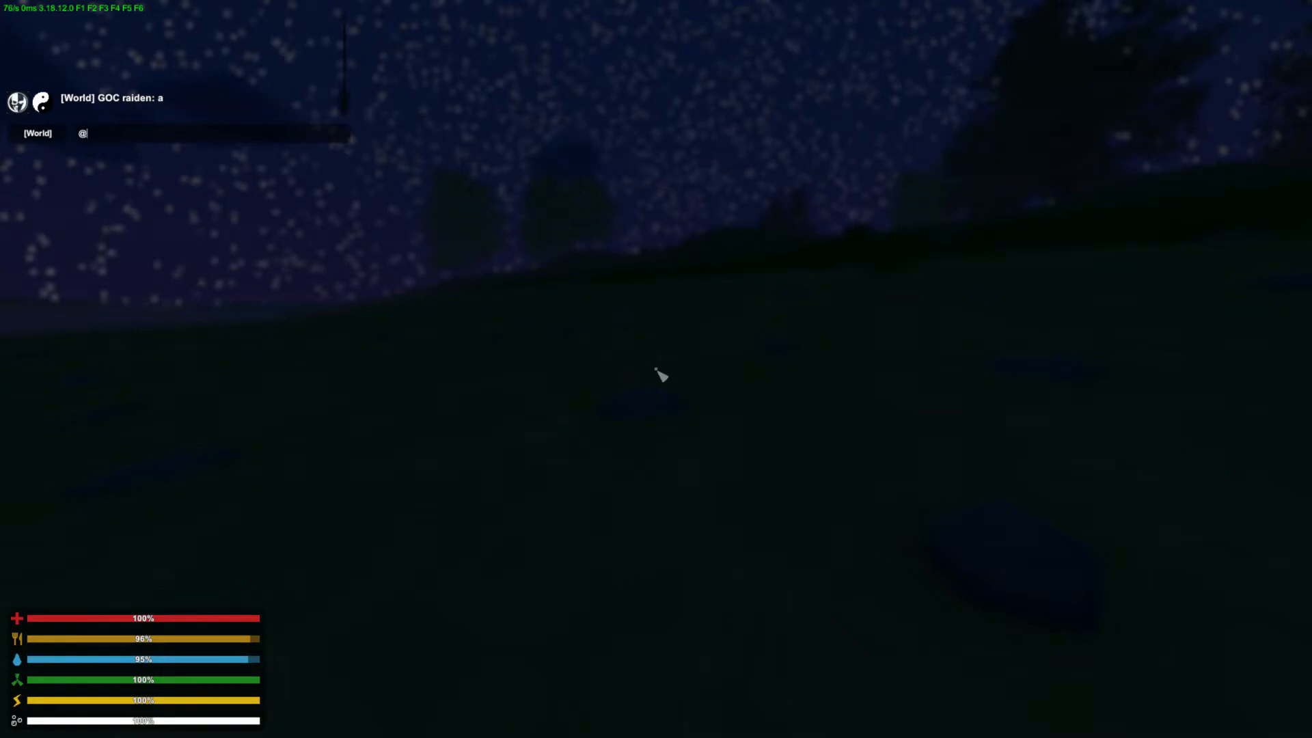
type("vehicle")
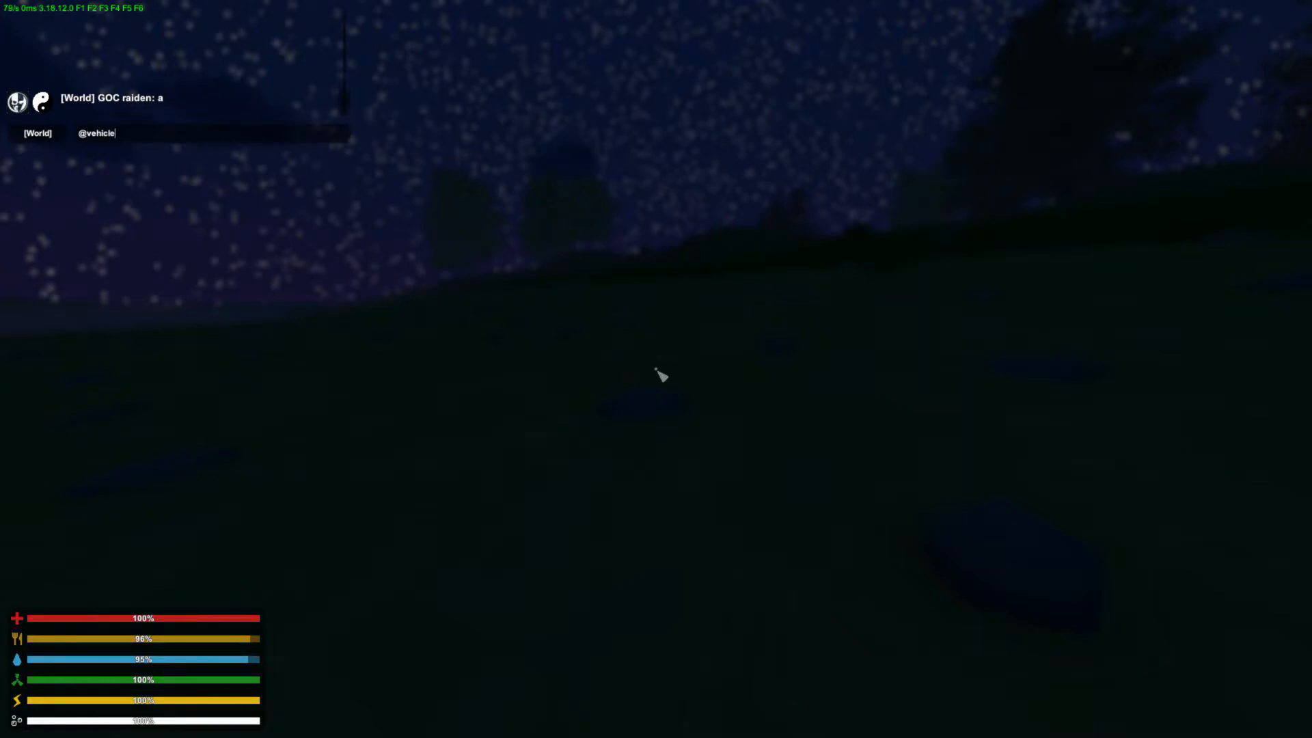
type("goc")
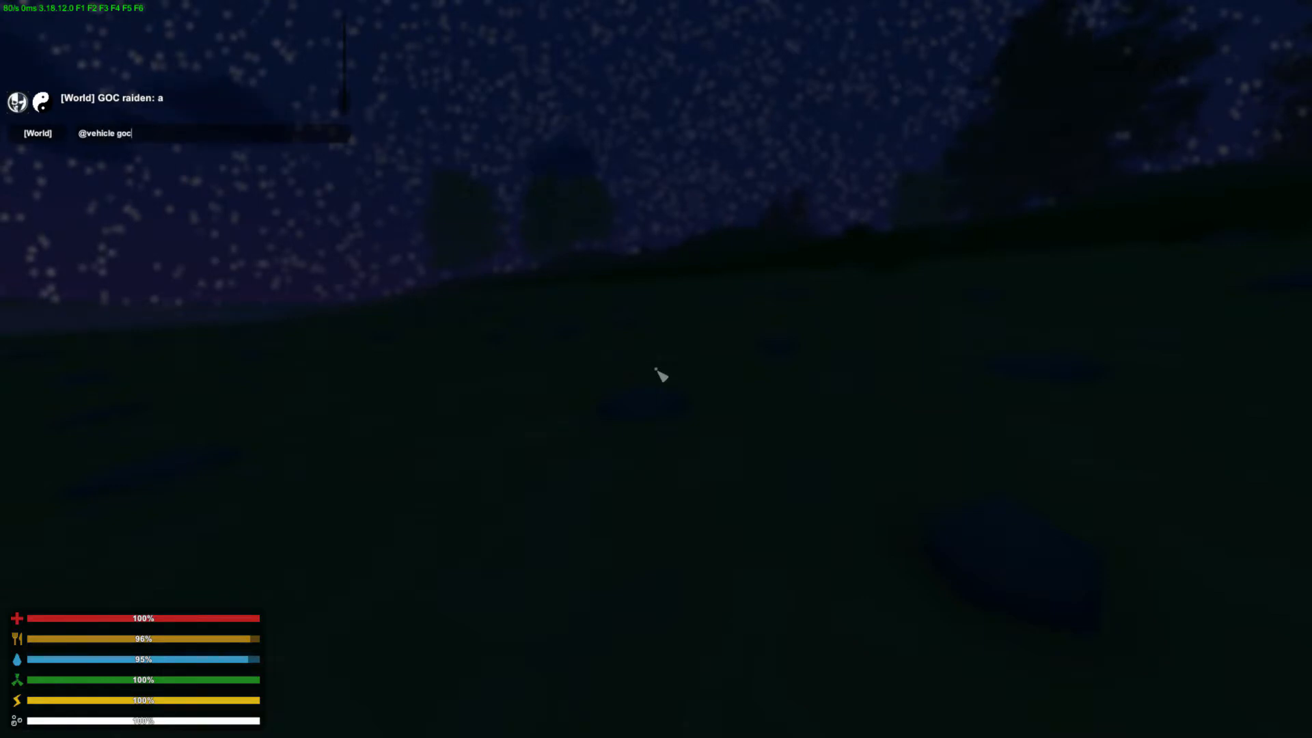
type("/")
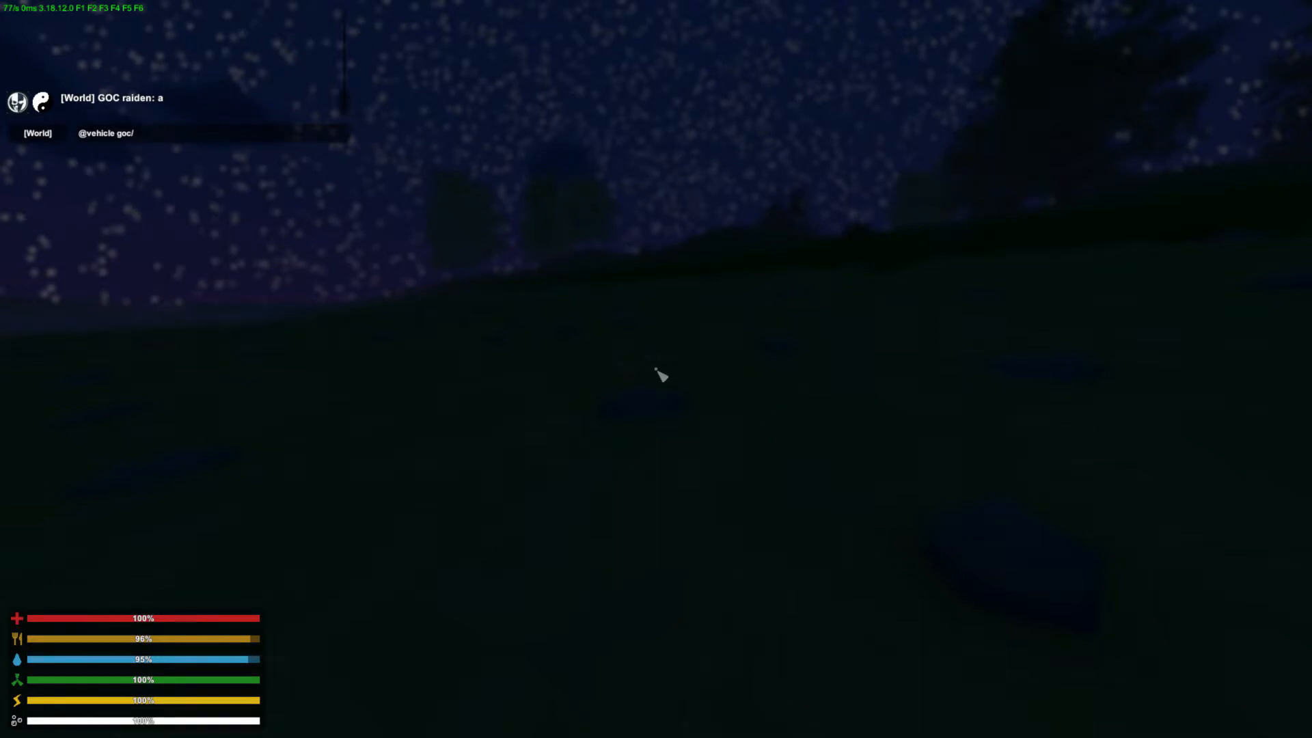
type("1")
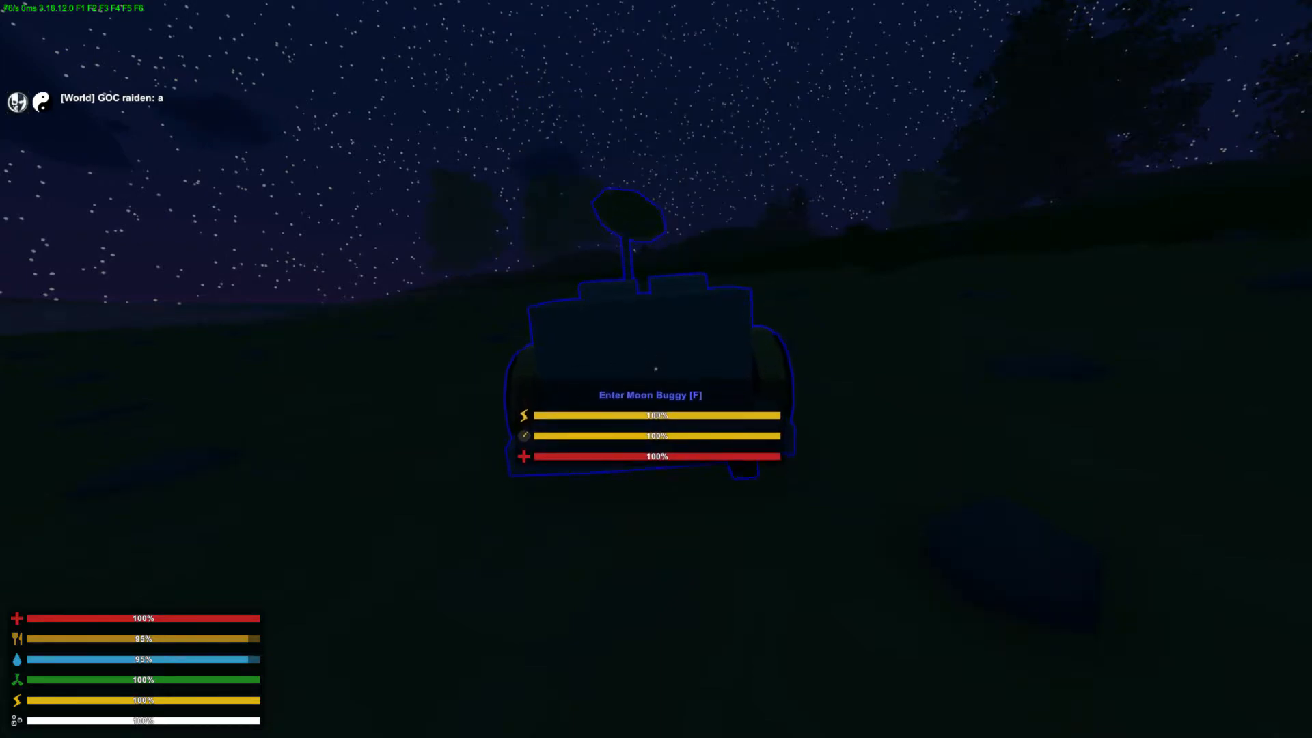
key("f")
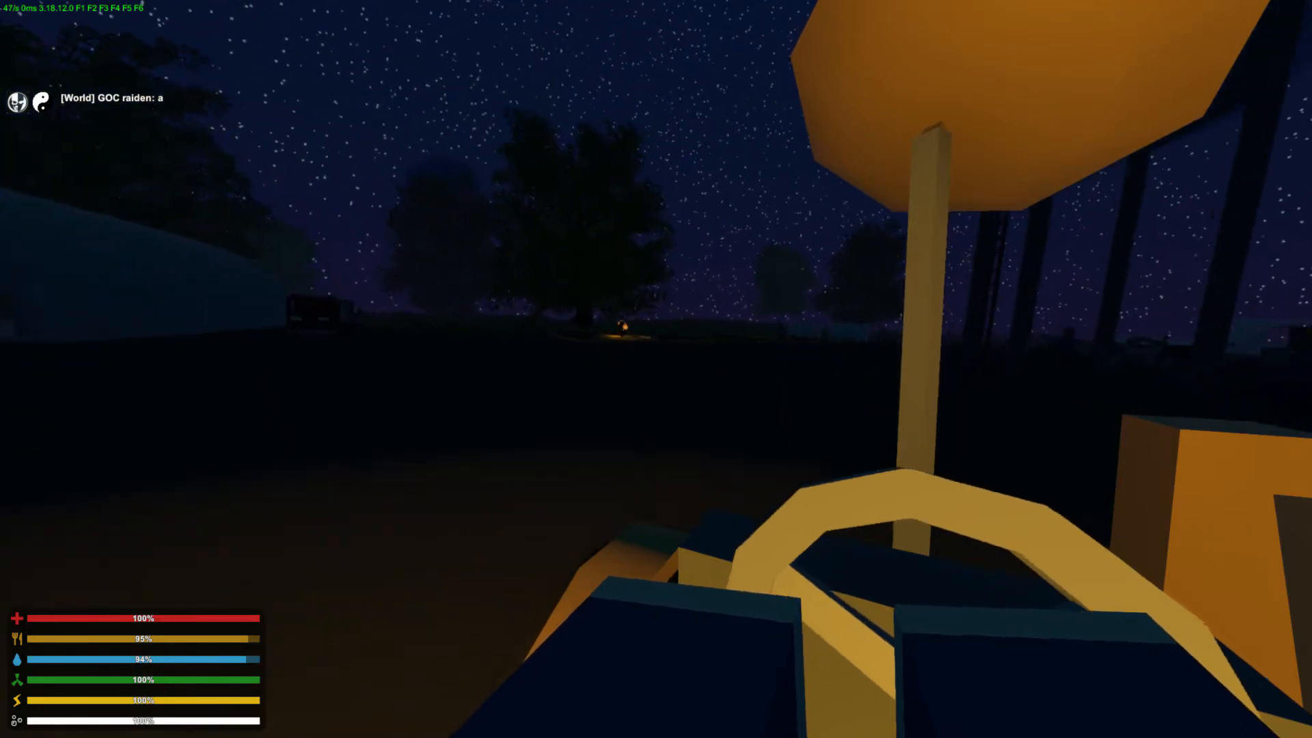
mouse_move(656, 369)
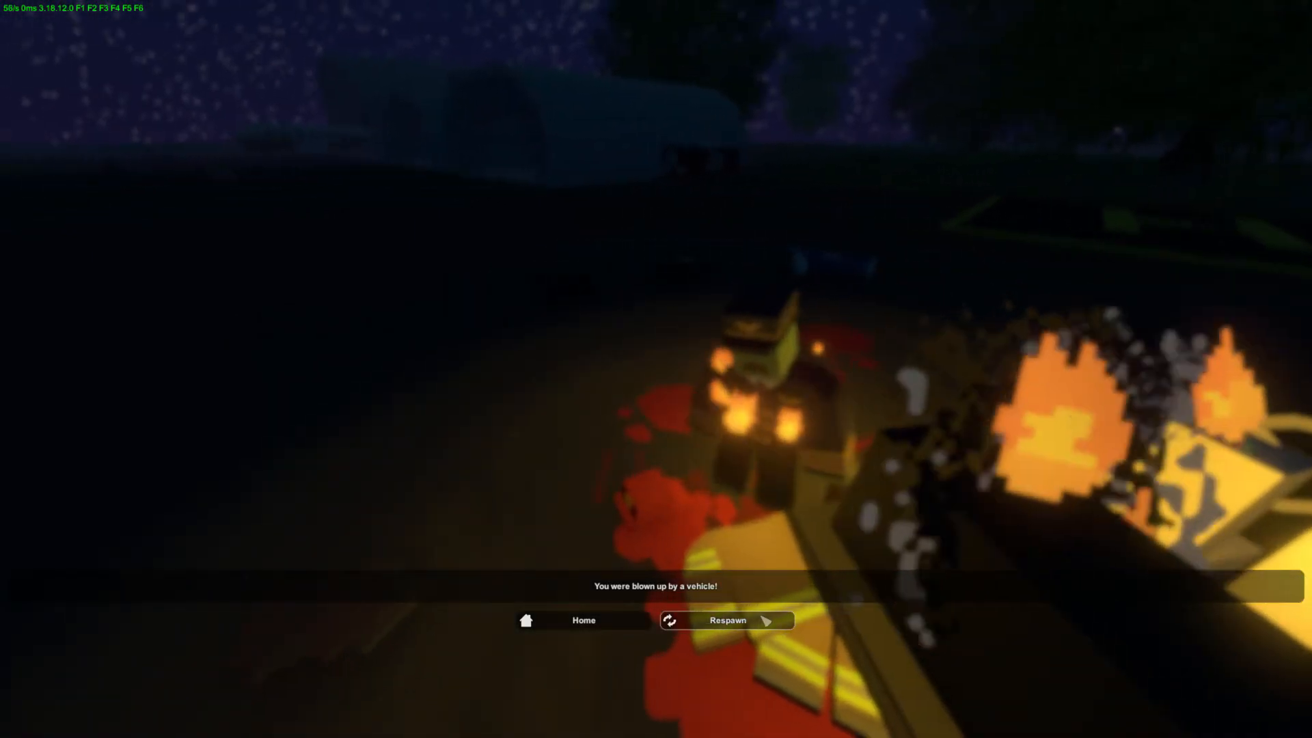
left_click(727, 620)
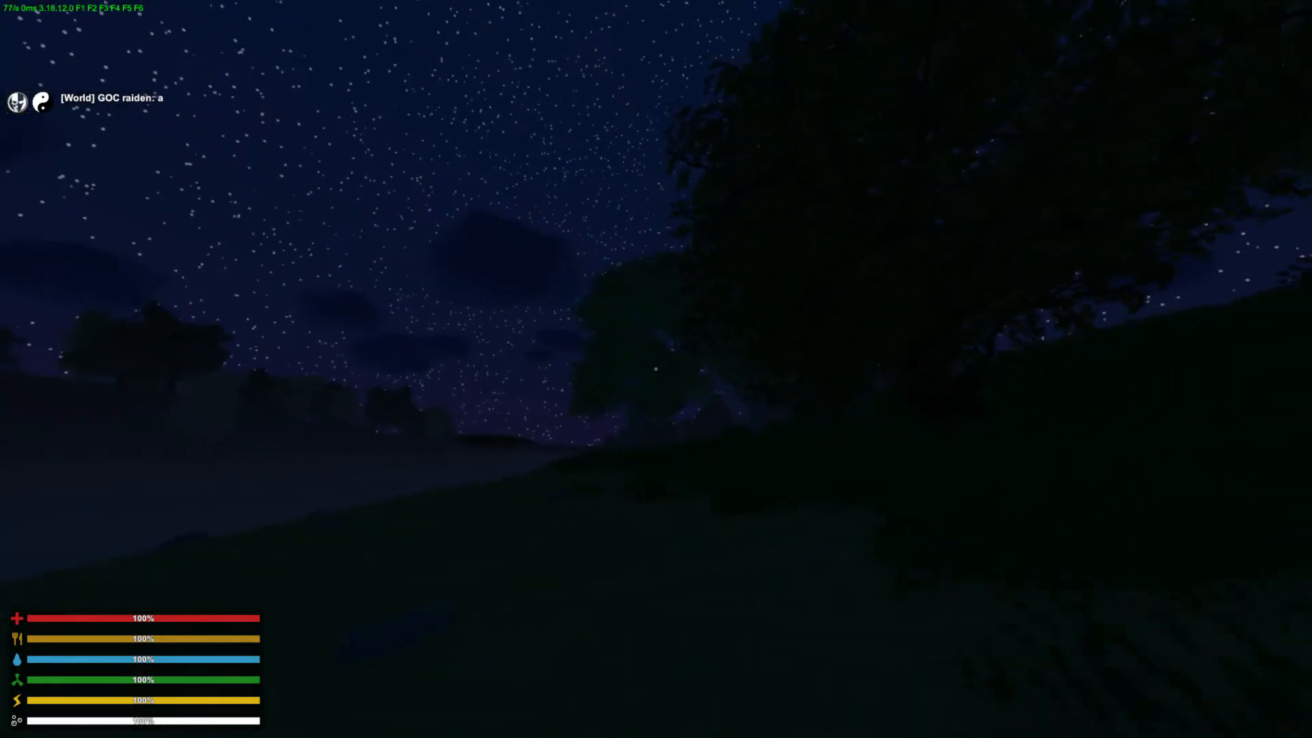
key("Return")
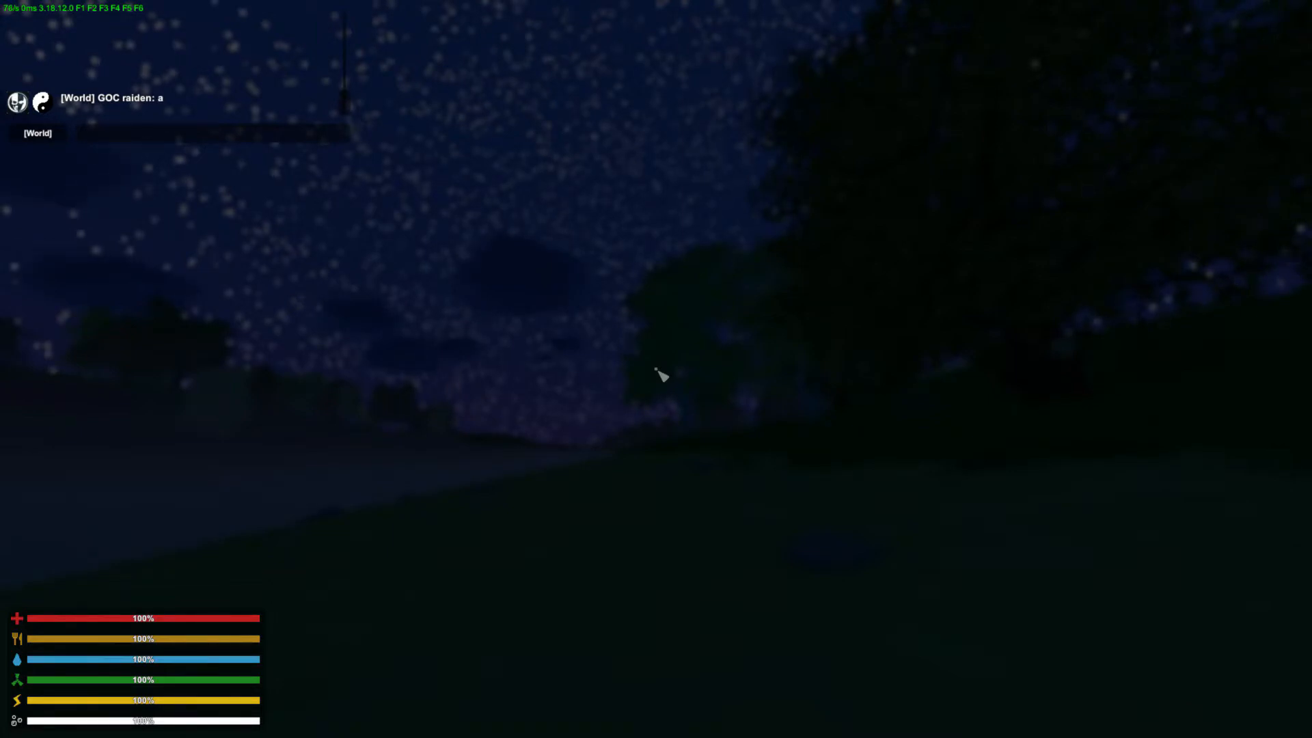
type("@")
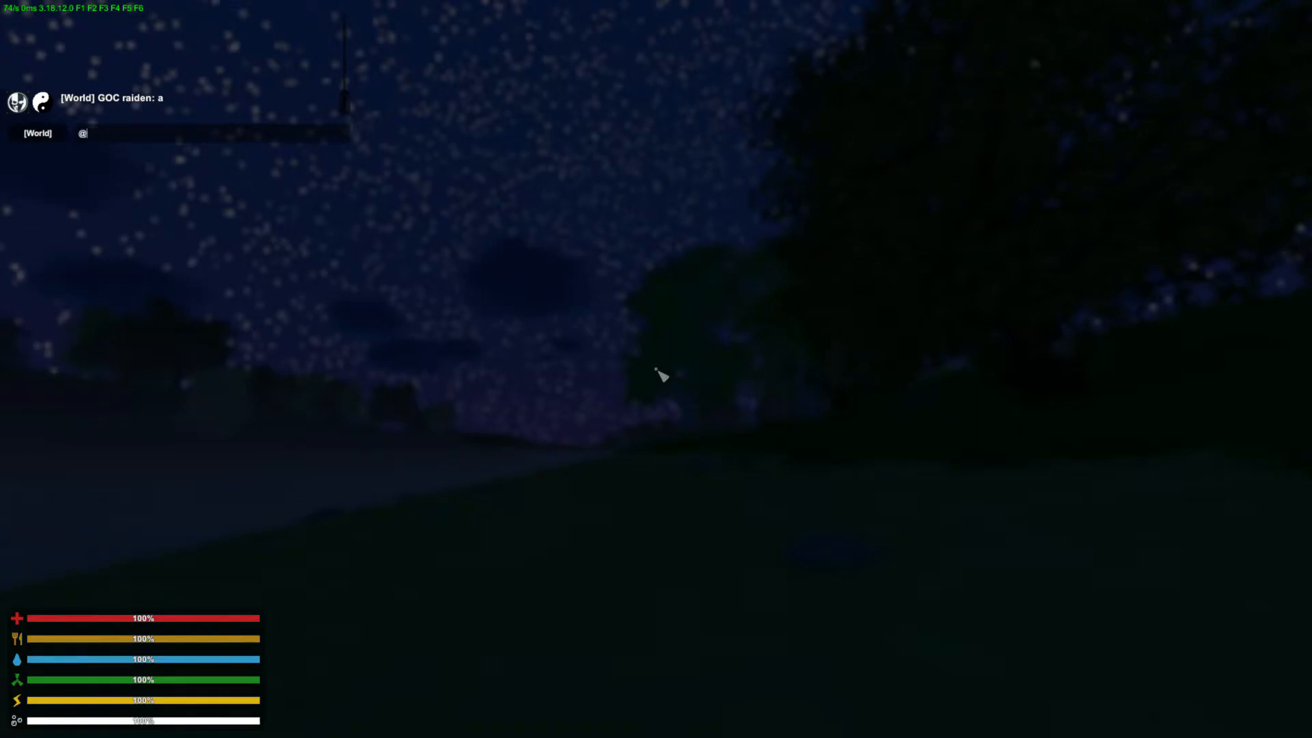
type("veh")
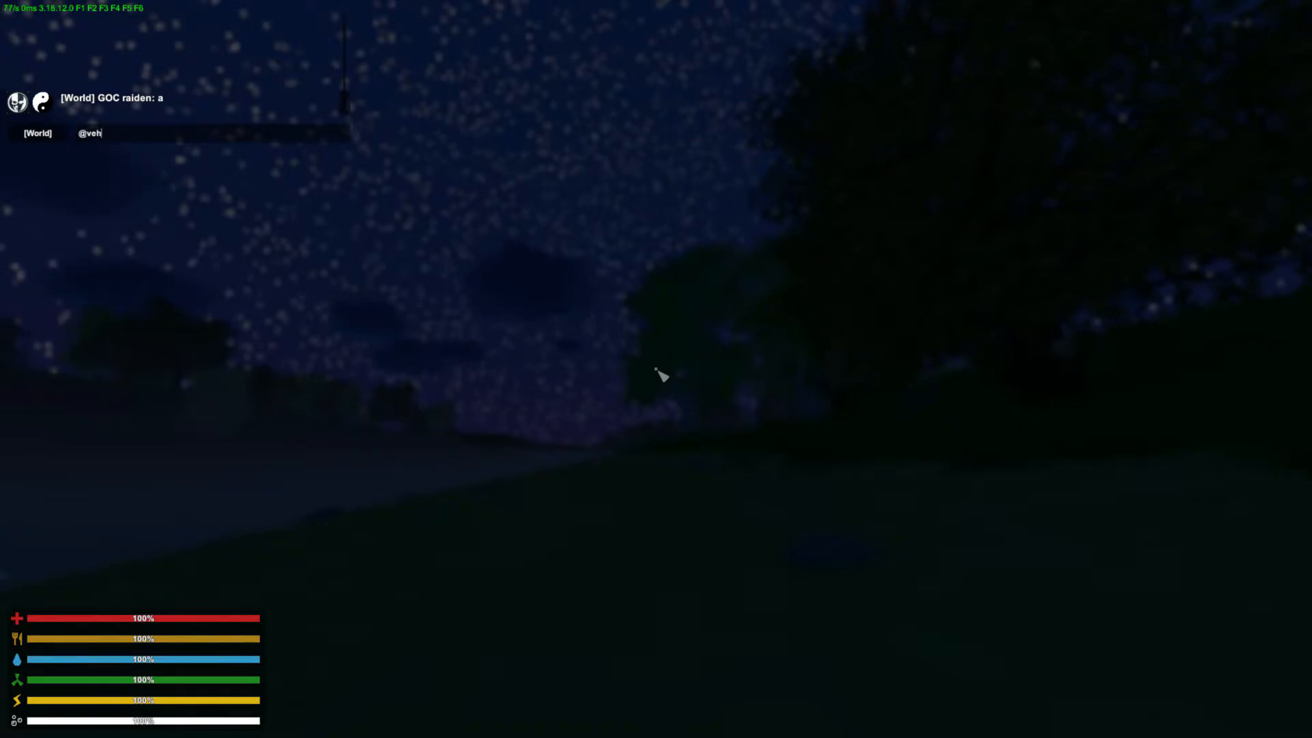
type("icle")
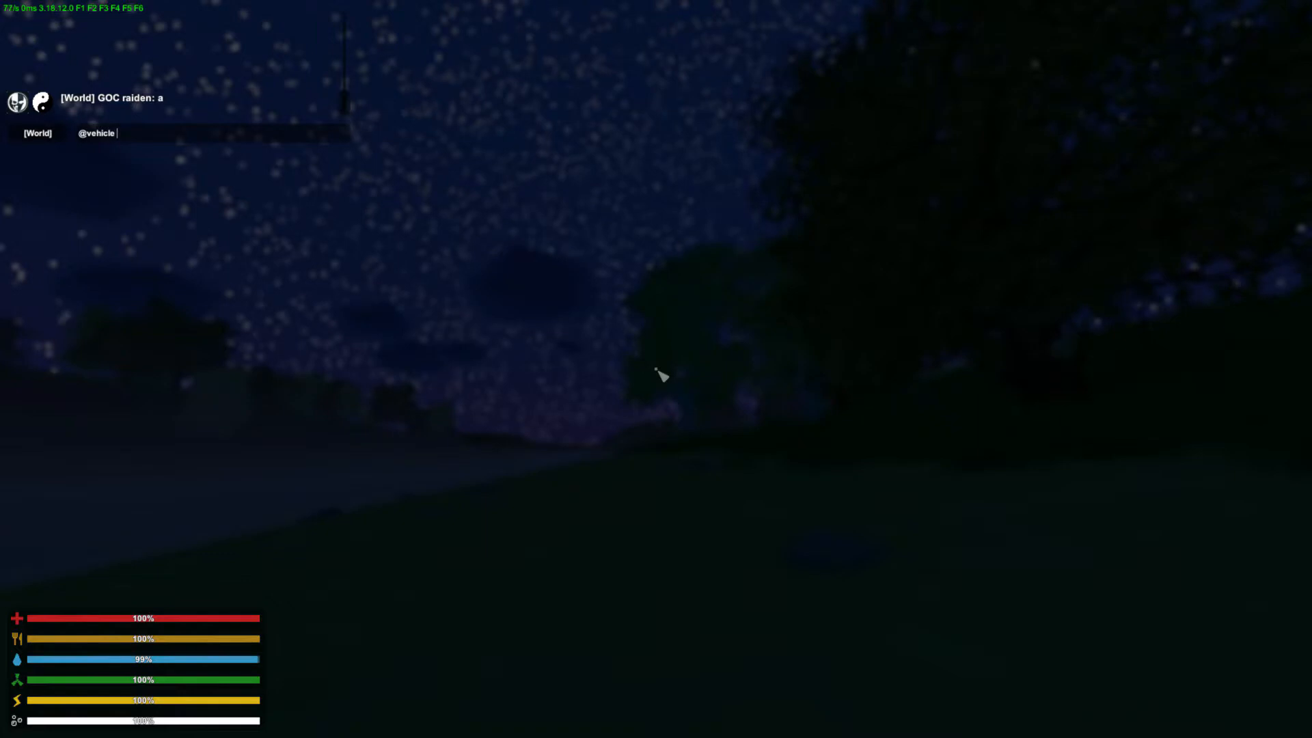
type("goc/")
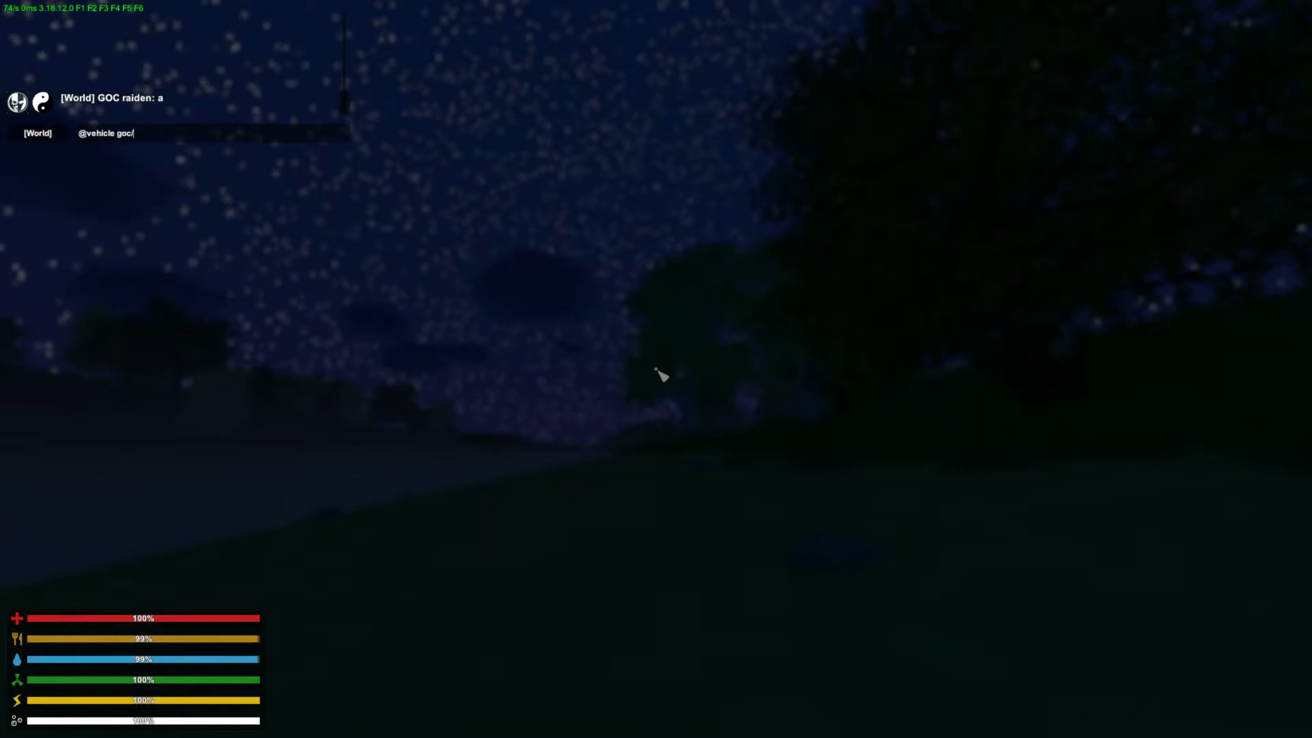
type("80")
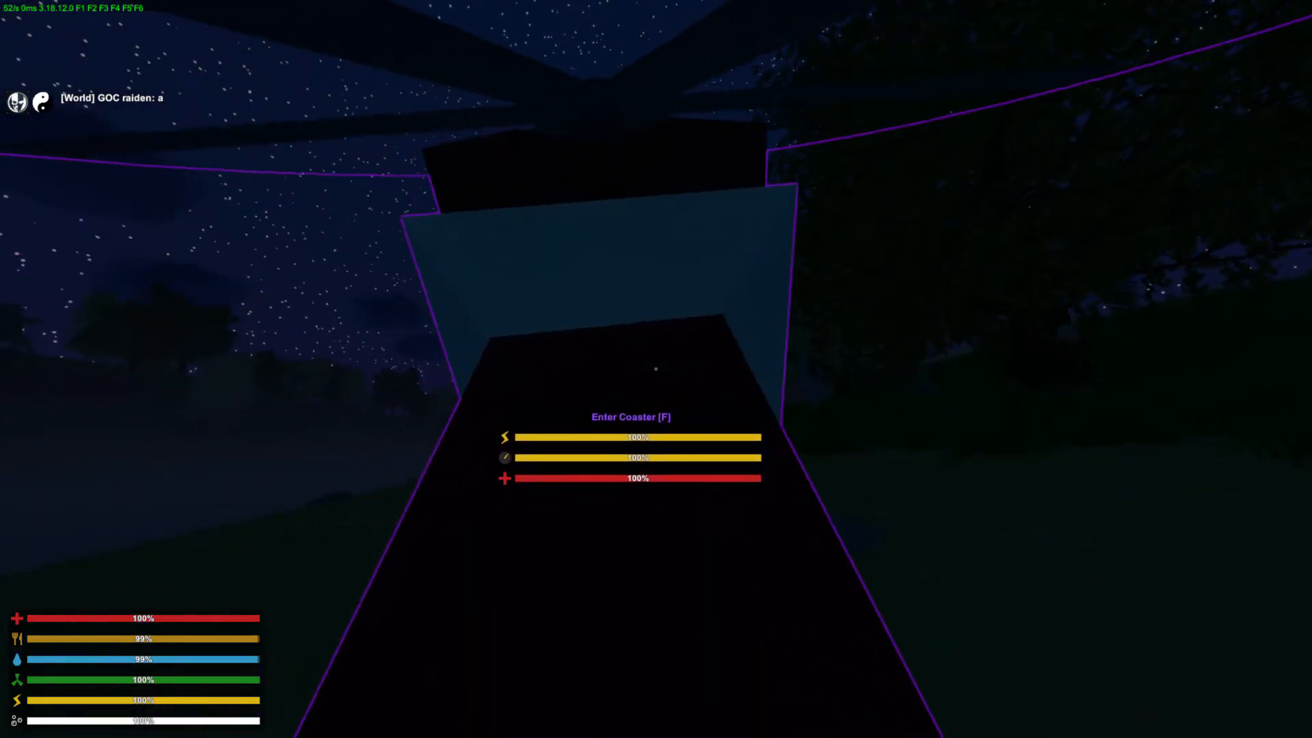
Board the Coaster and ride it until it blows up, killing the player.
key("f")
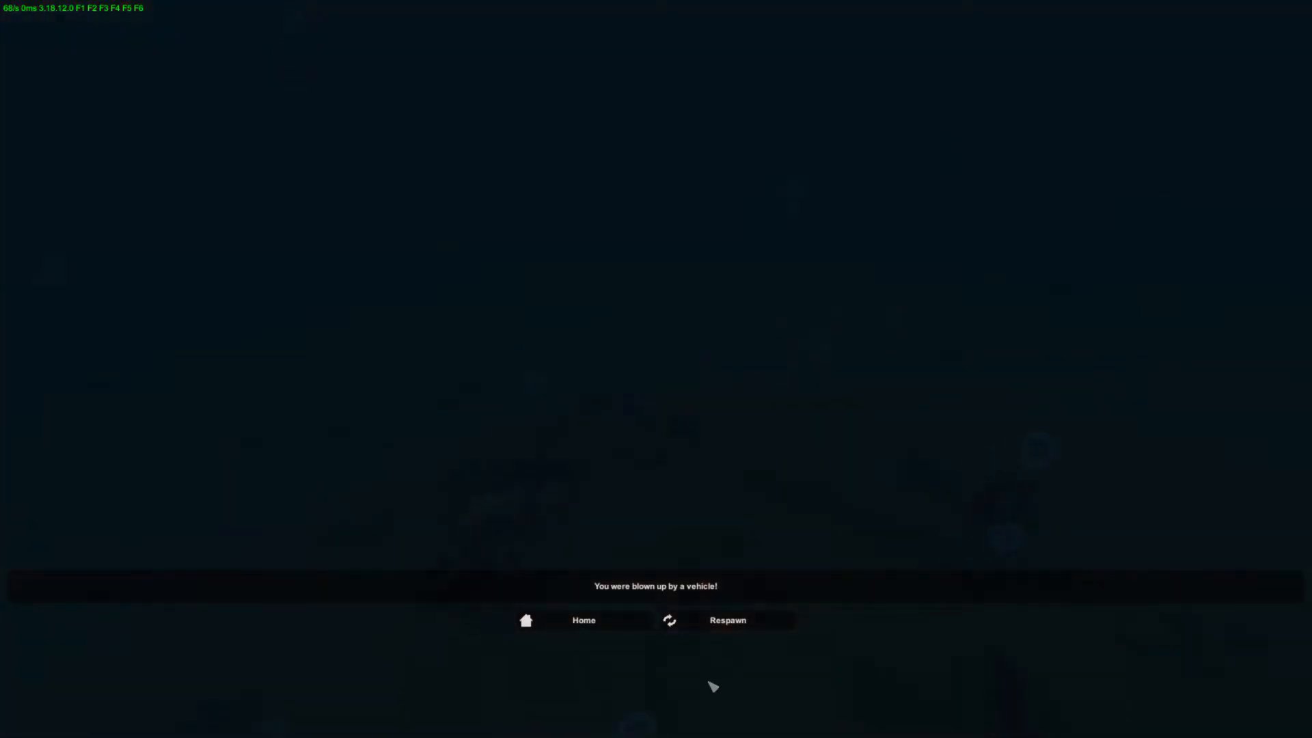
left_click(727, 620)
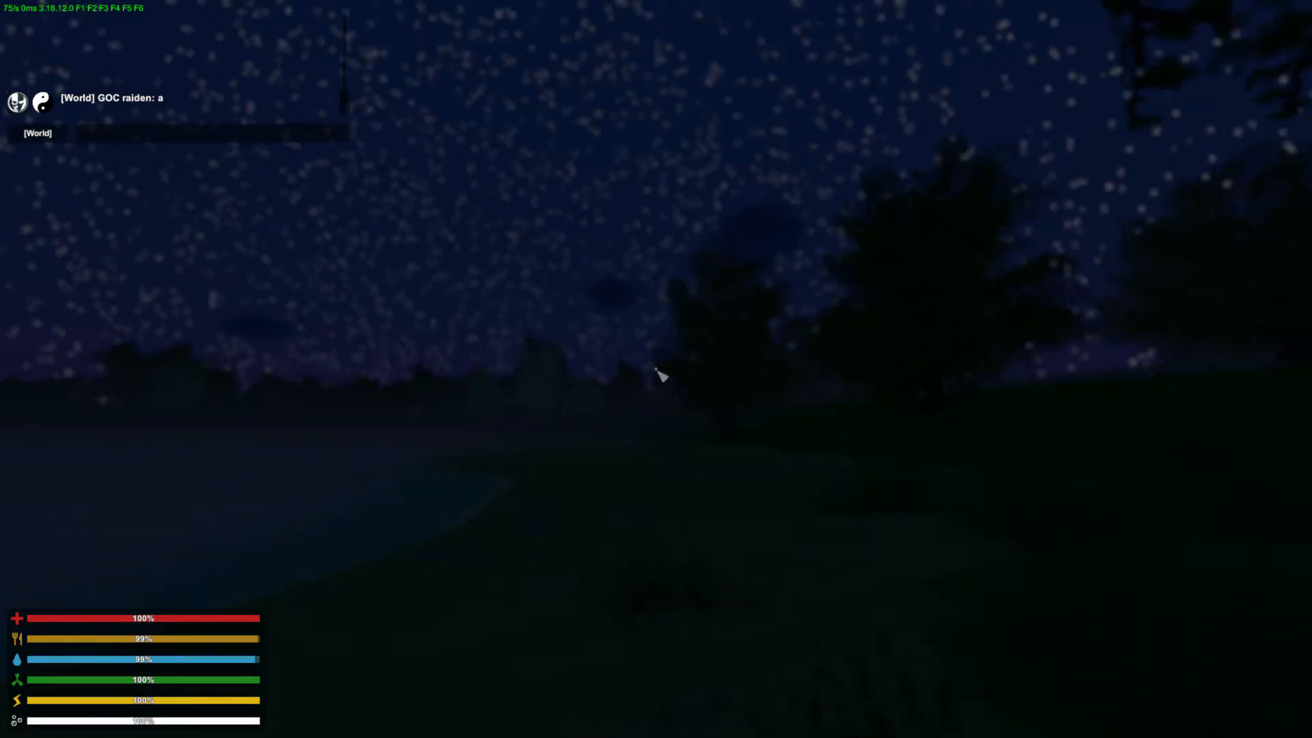
type("@v")
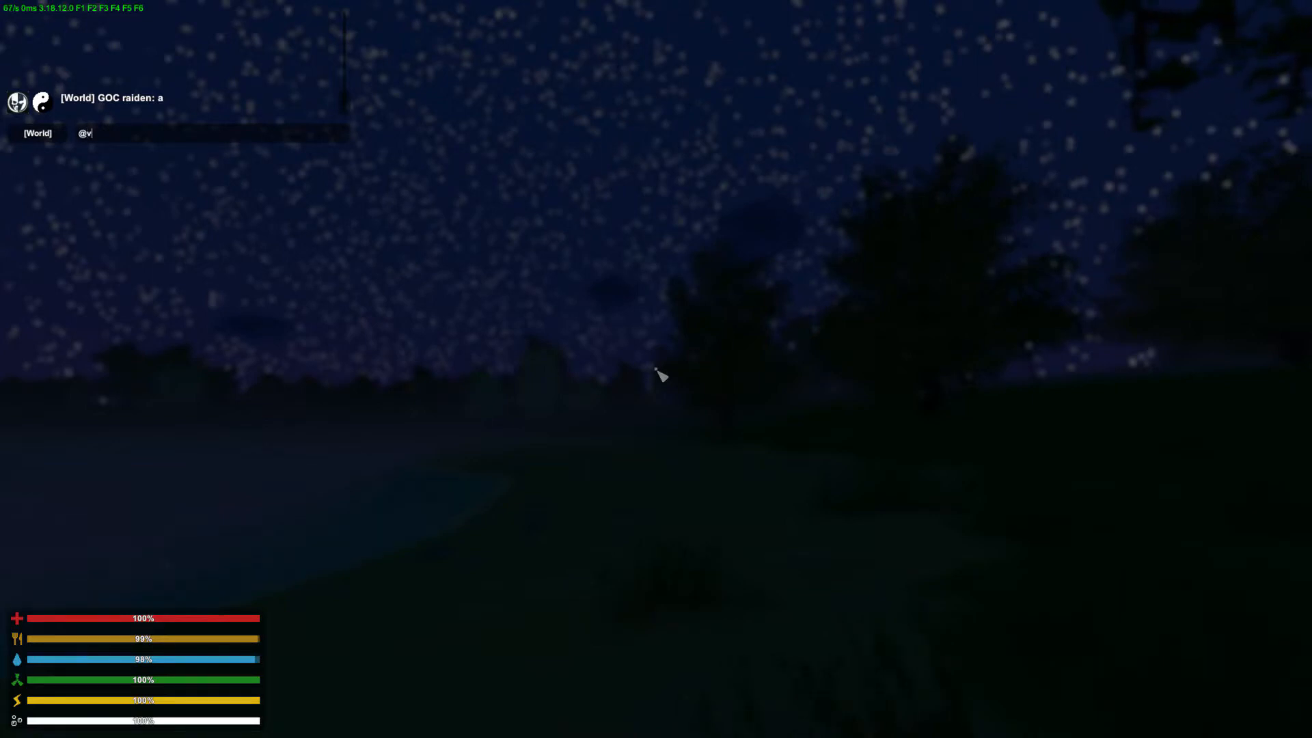
type("ehicle")
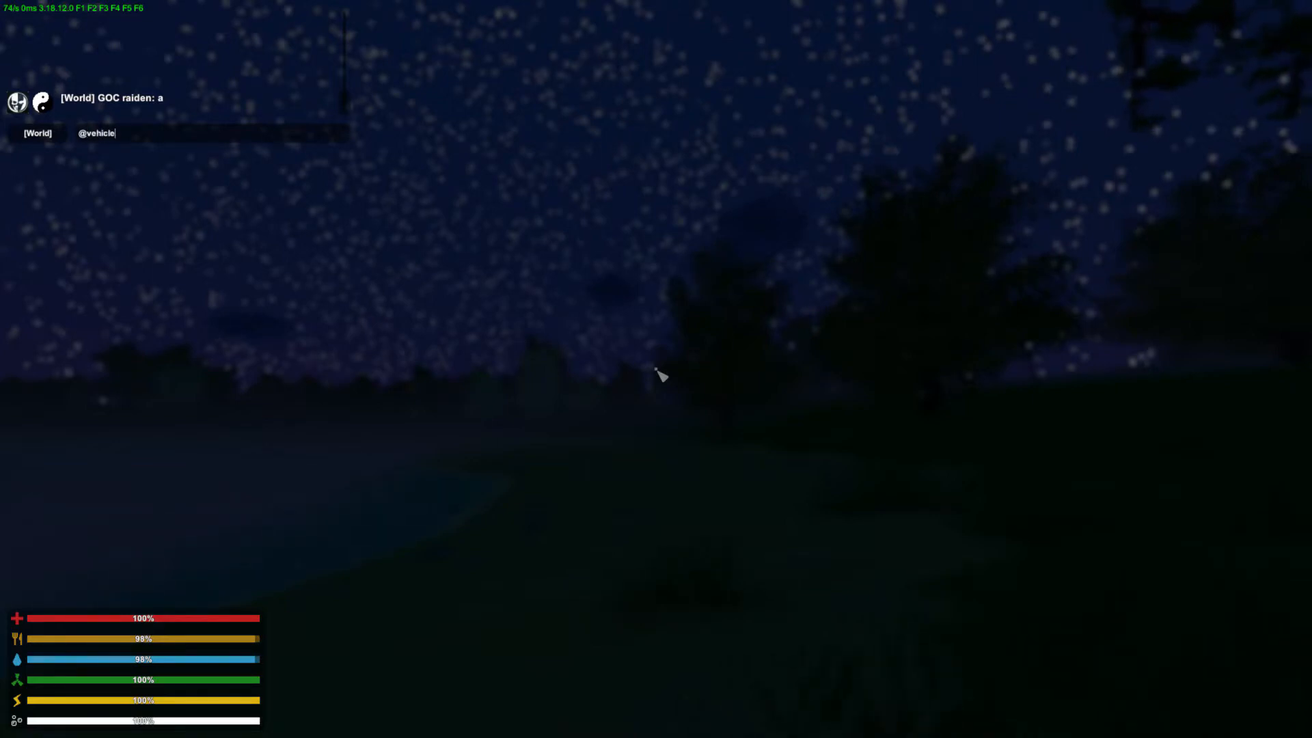
type("goc")
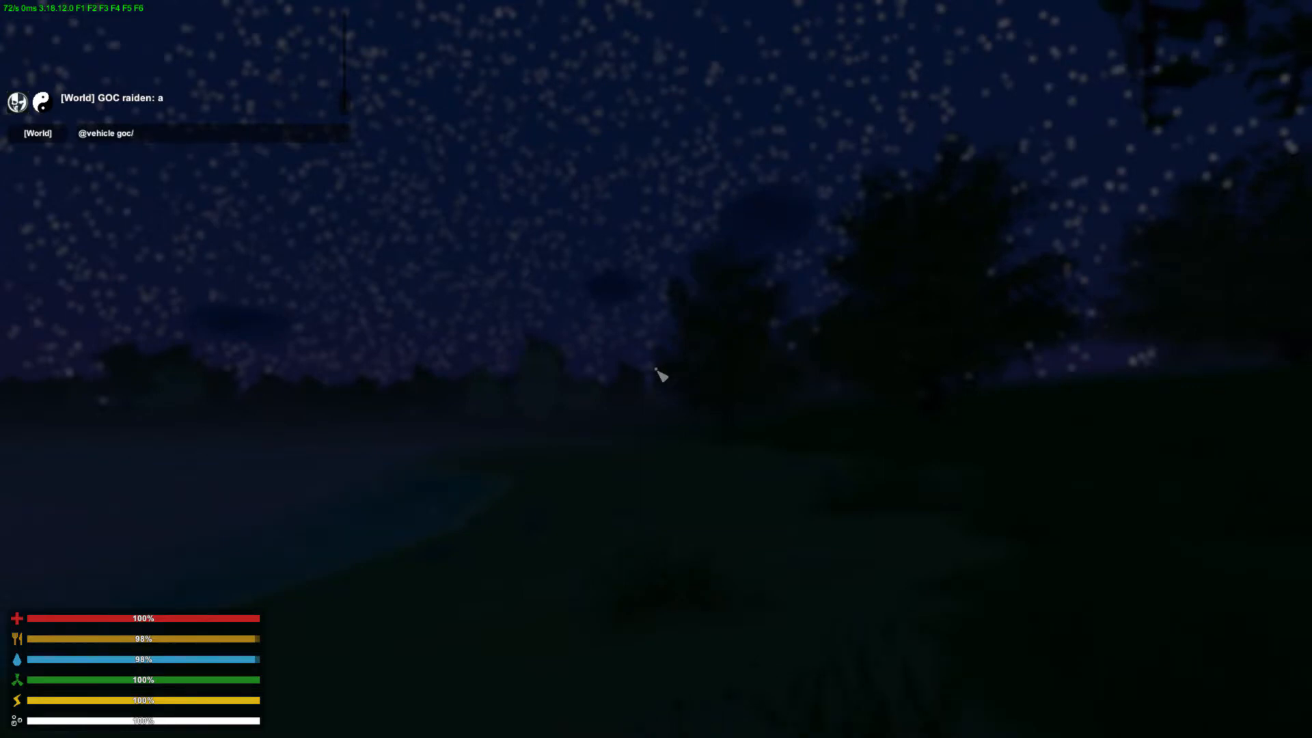
type("53")
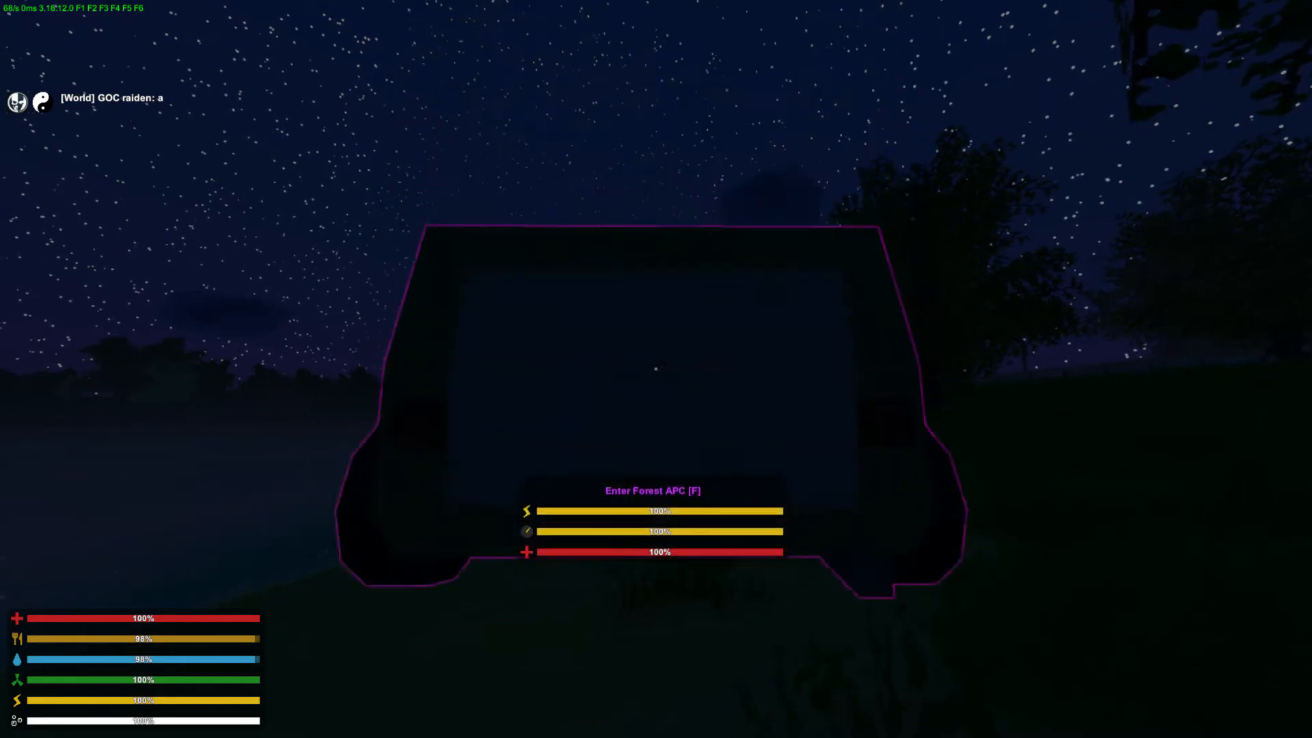
key("f")
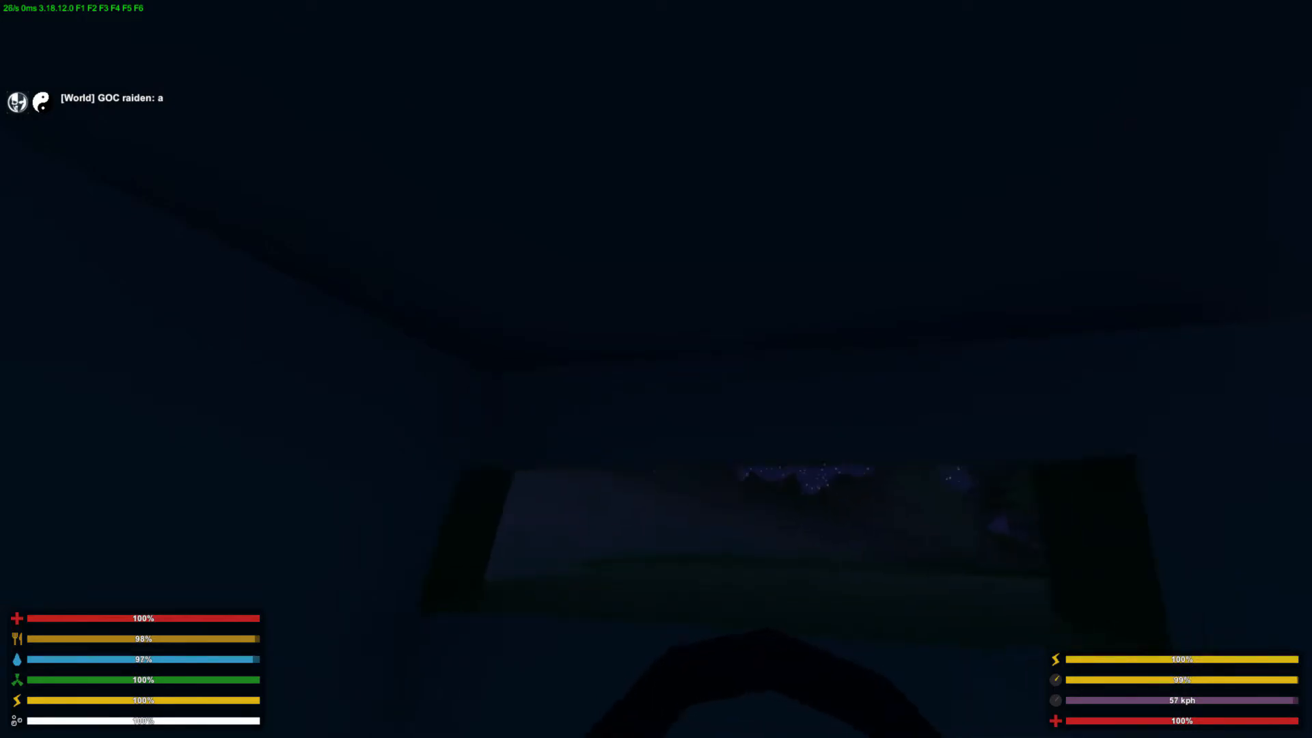
mouse_move(656, 376)
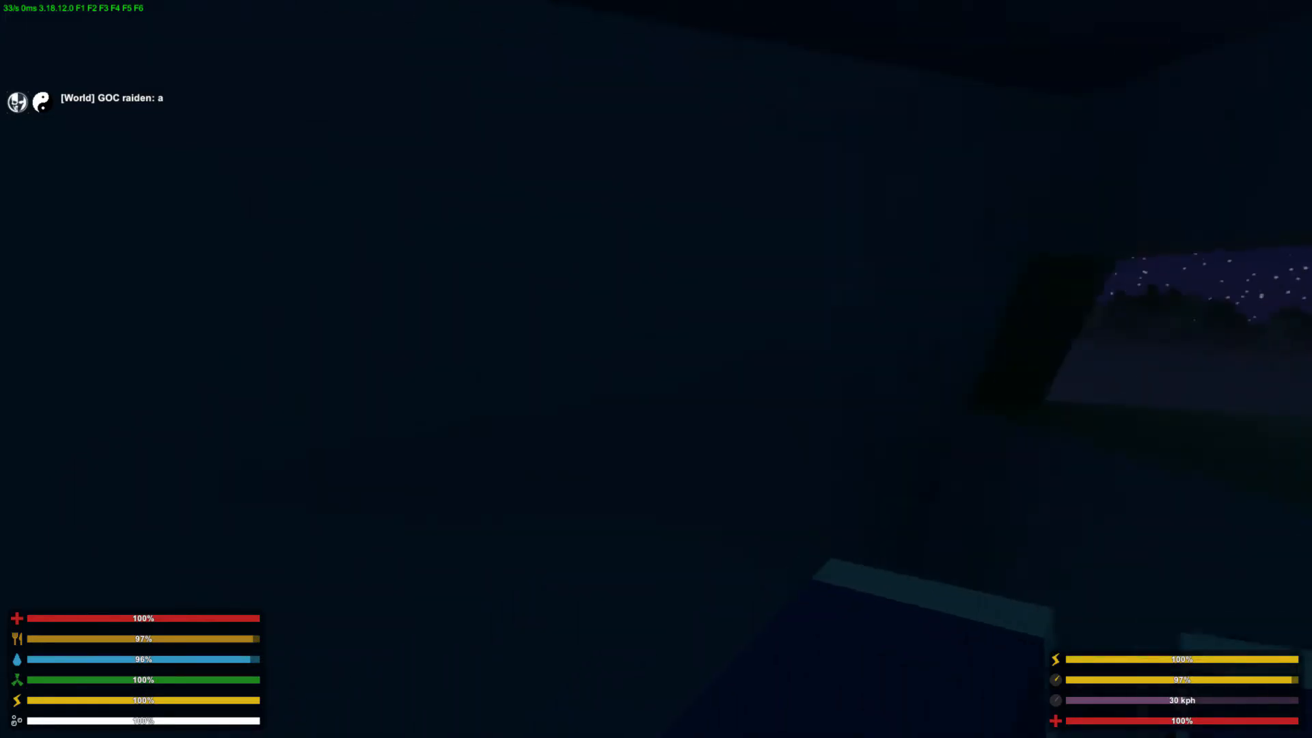
mouse_move(656, 369)
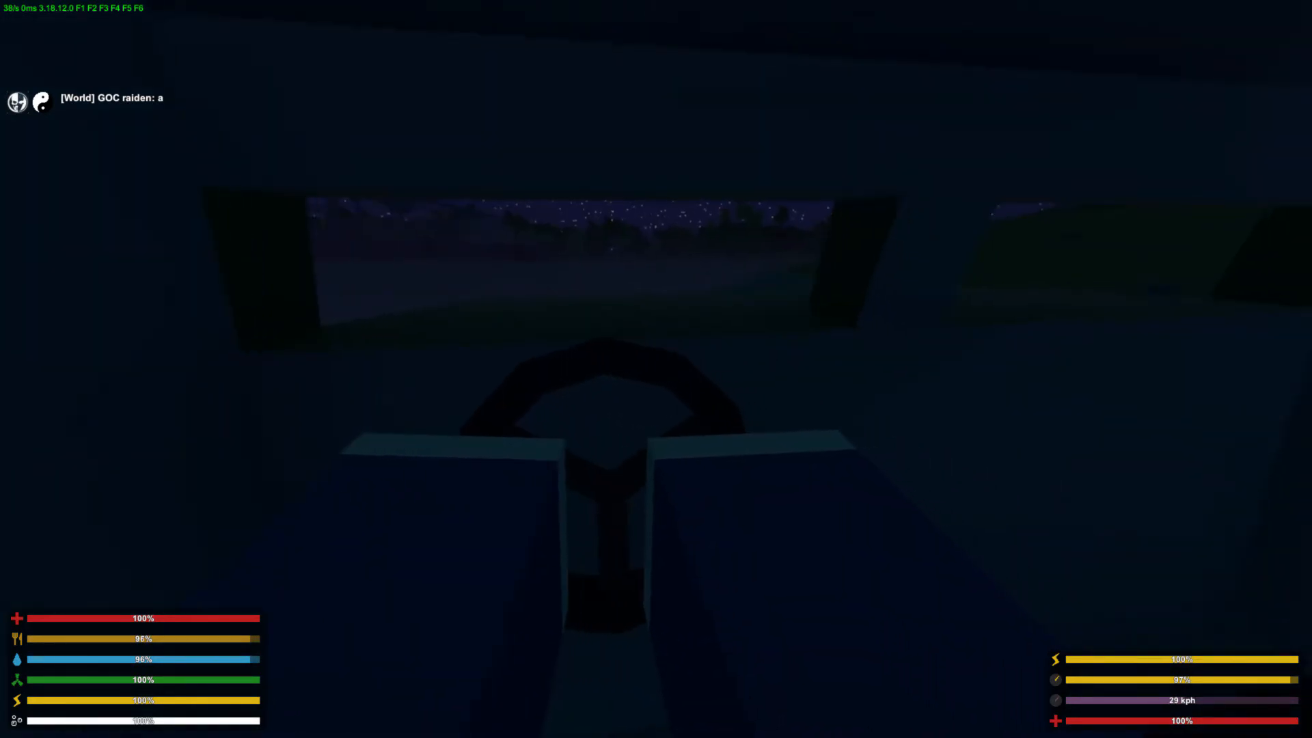
mouse_move(655, 369)
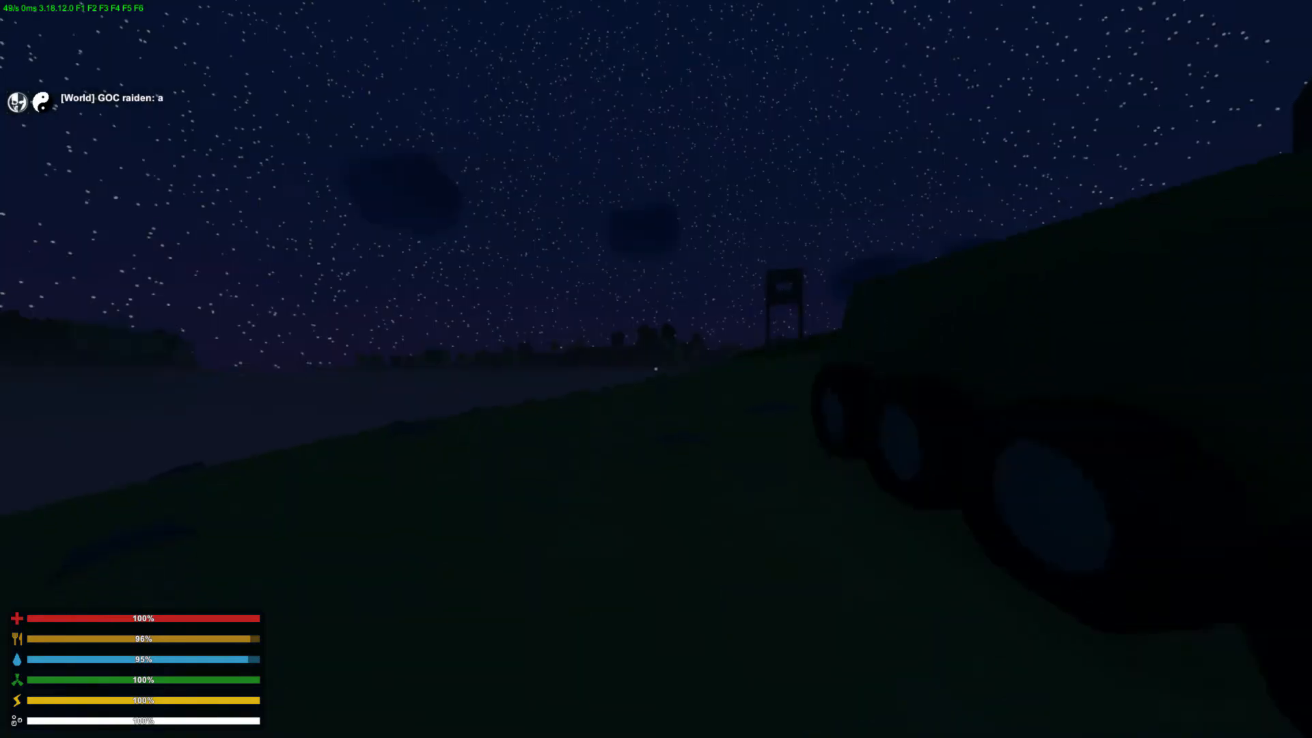
mouse_move(656, 369)
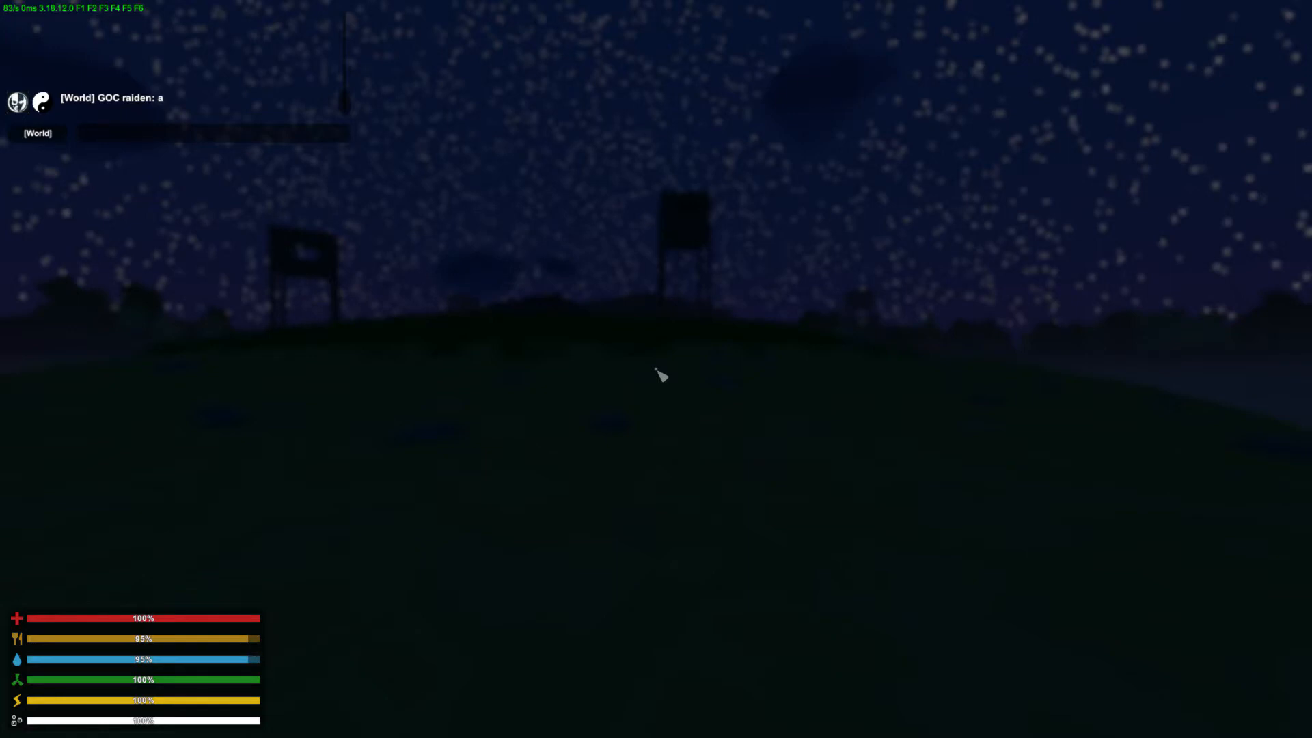
type("@")
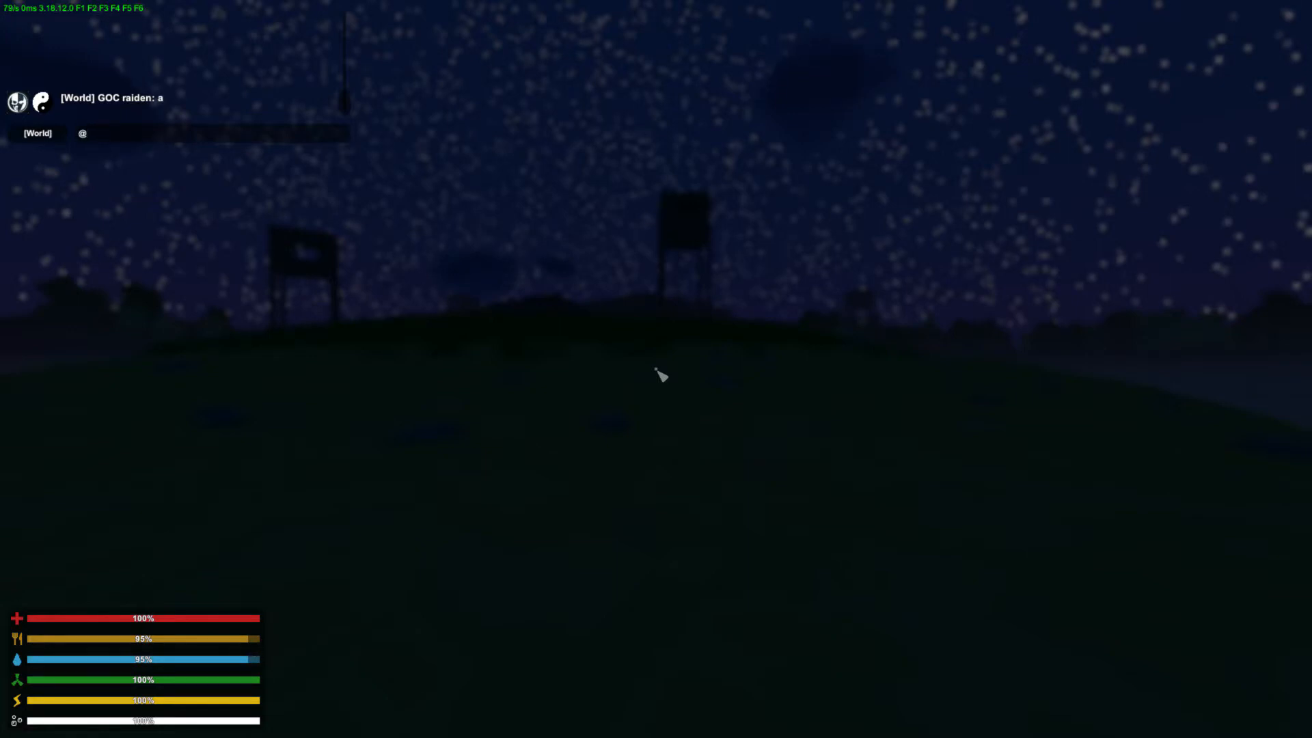
type("vehicle")
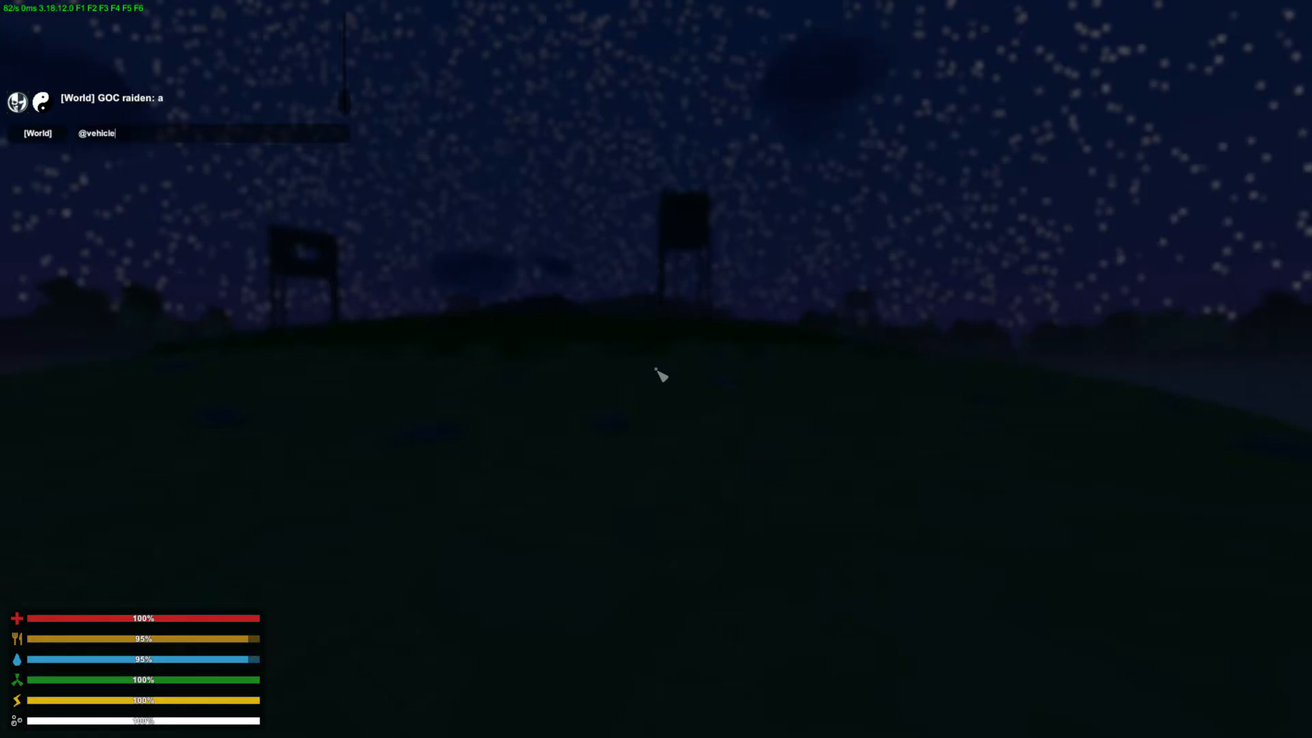
type("go")
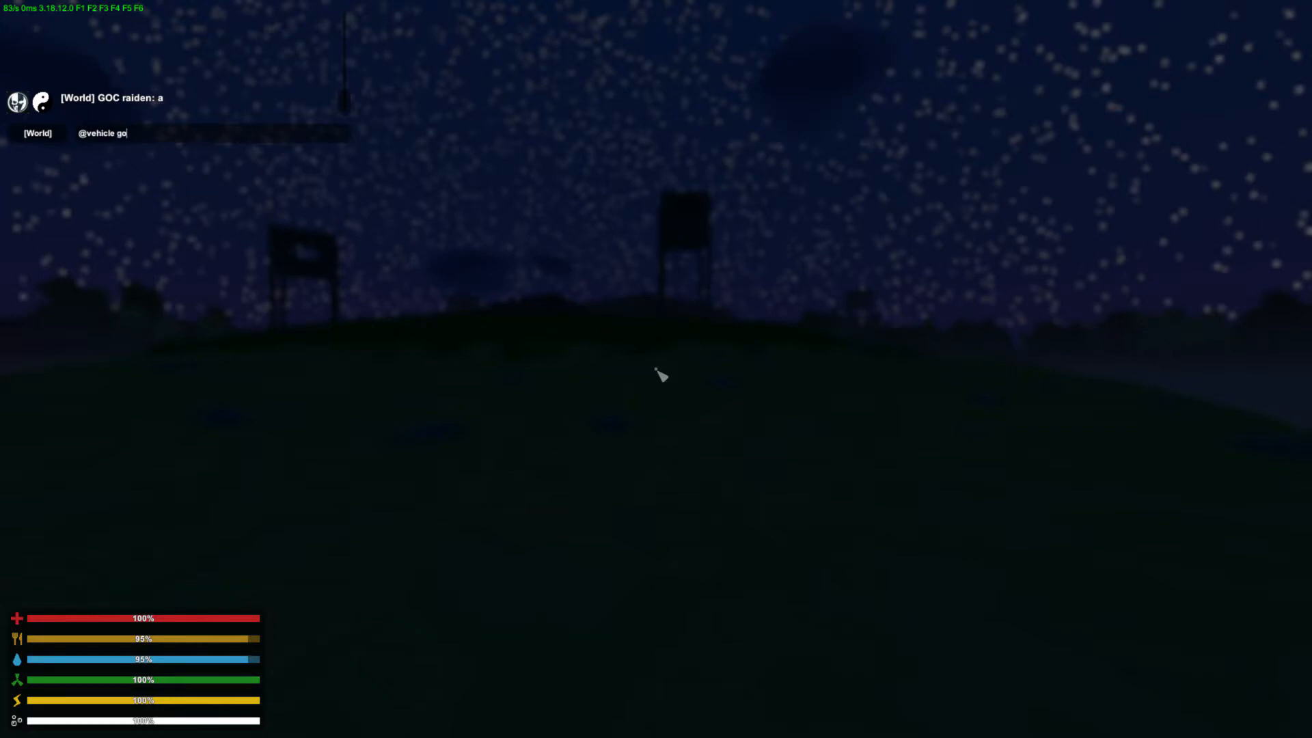
type("c/")
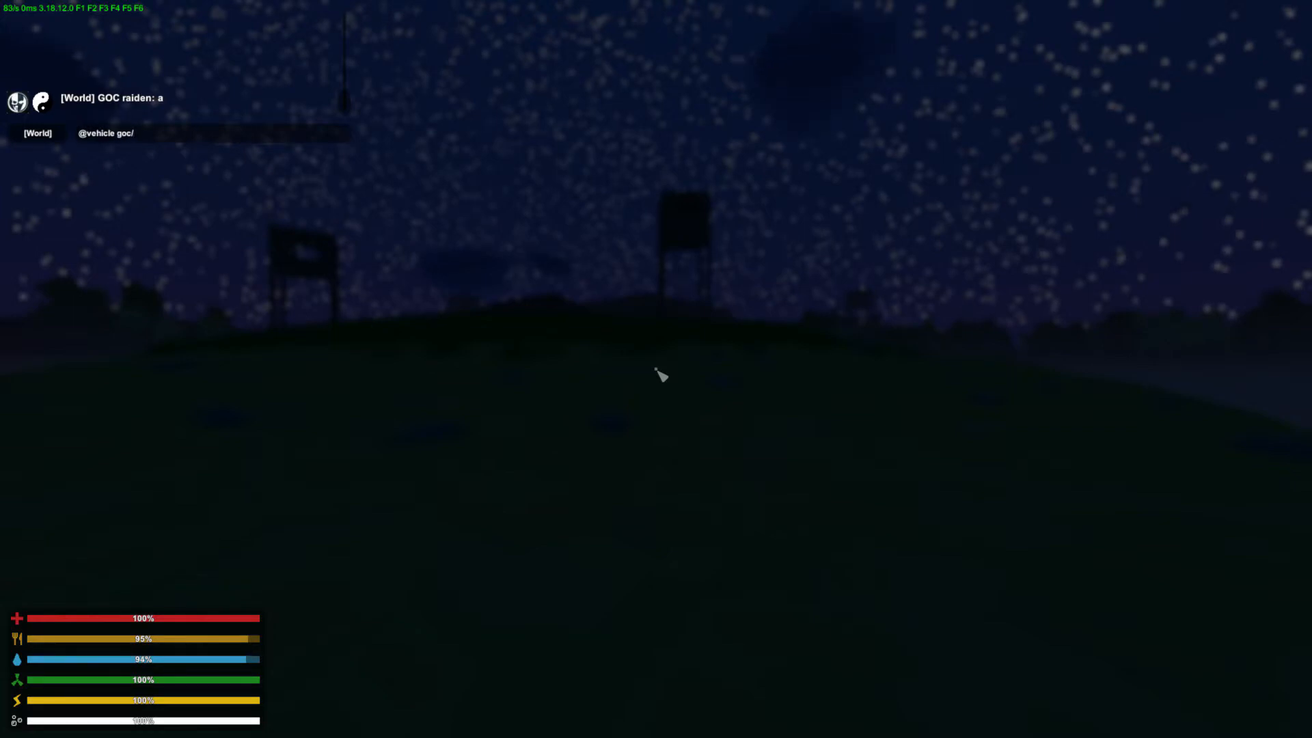
type("4")
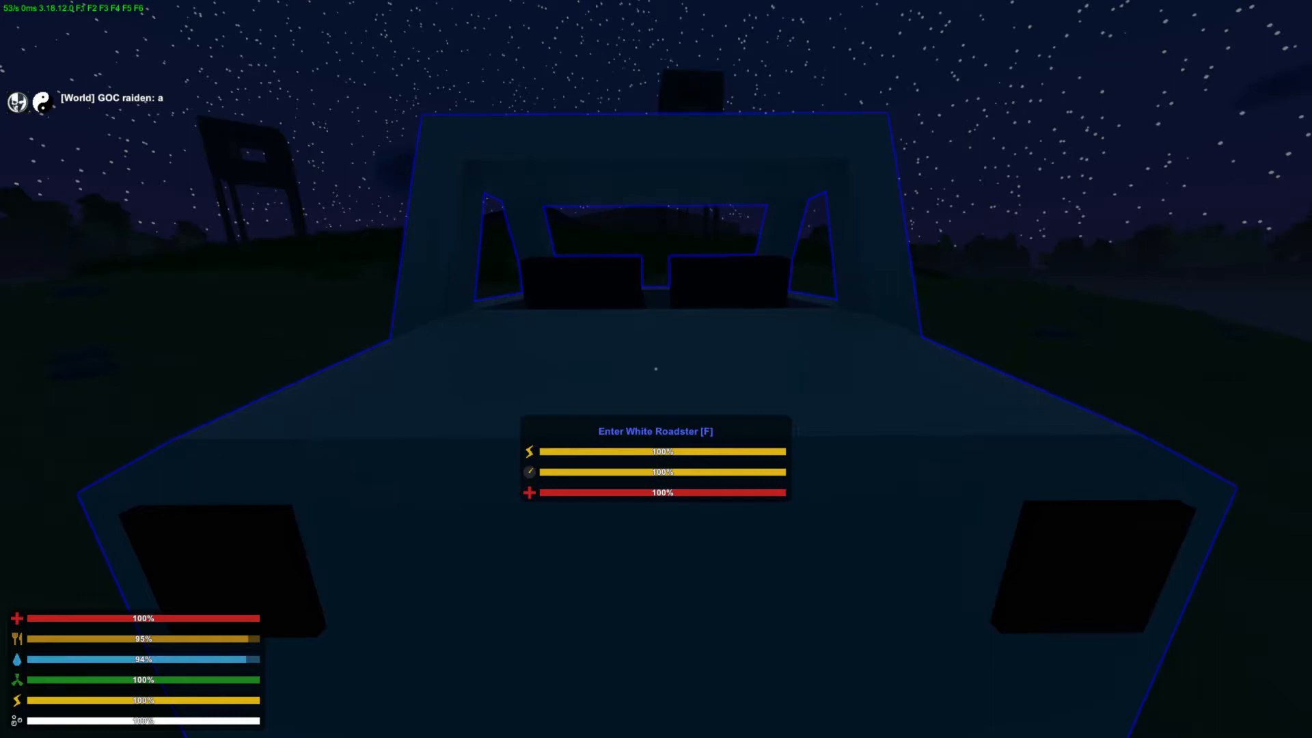
Drive the White Roadster at about 73–84 kph, then bring up the inventory.
key("f")
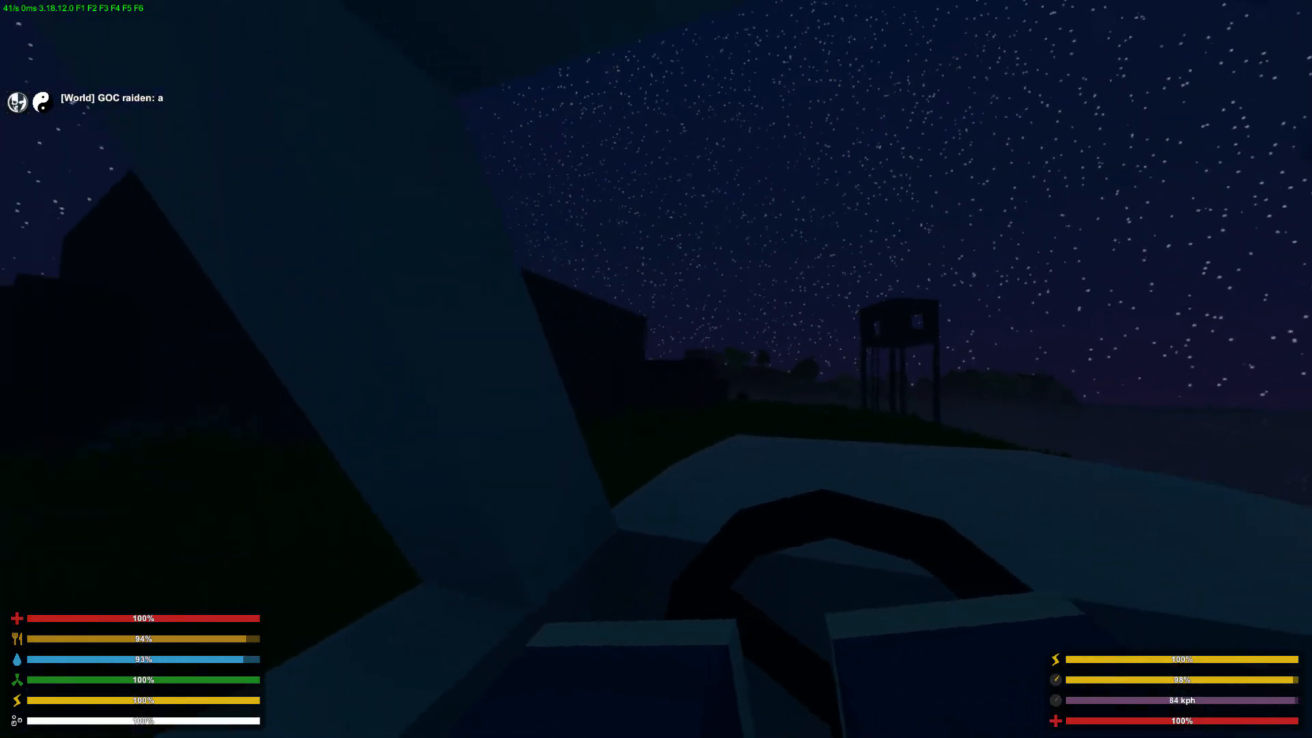
mouse_move(655, 369)
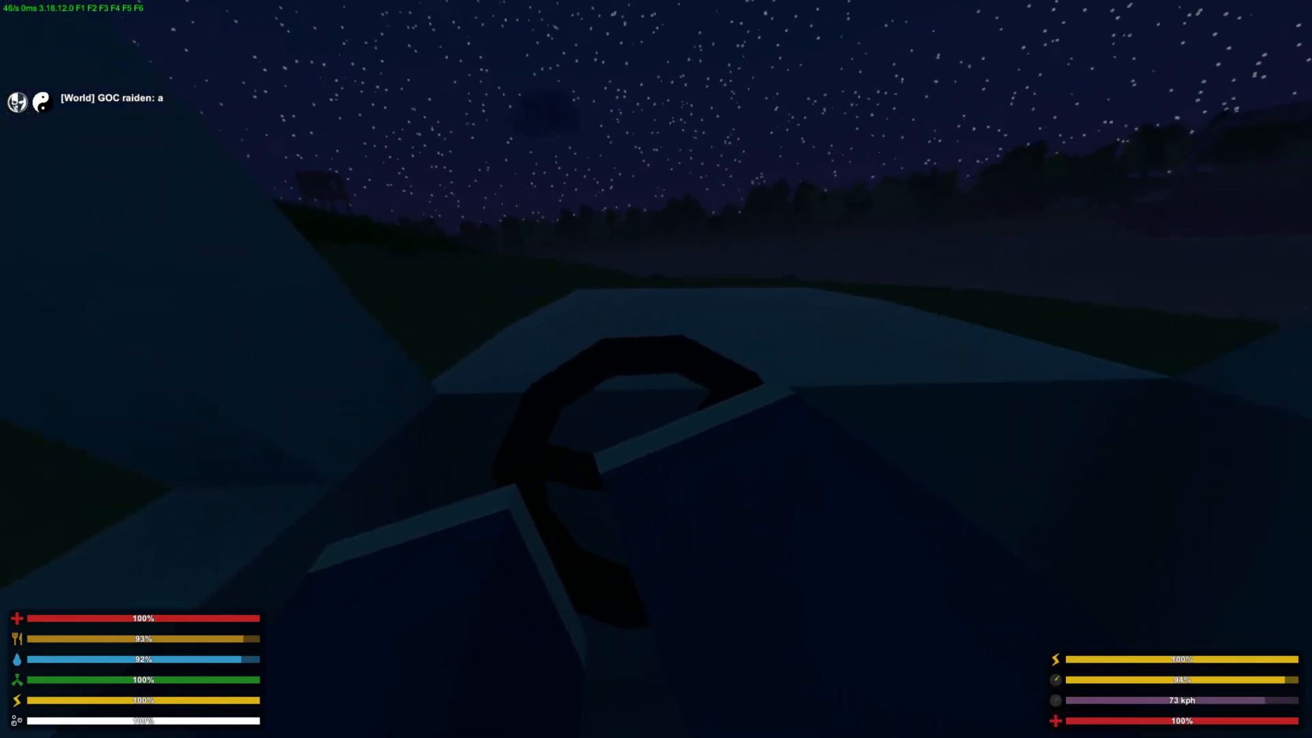
key("G")
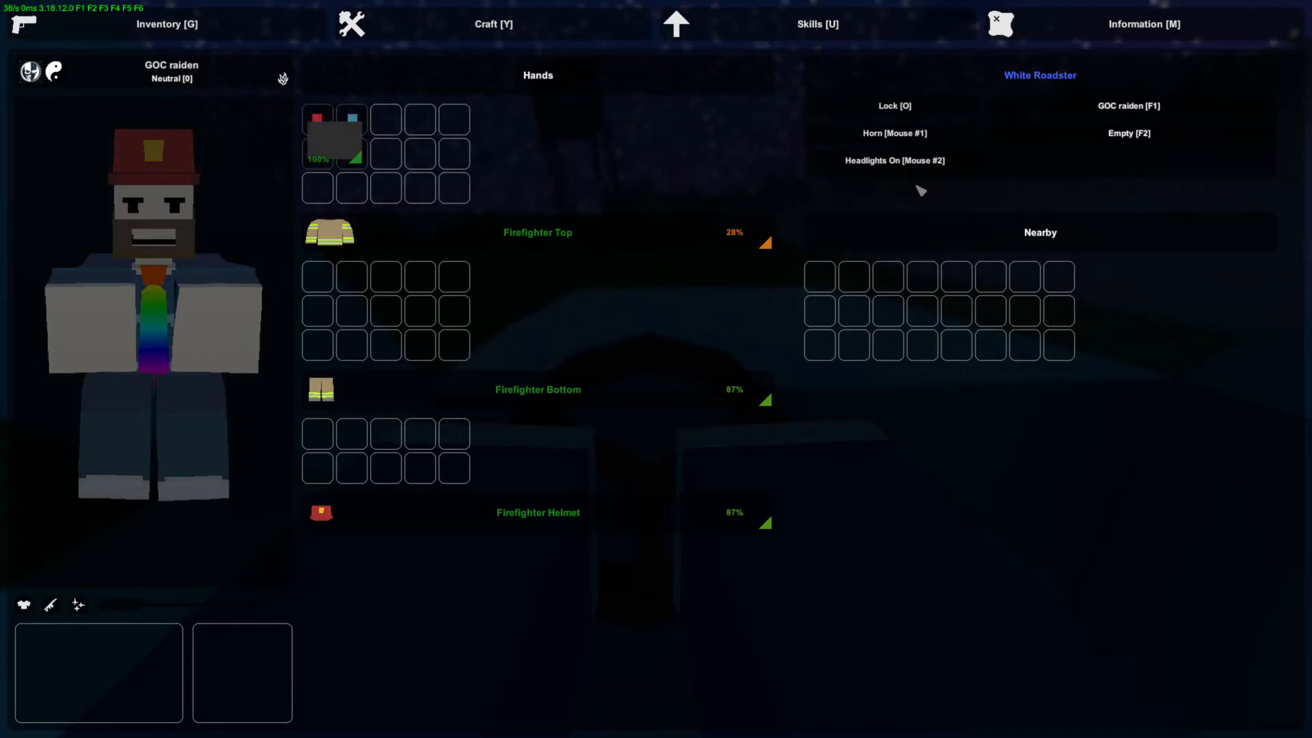
mouse_move(330, 151)
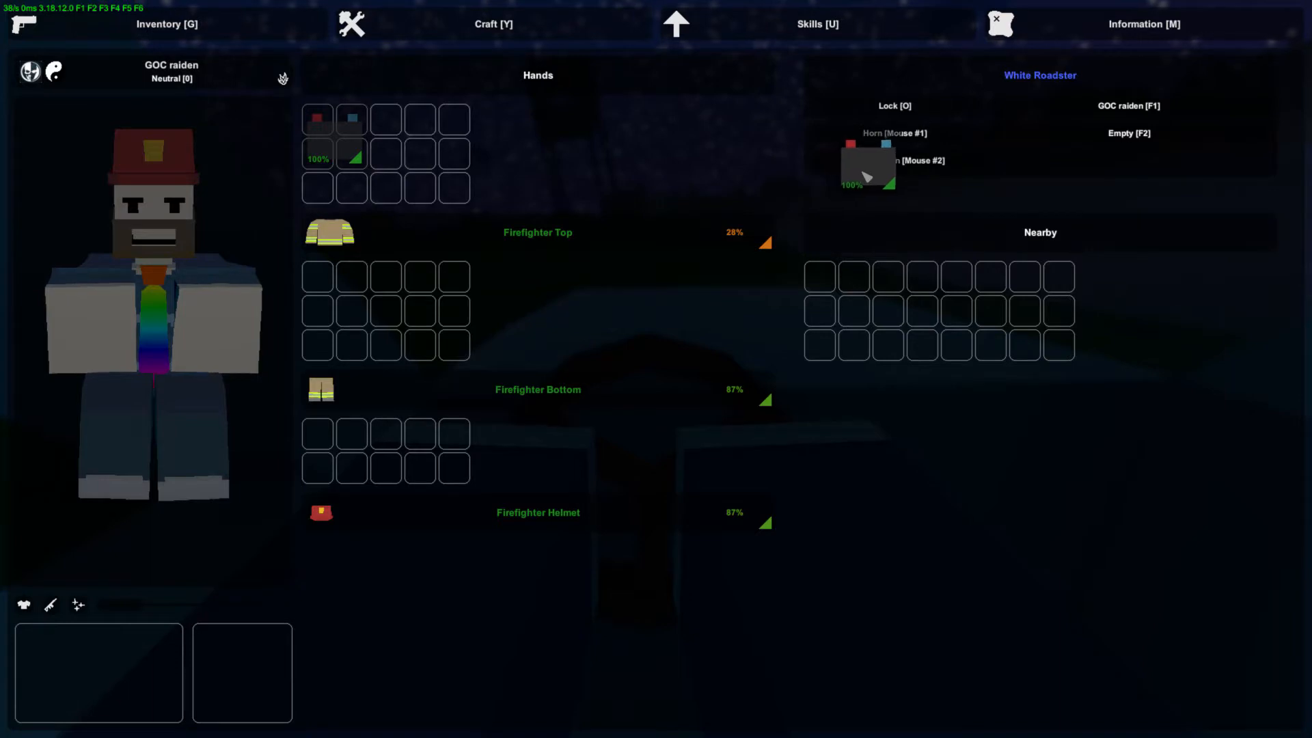
mouse_move(979, 182)
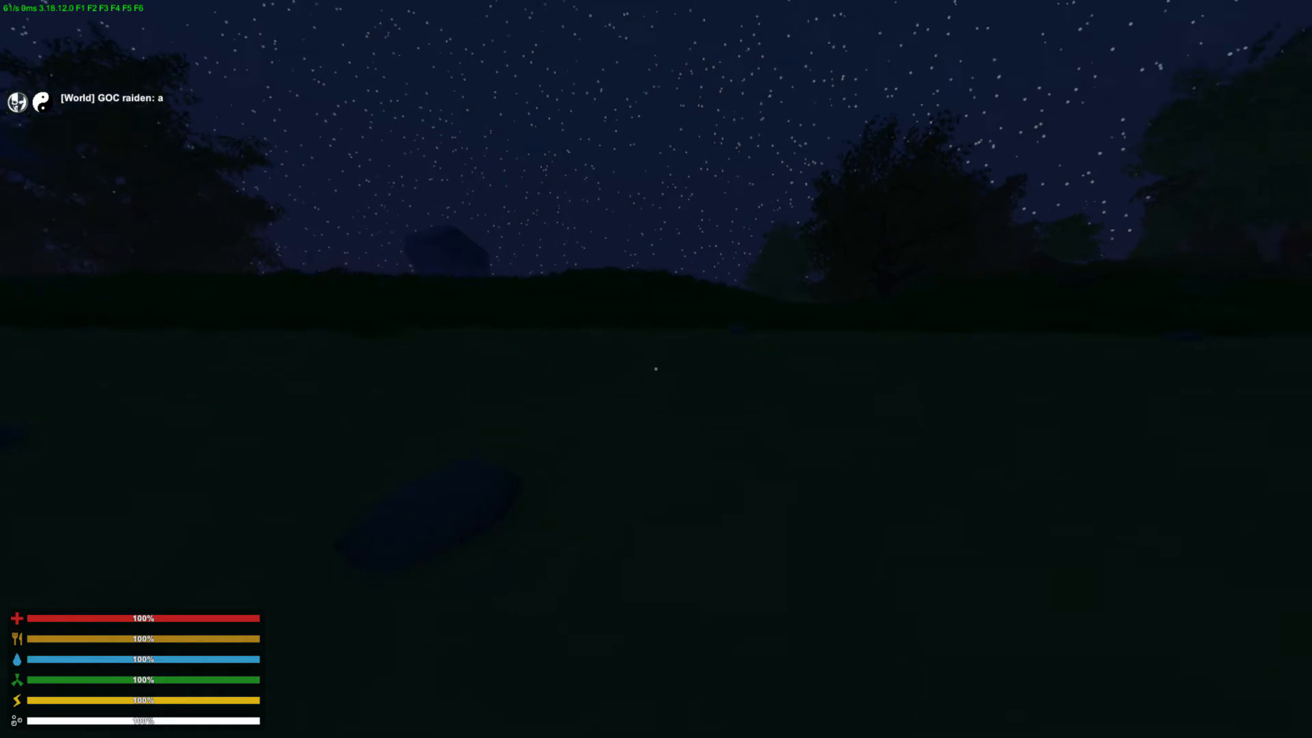
mouse_move(656, 369)
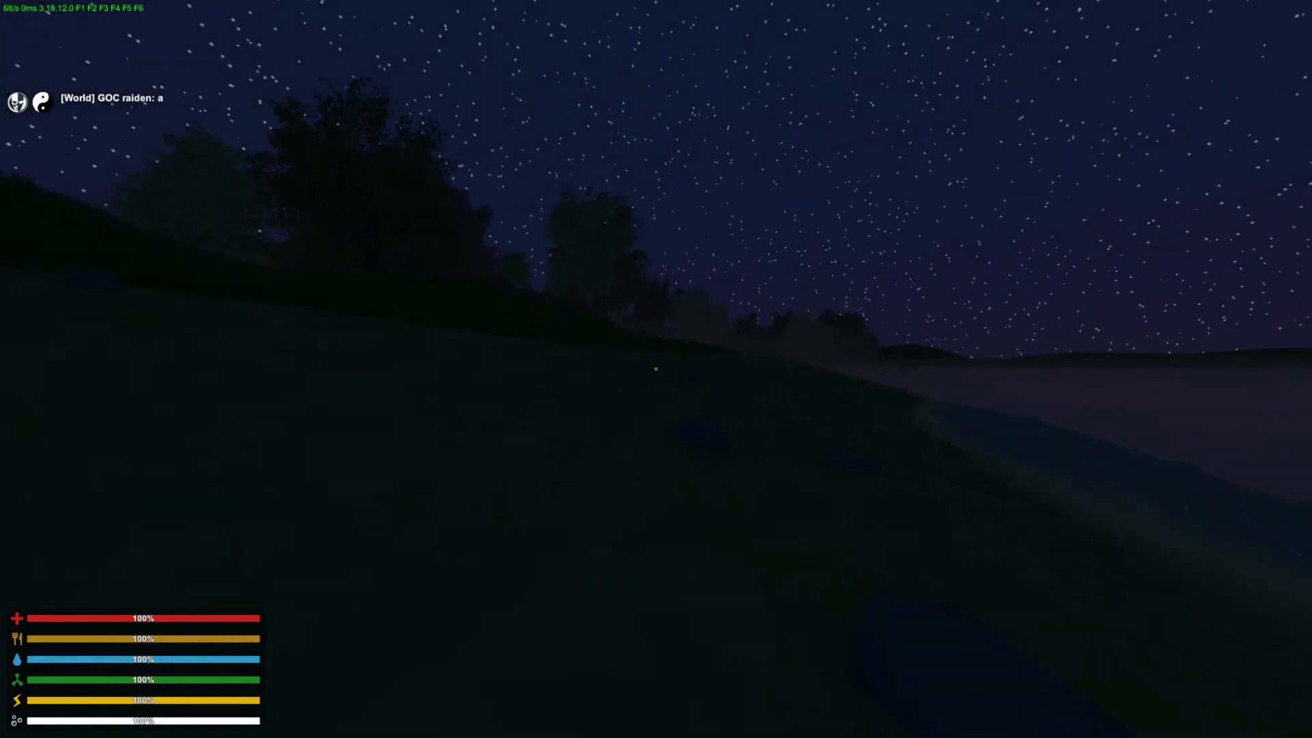
Walk across the grassy lakeside slope at dawn and open world chat.
key("Return")
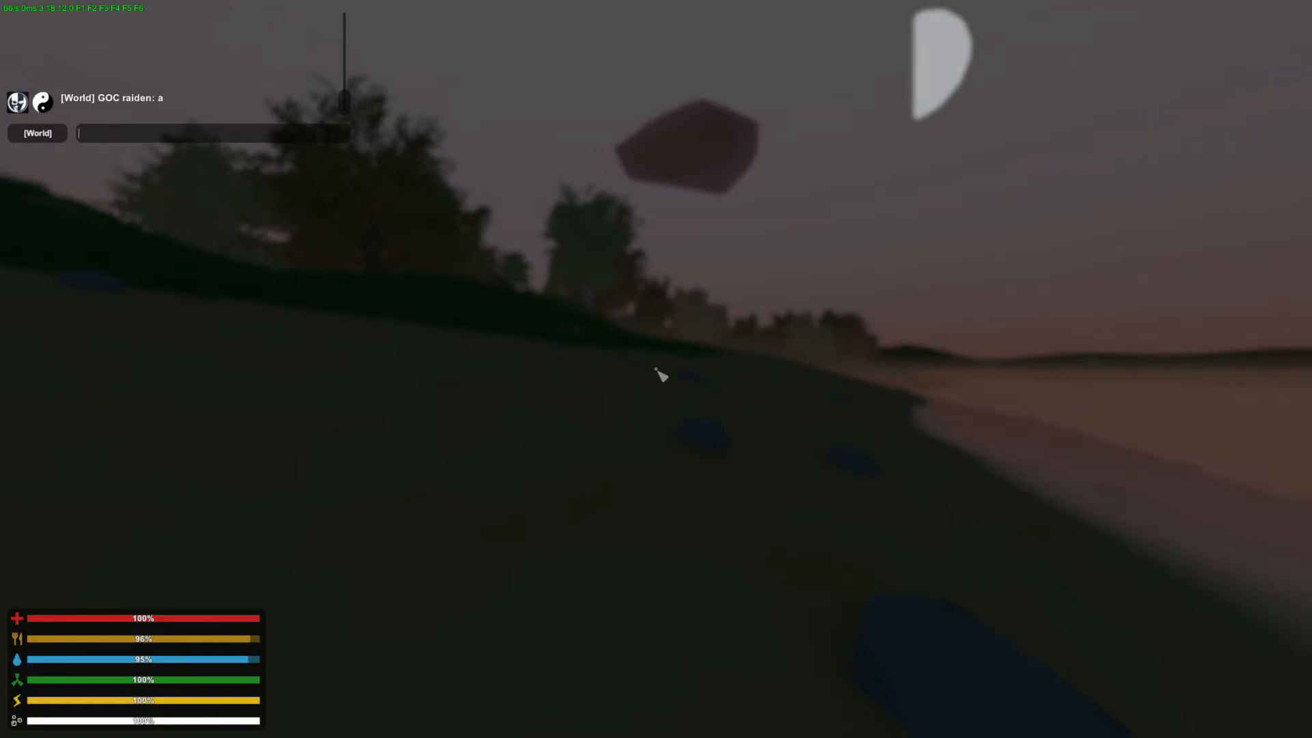
type("@")
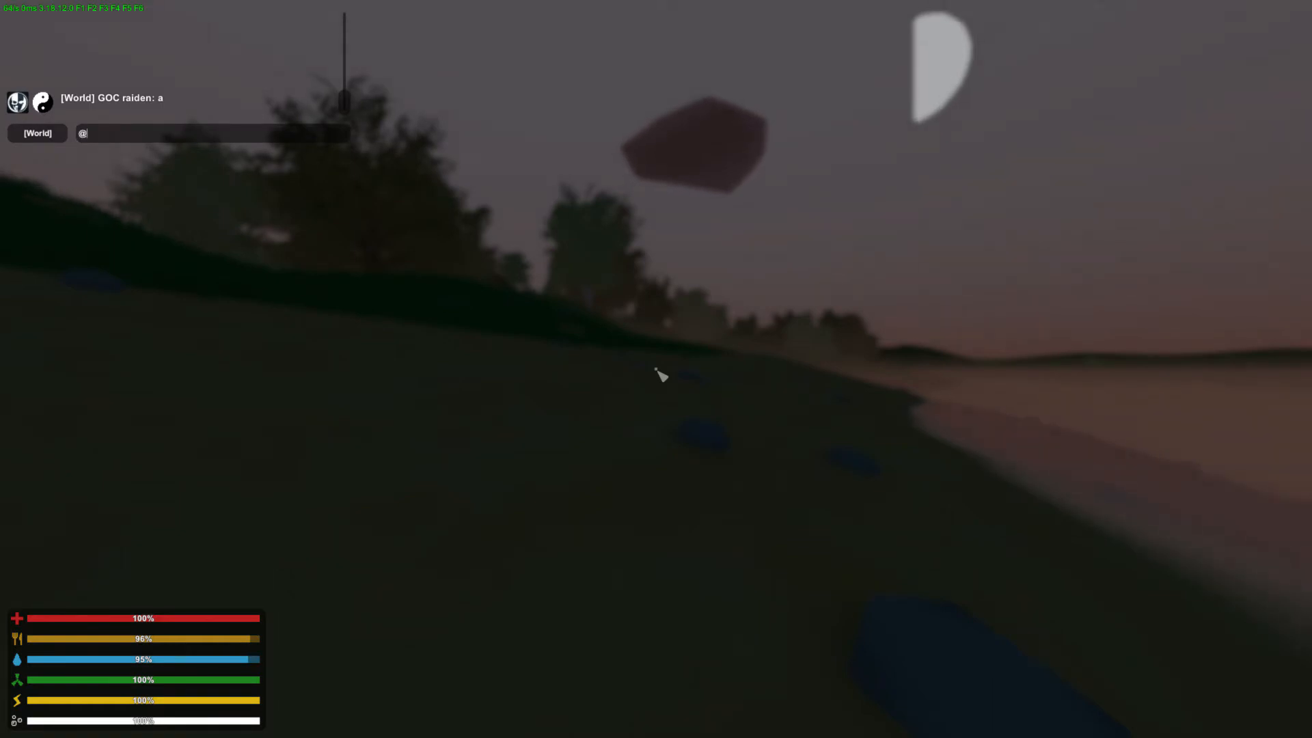
type("give")
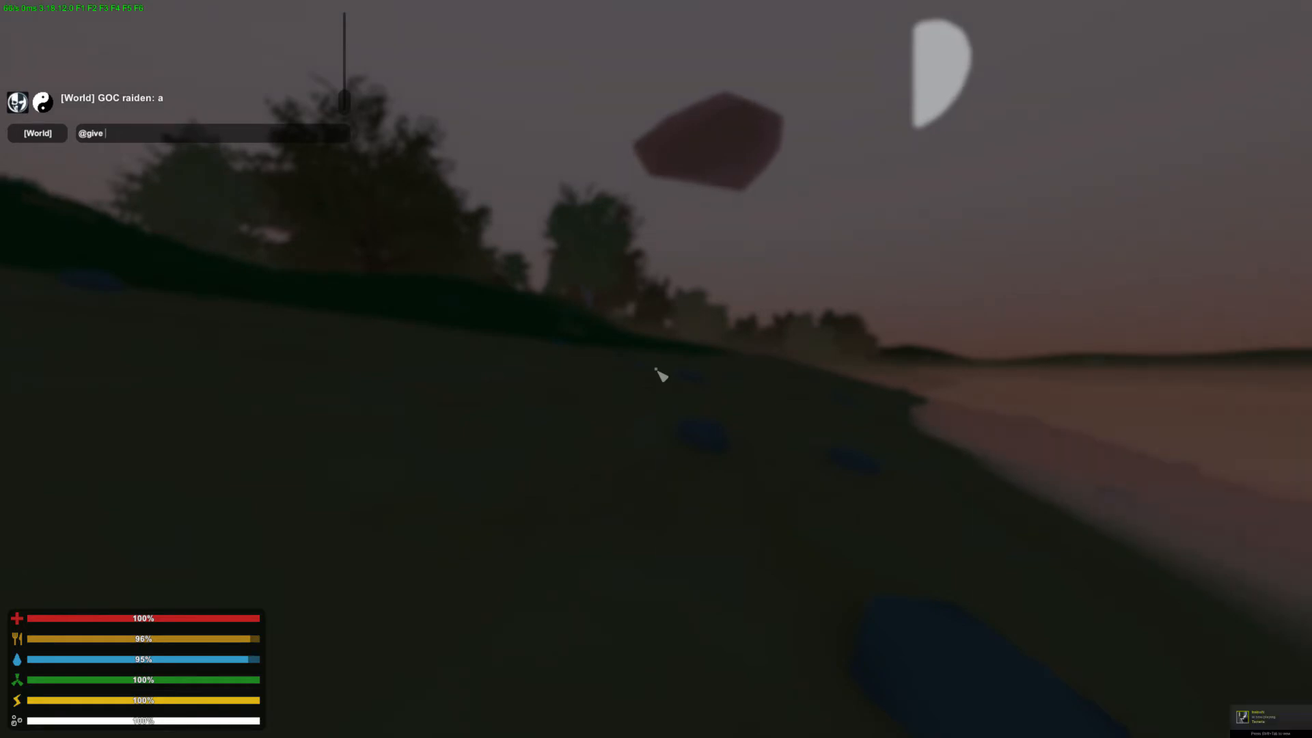
type("goc/")
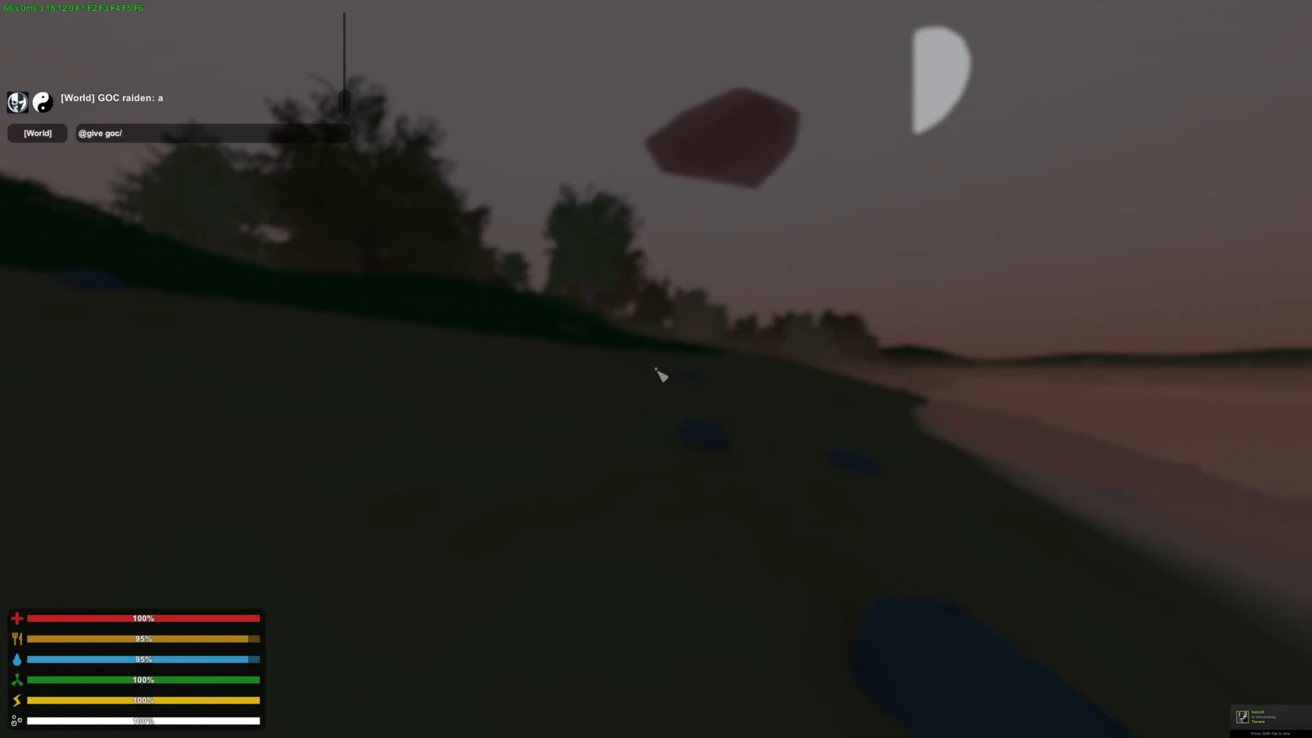
type("1364")
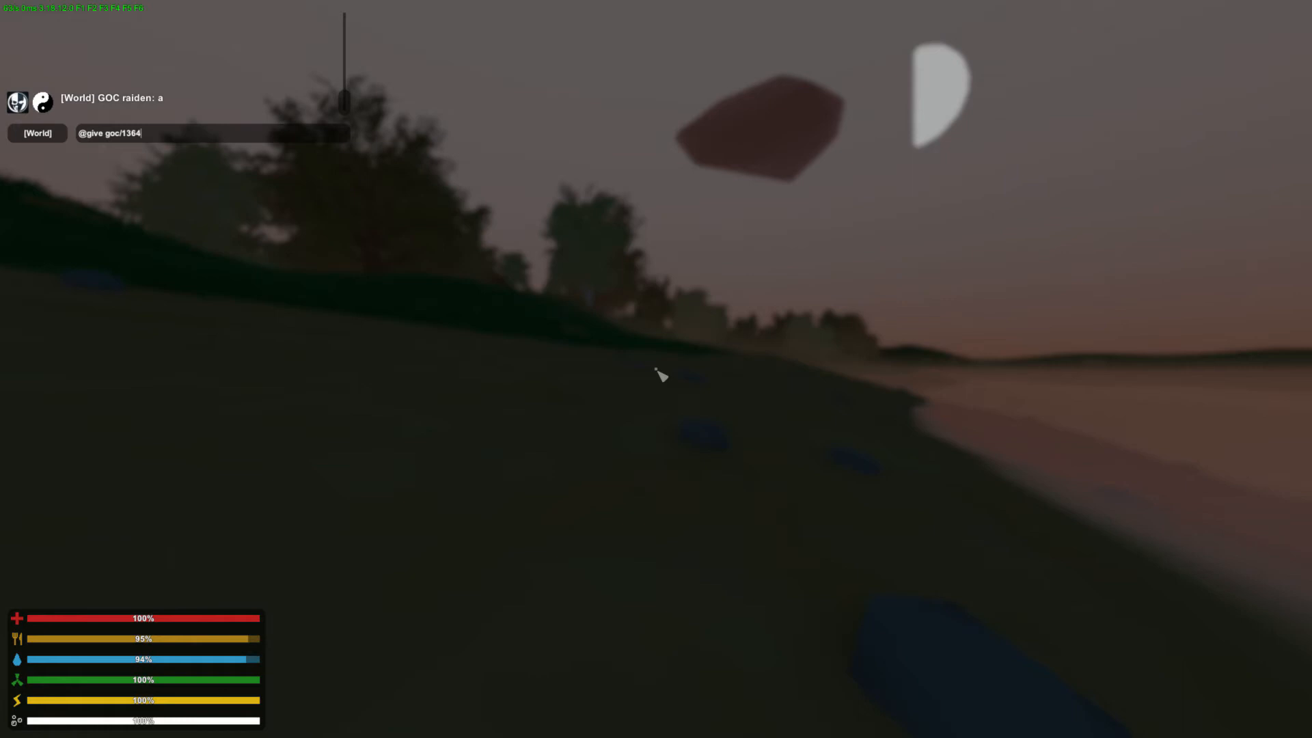
key("Return")
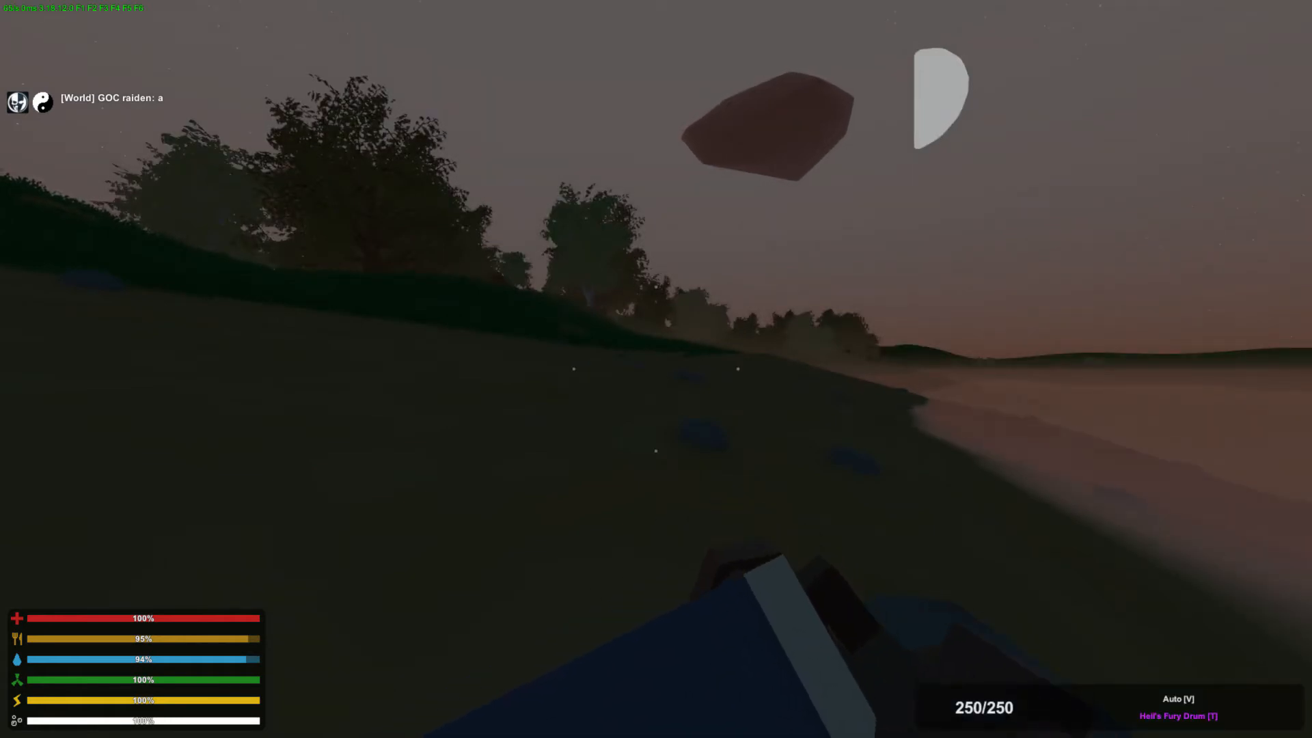
mouse_move(656, 369)
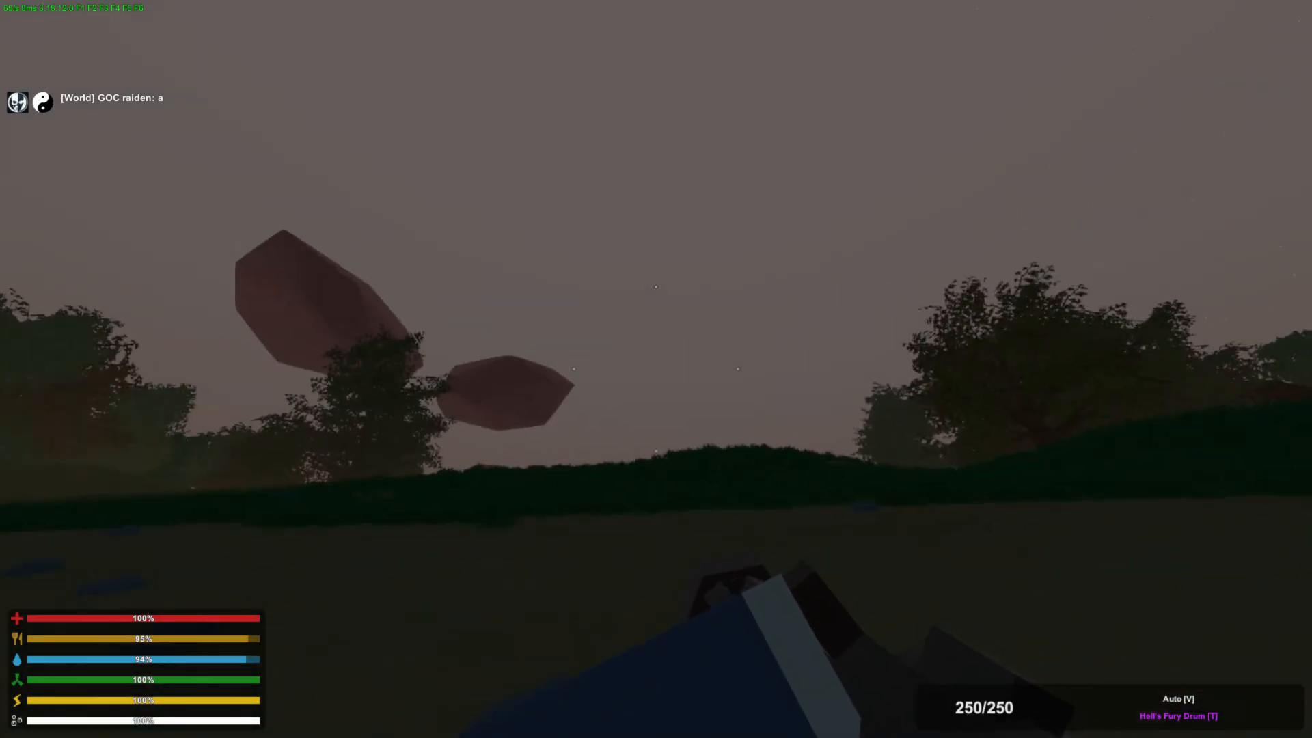
mouse_move(656, 368)
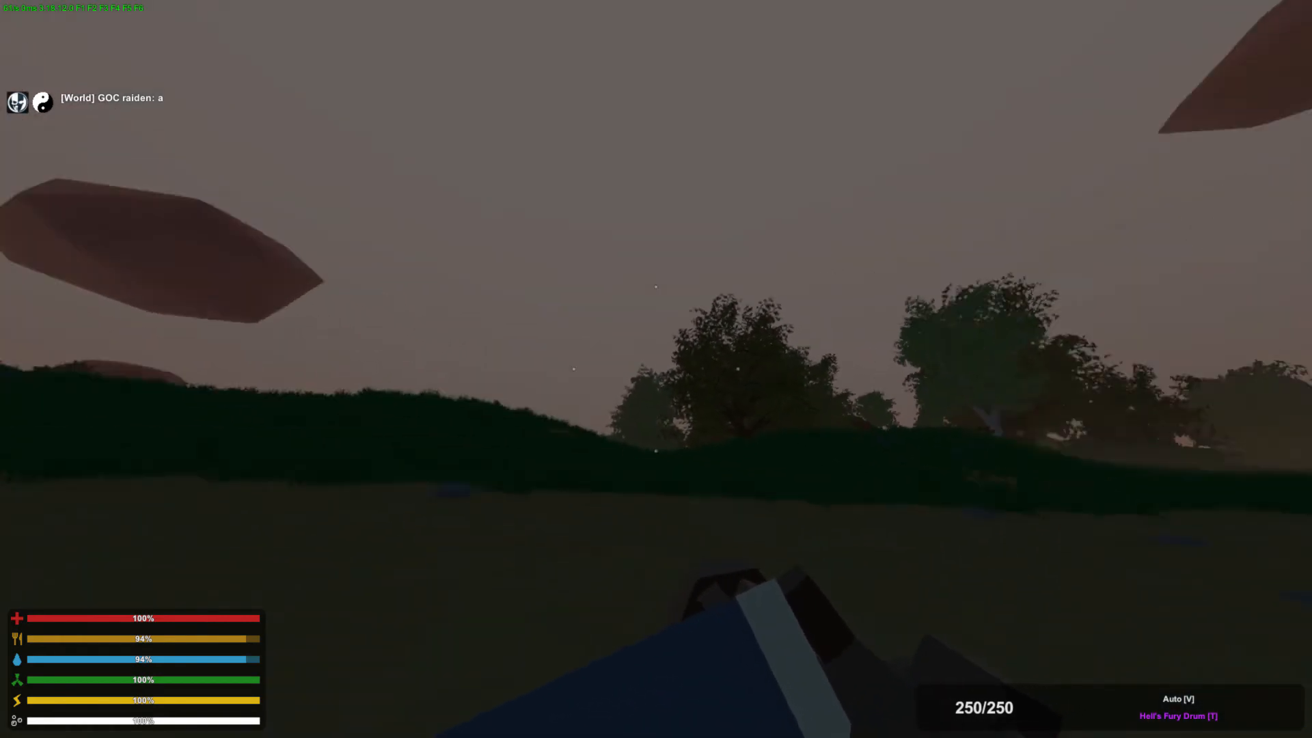
Fire a Hell's Fury burst, dropping the drum to 236/250, and open chat.
key("Return")
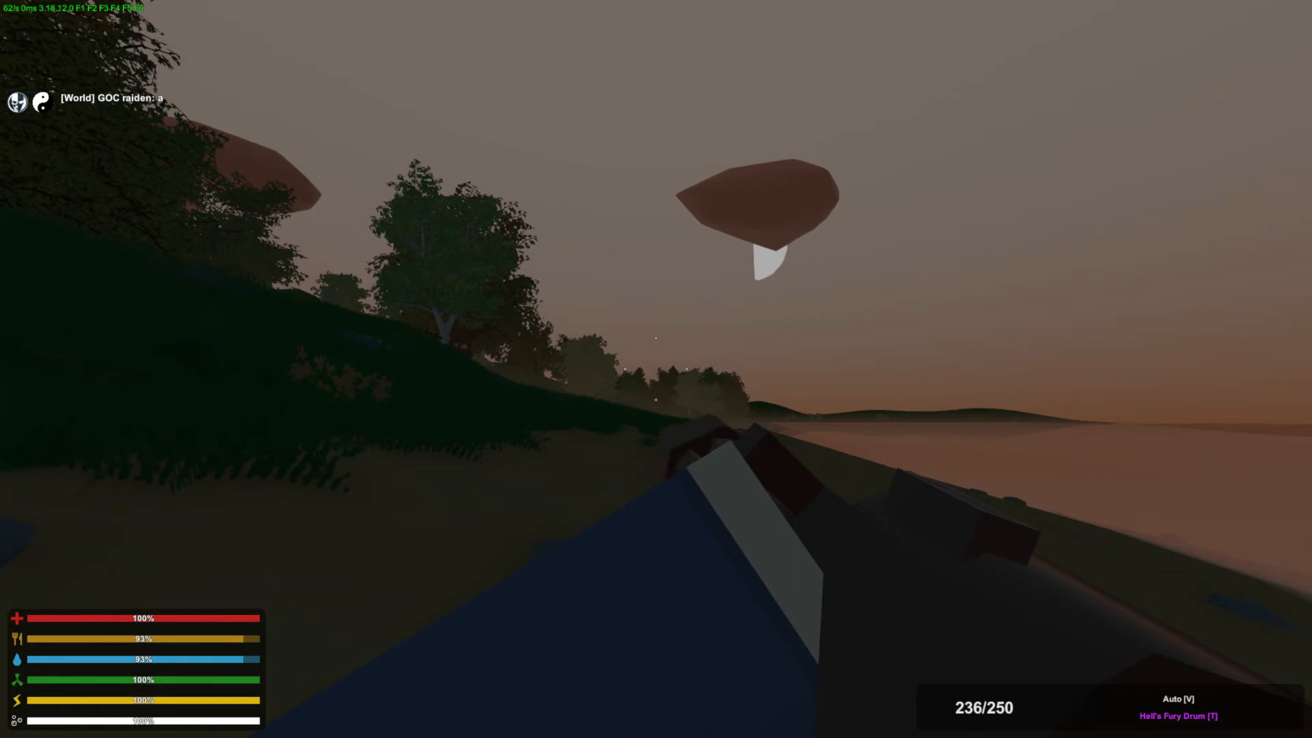
mouse_move(656, 369)
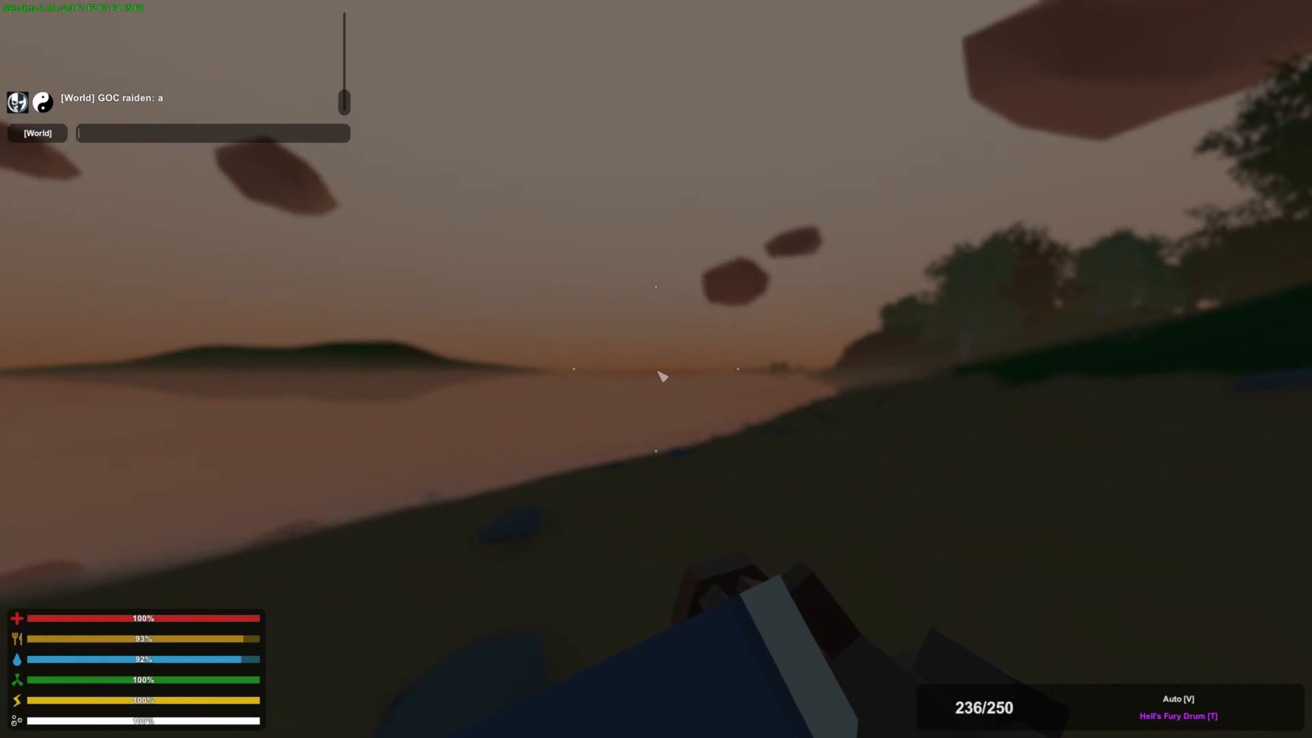
Fire more minigun bursts along the shore, spending the drum to 134/250.
type("@")
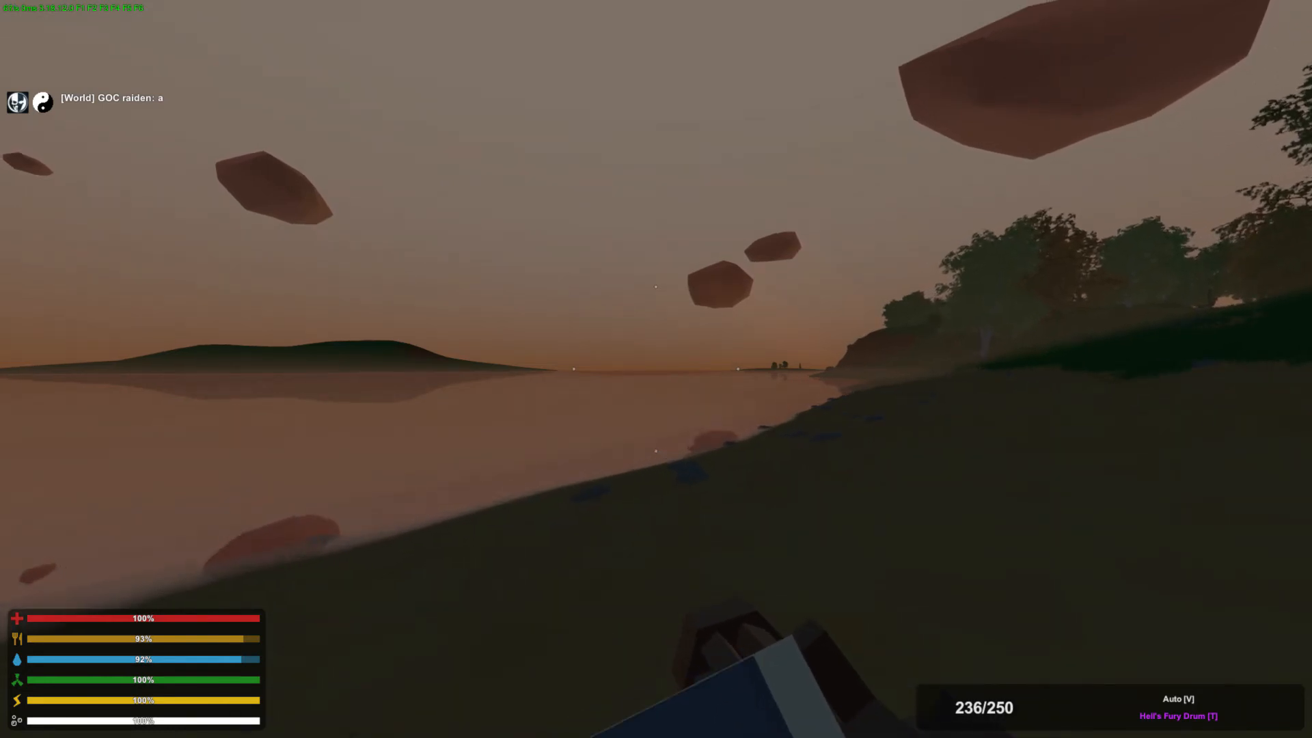
mouse_move(656, 369)
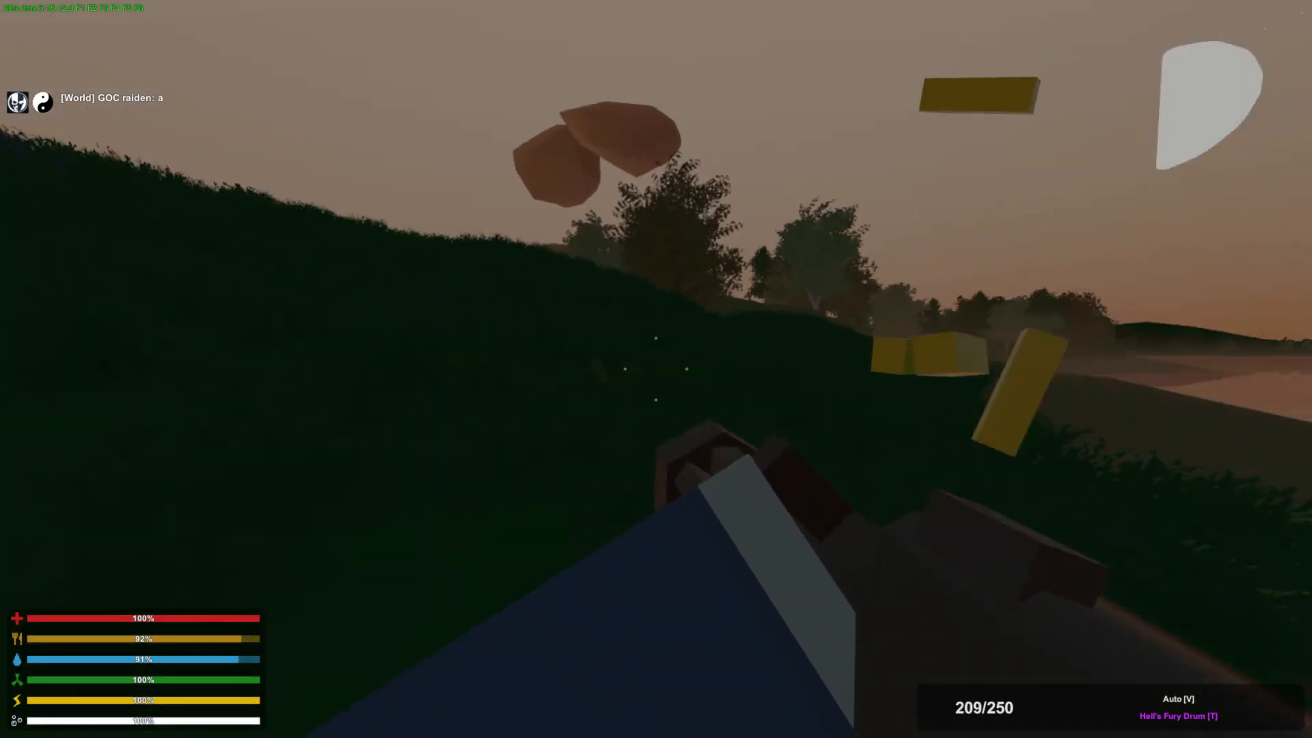
left_click(656, 368)
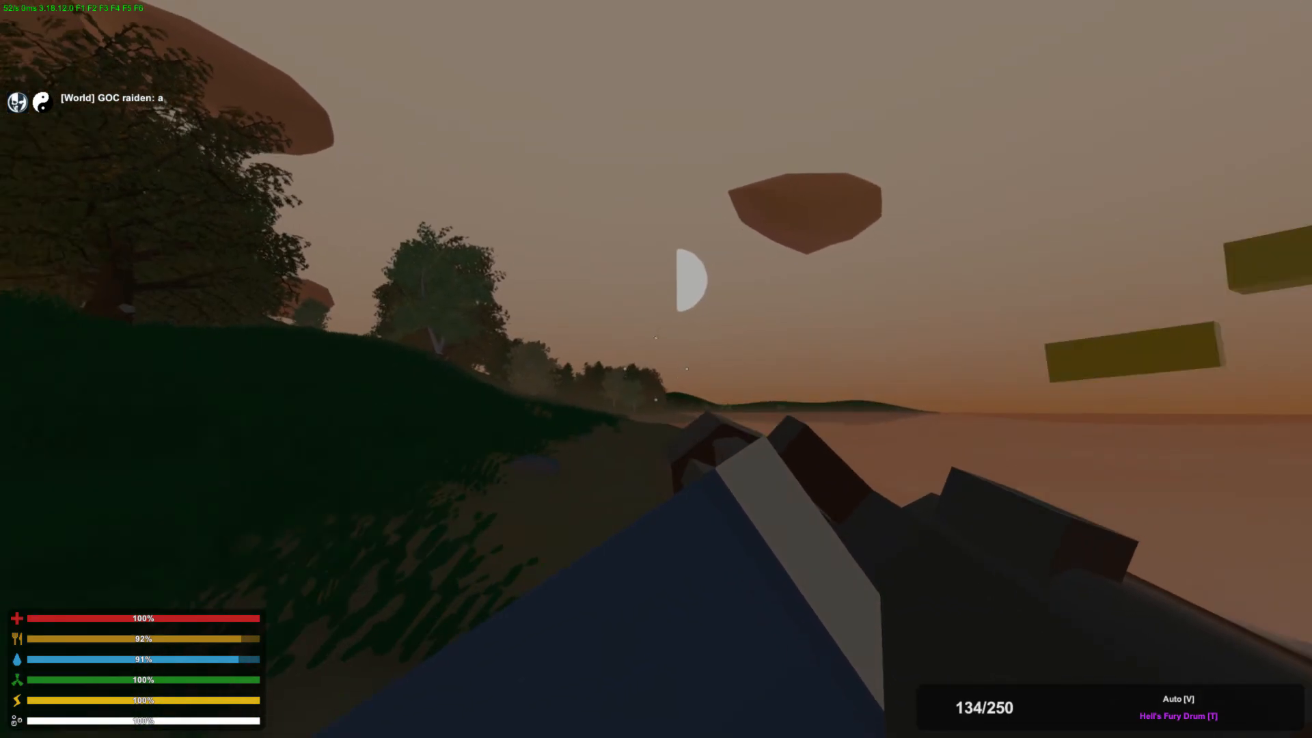
Keep firing Hell's Fury until the drum reads 0/250.
left_click(655, 369)
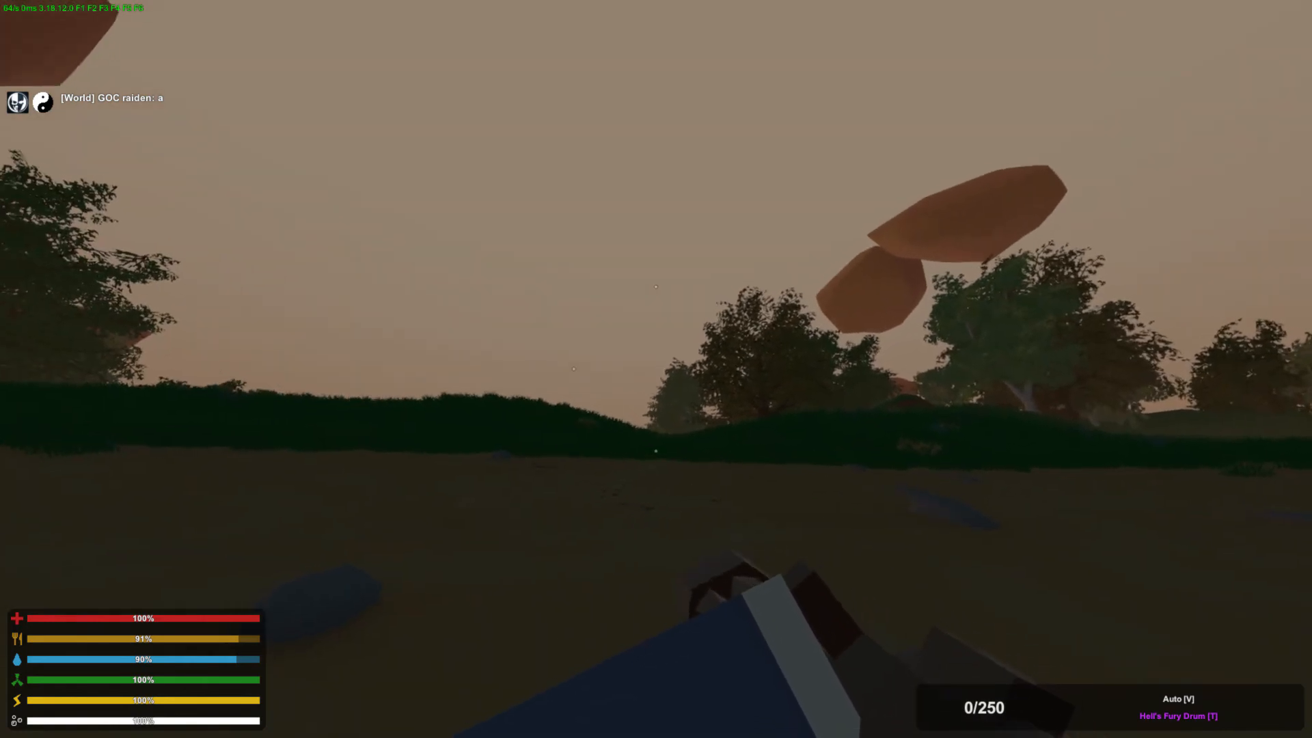
mouse_move(656, 369)
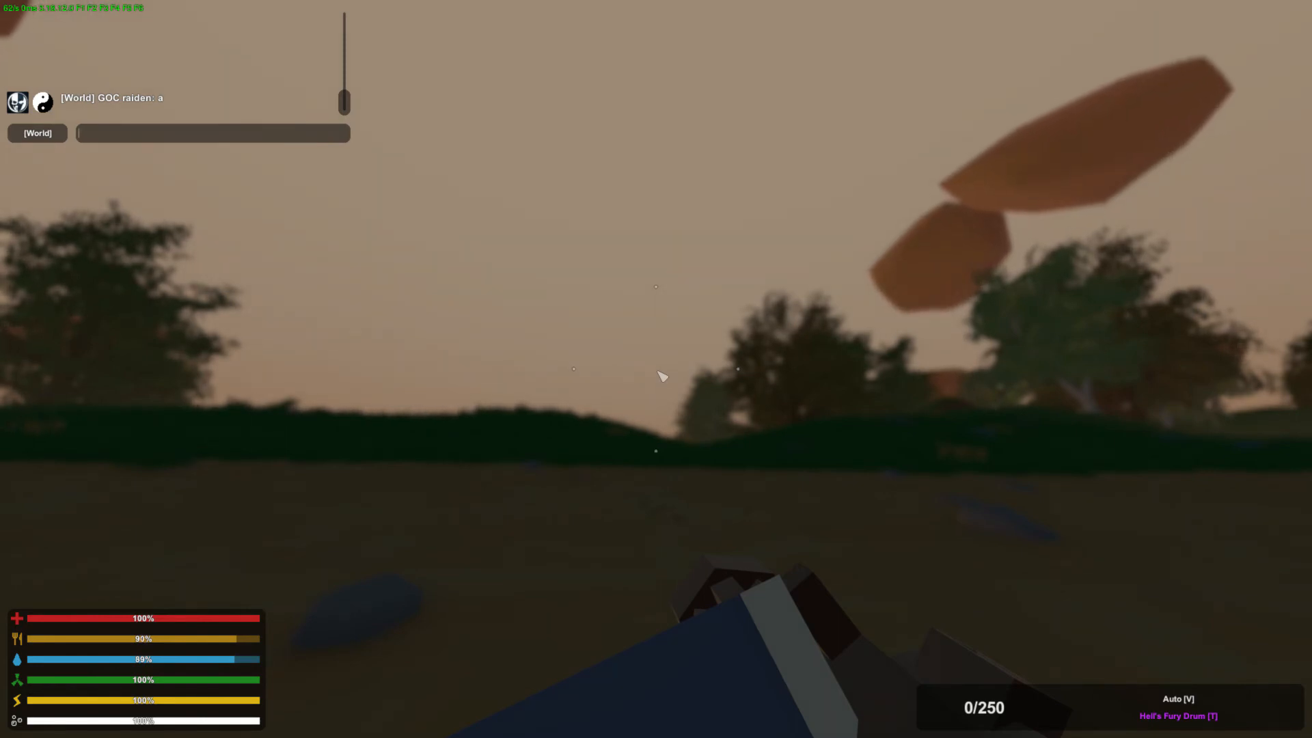
type("@")
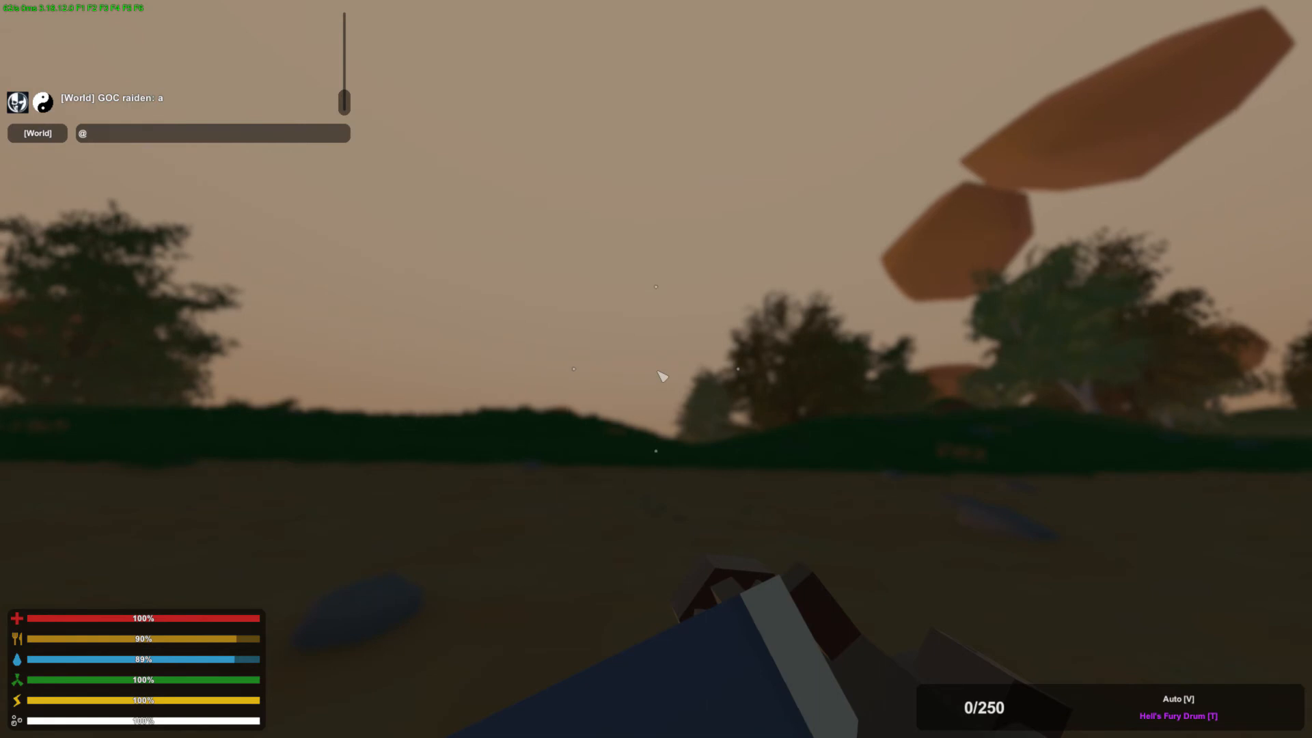
type("give")
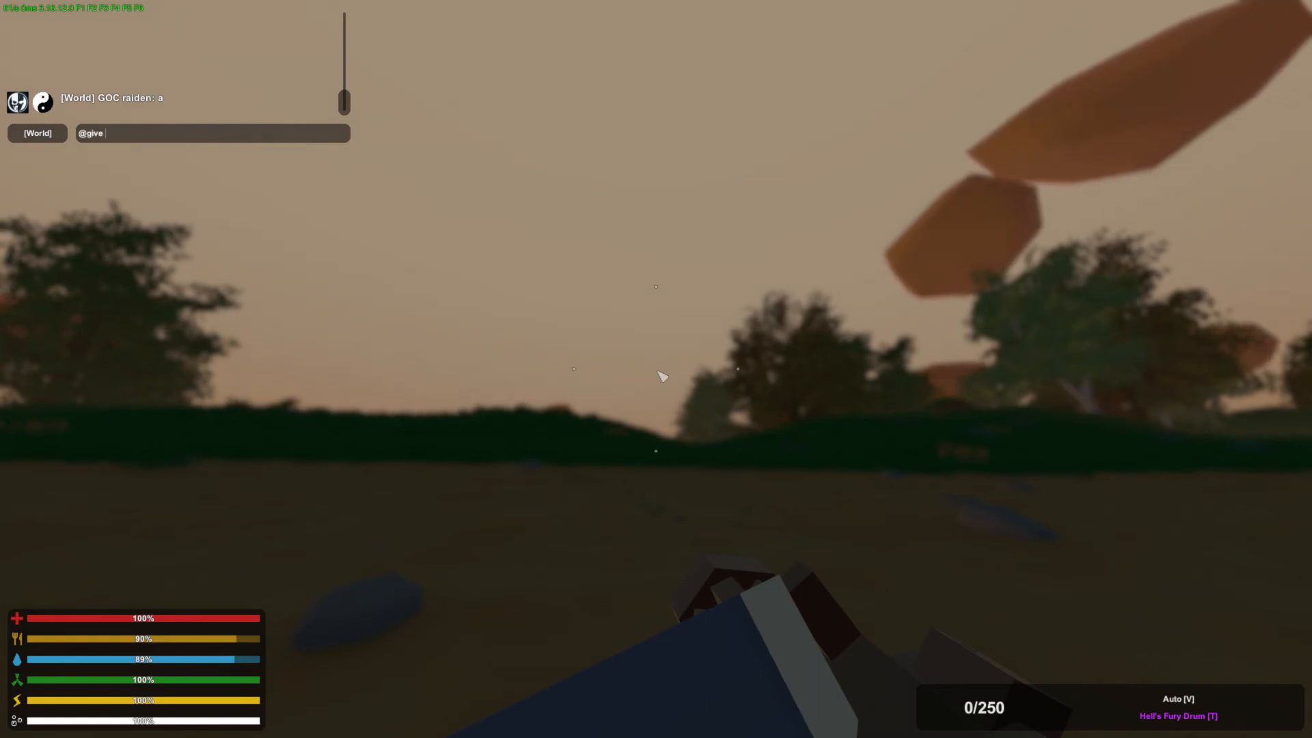
type("goc/")
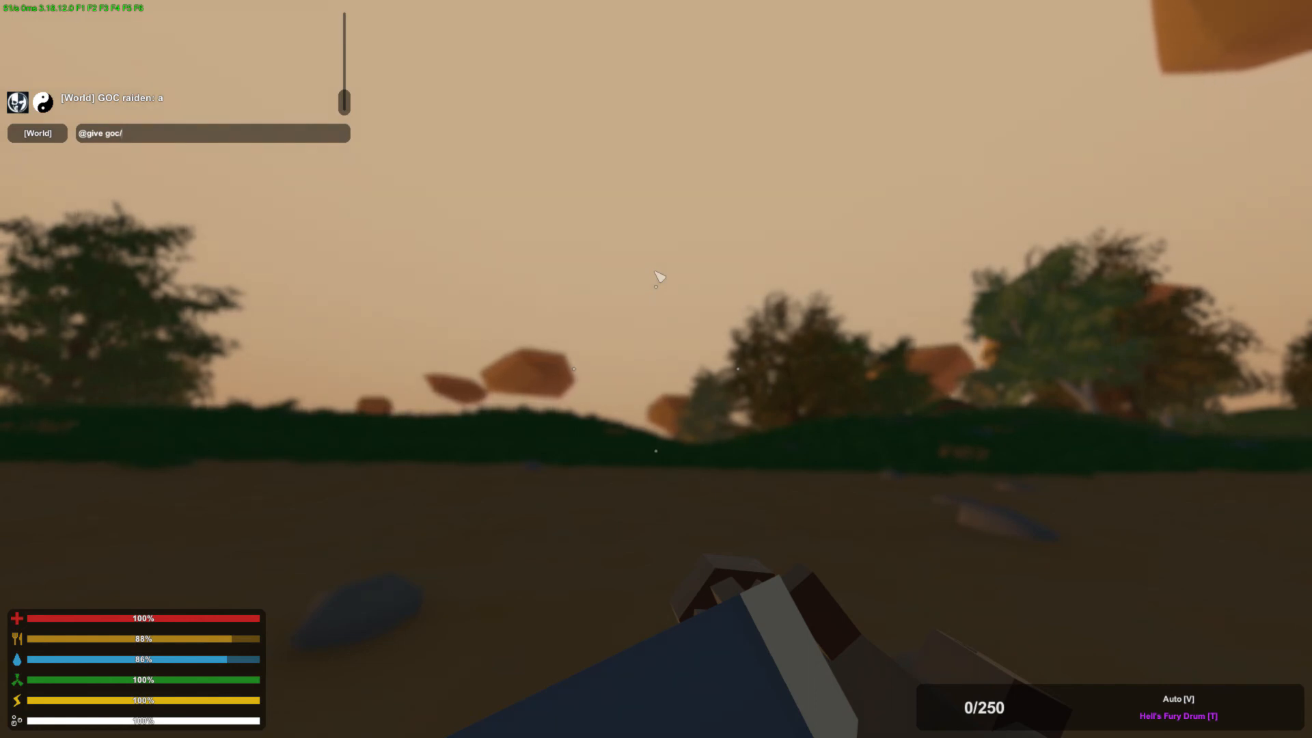
type("1")
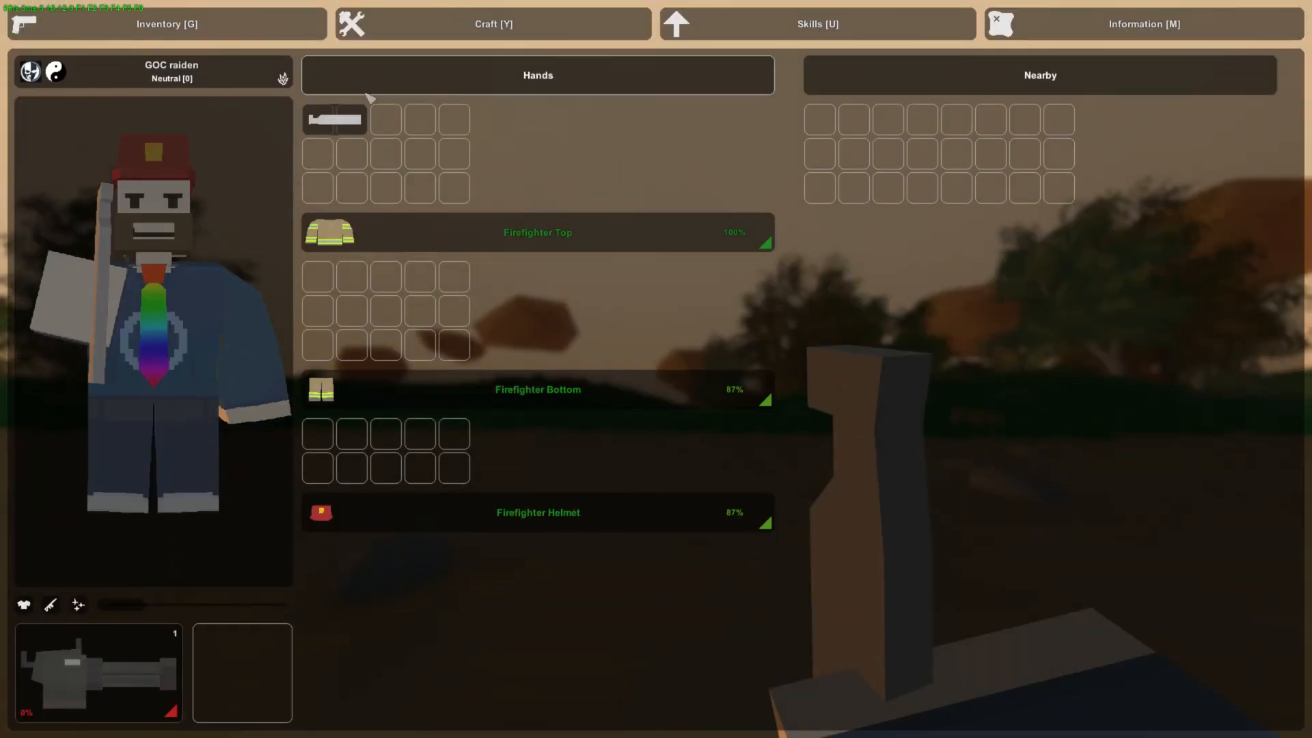
mouse_move(334, 118)
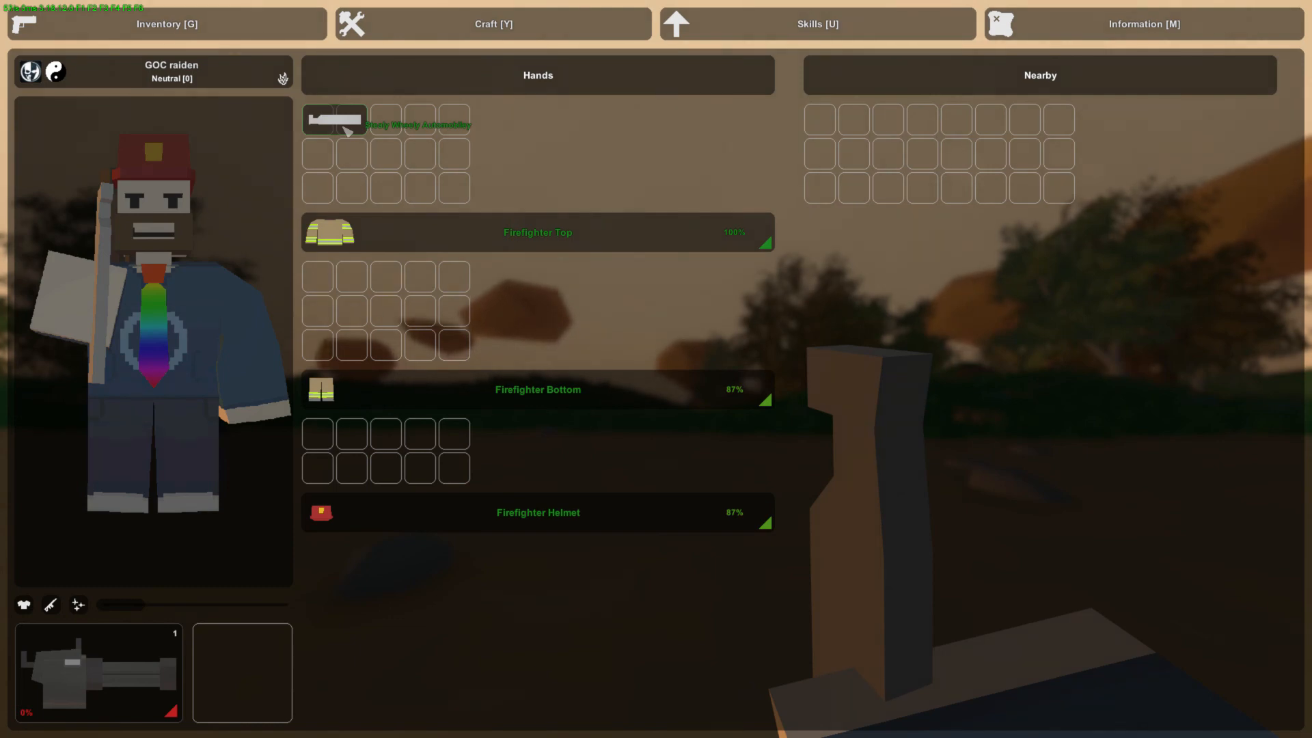
Close the inventory after viewing the Steely Wheelie Automobile, returning to the world holding it.
key("g")
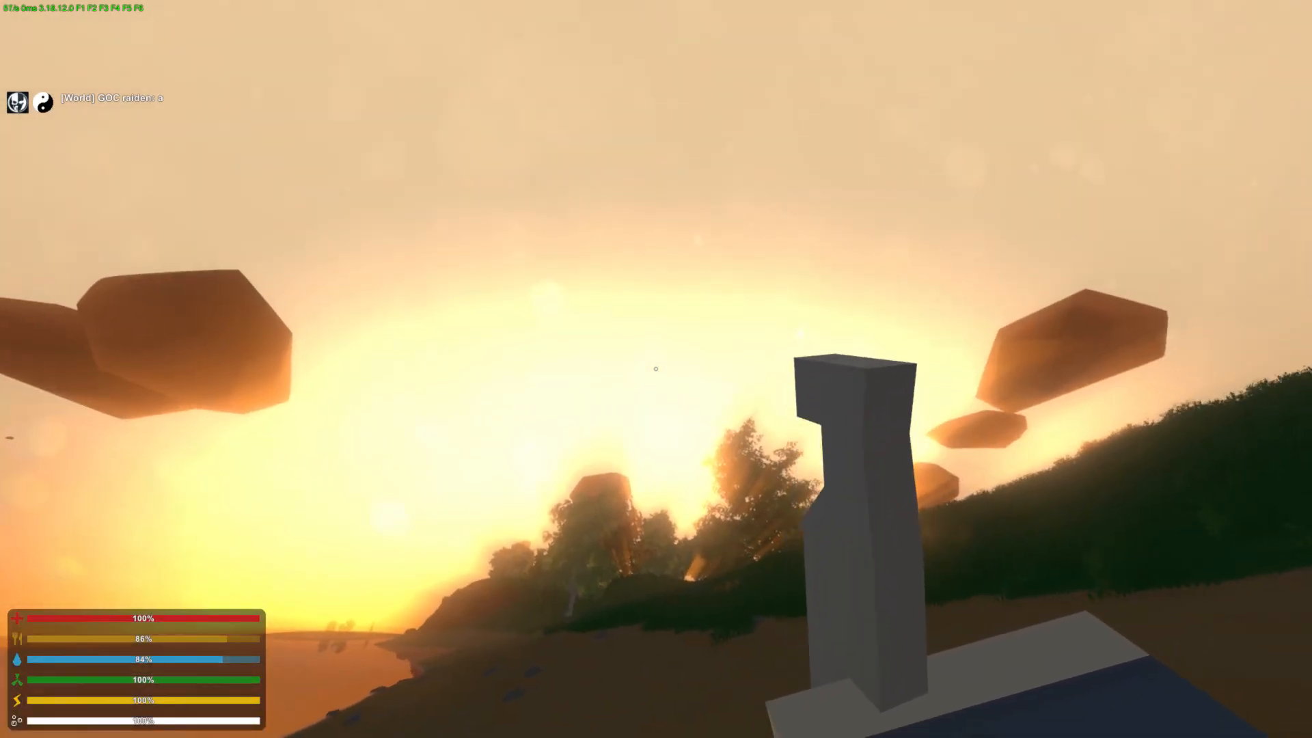
mouse_move(656, 368)
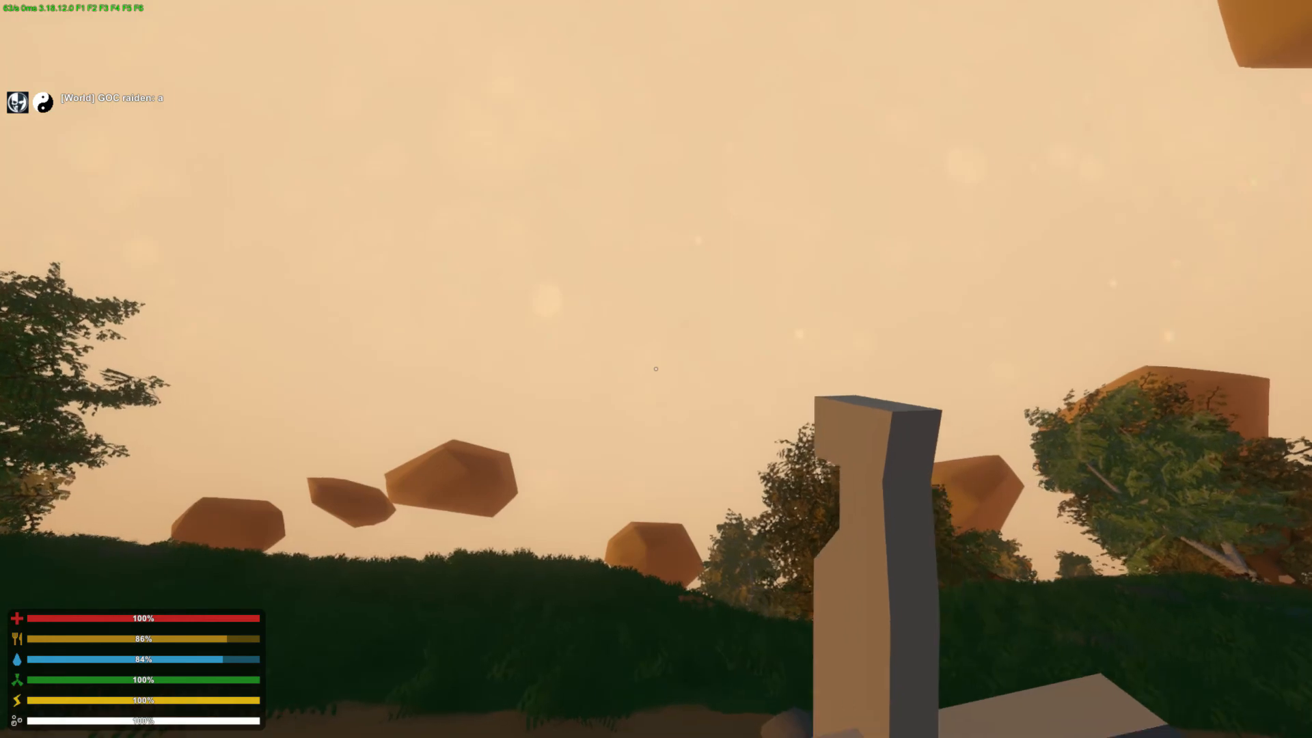
key("g")
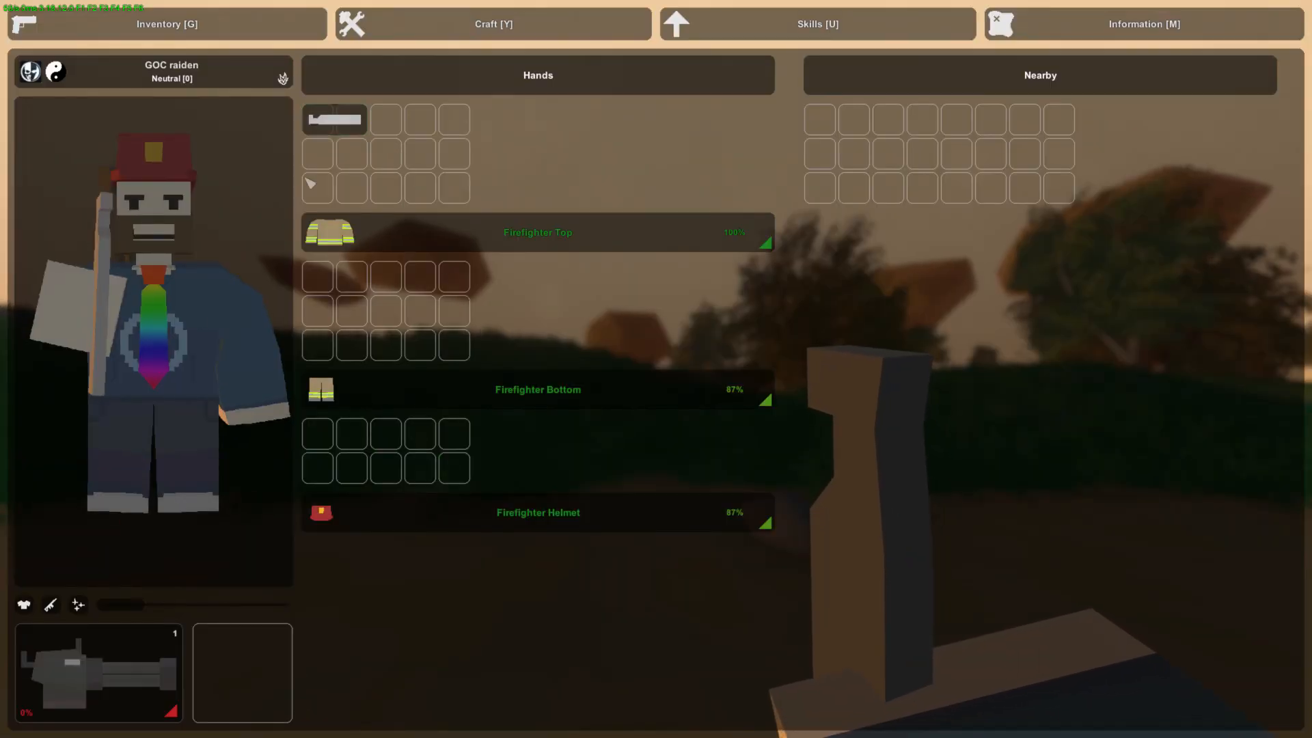
mouse_move(146, 696)
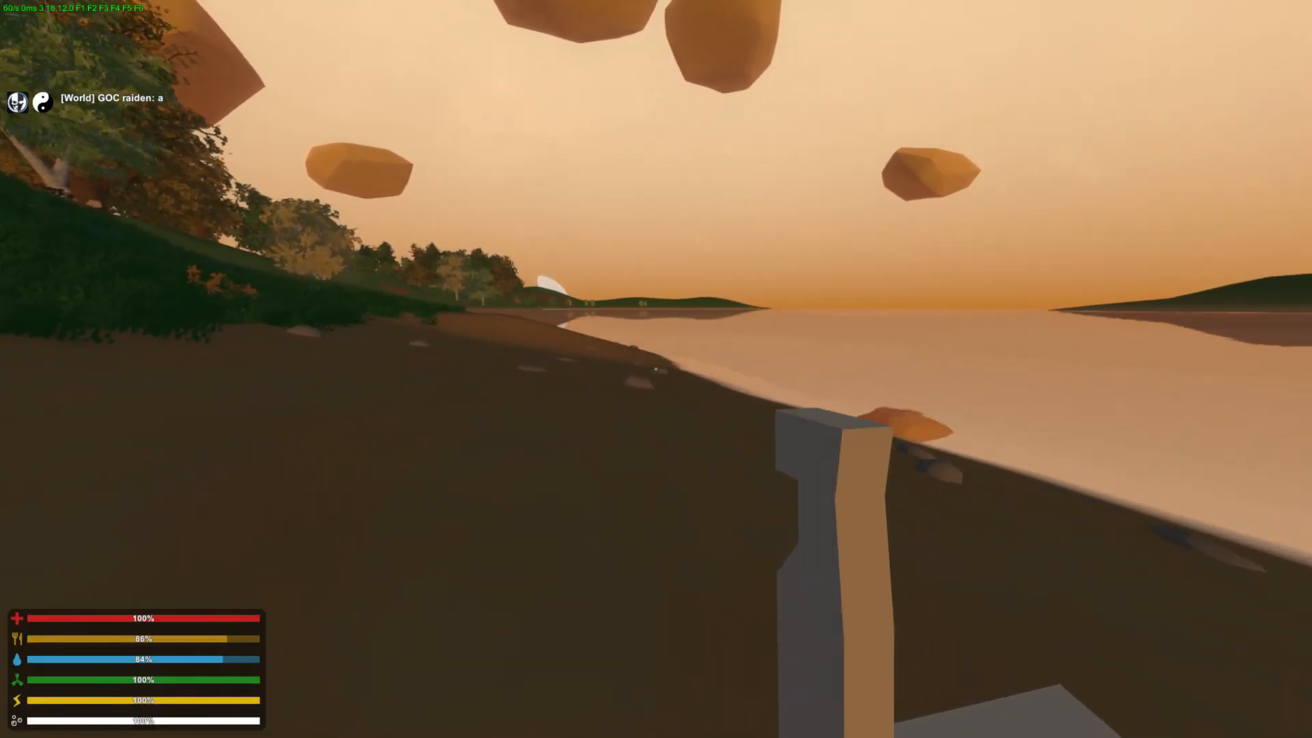
mouse_move(656, 369)
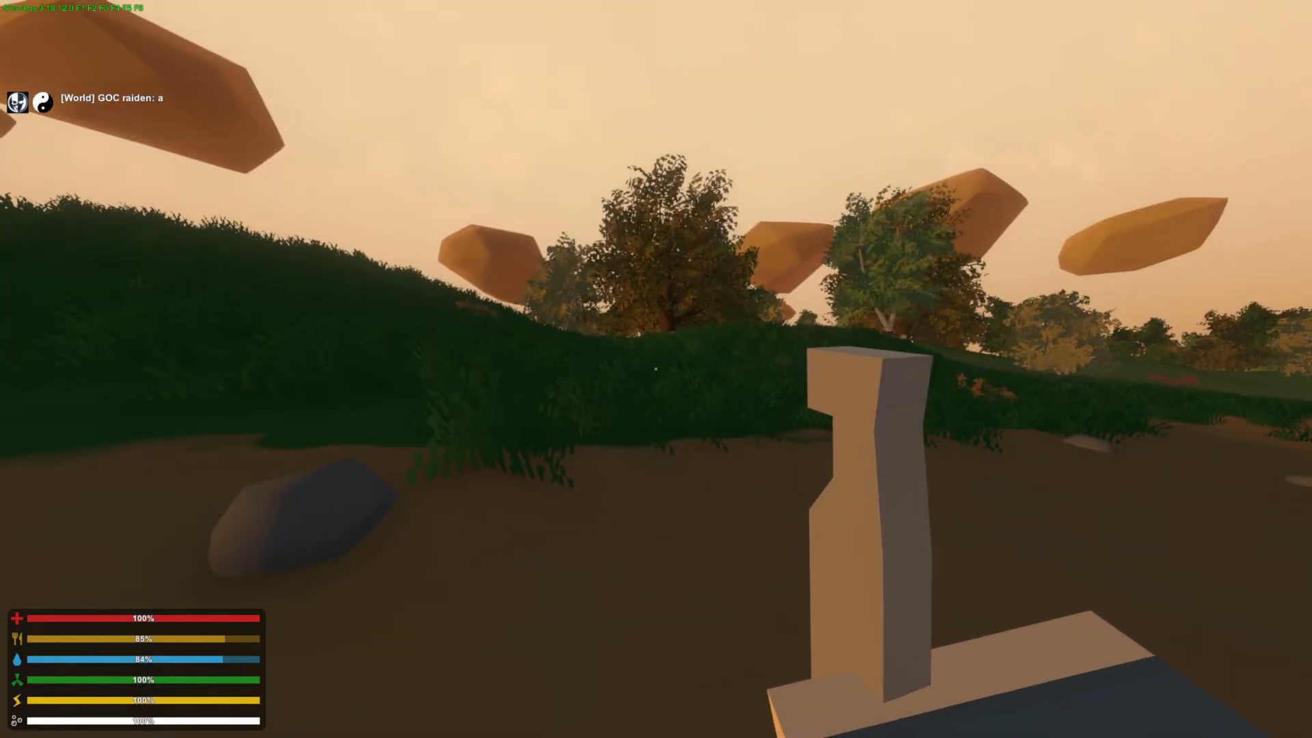
mouse_move(656, 369)
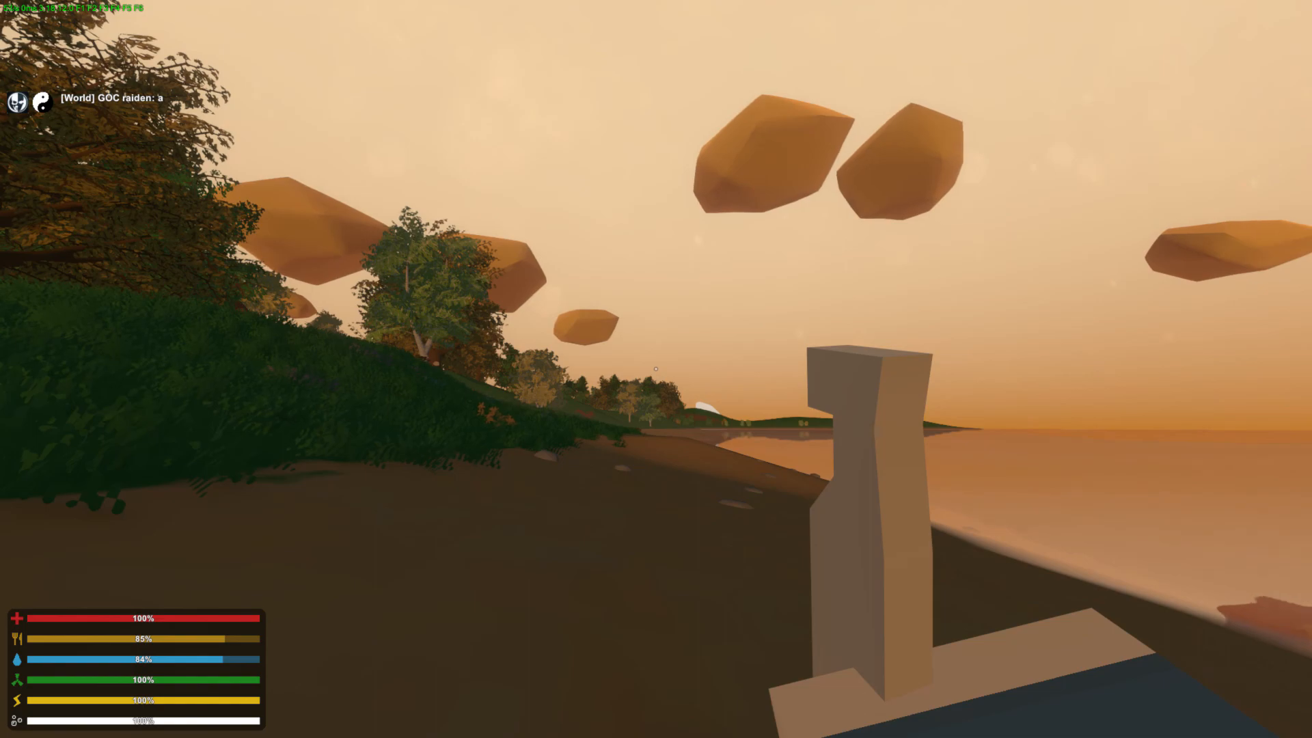
mouse_move(656, 369)
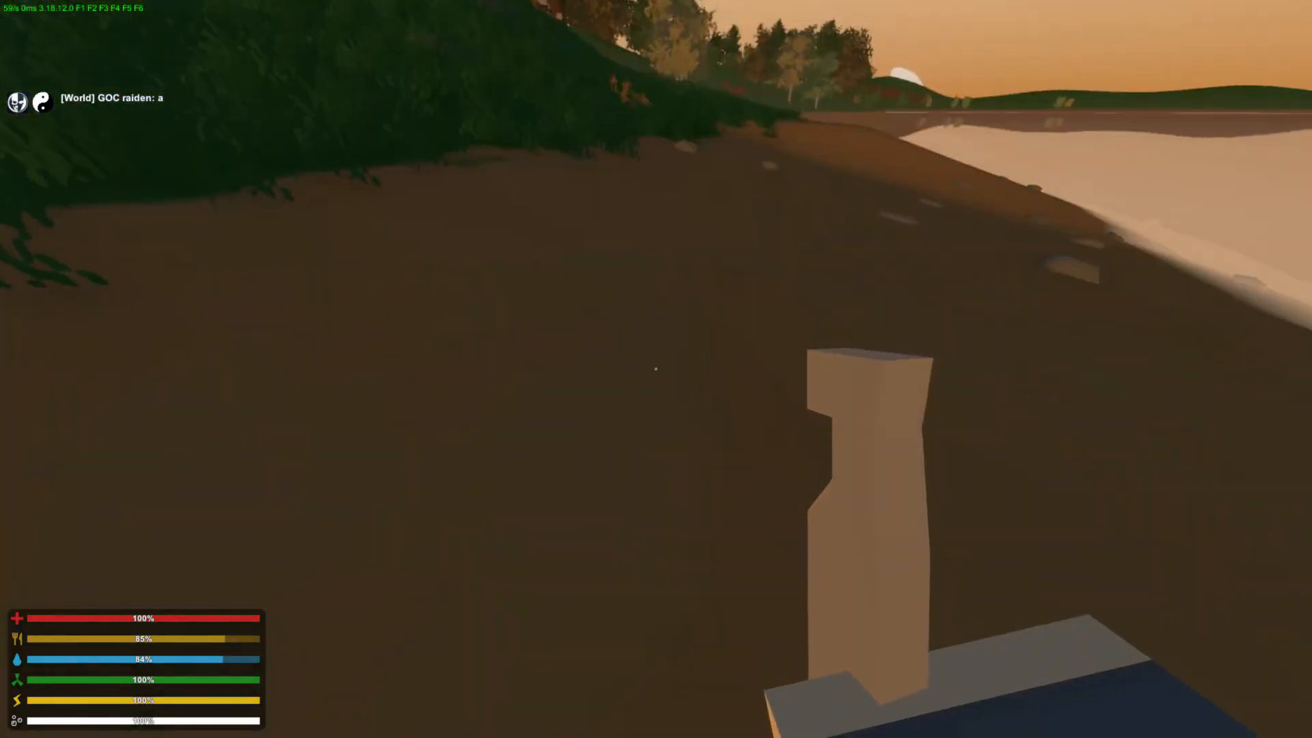
mouse_move(655, 369)
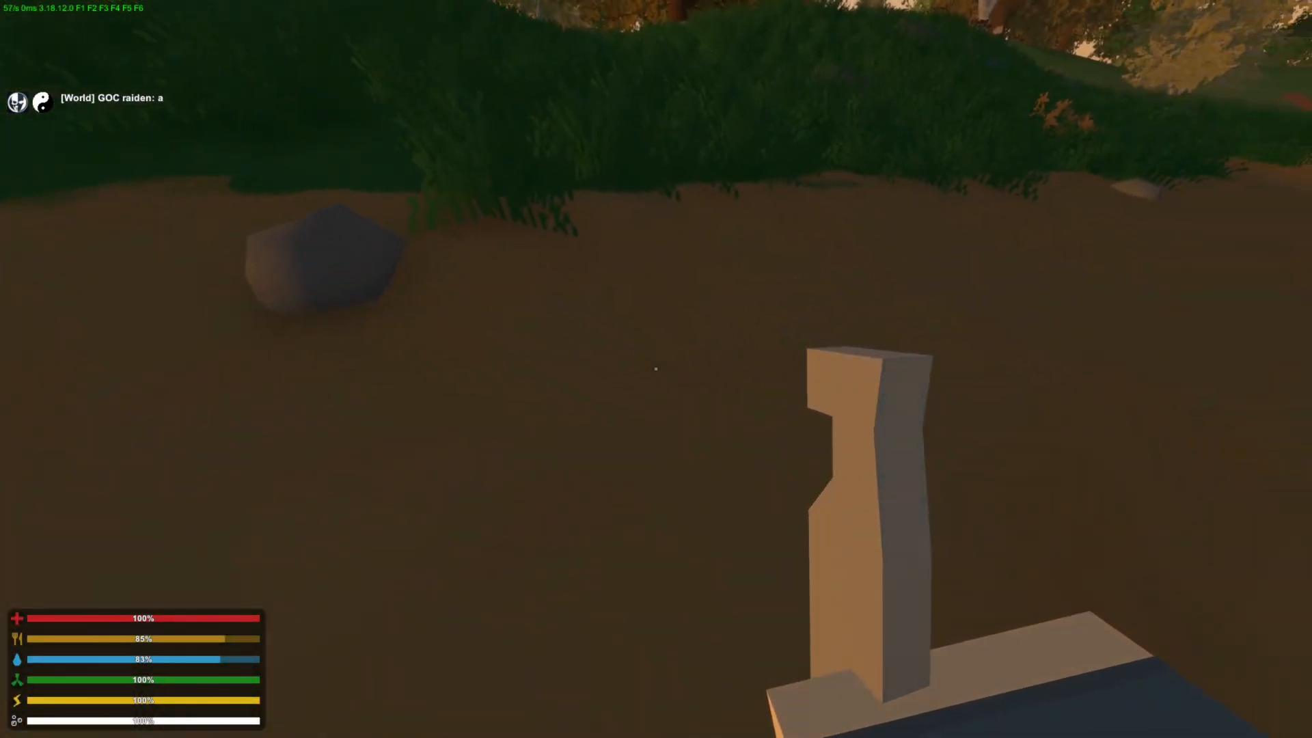
mouse_move(656, 369)
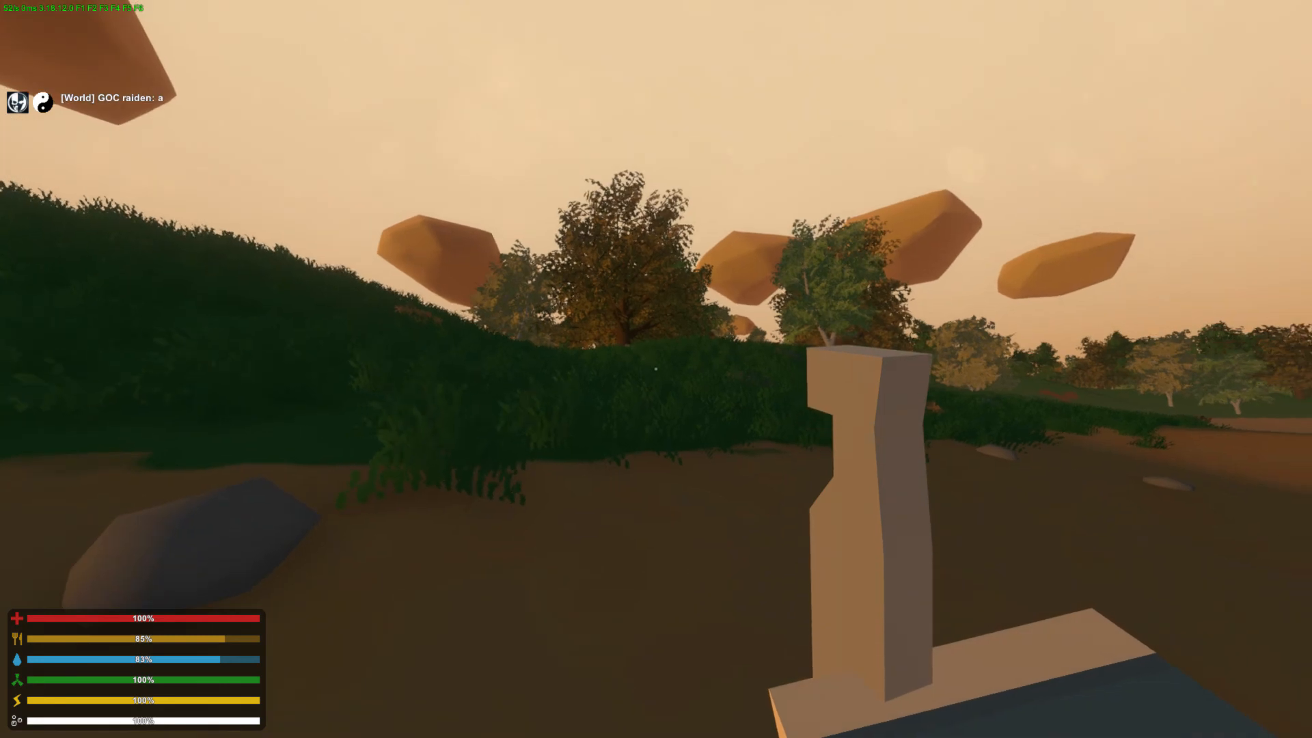
mouse_move(656, 369)
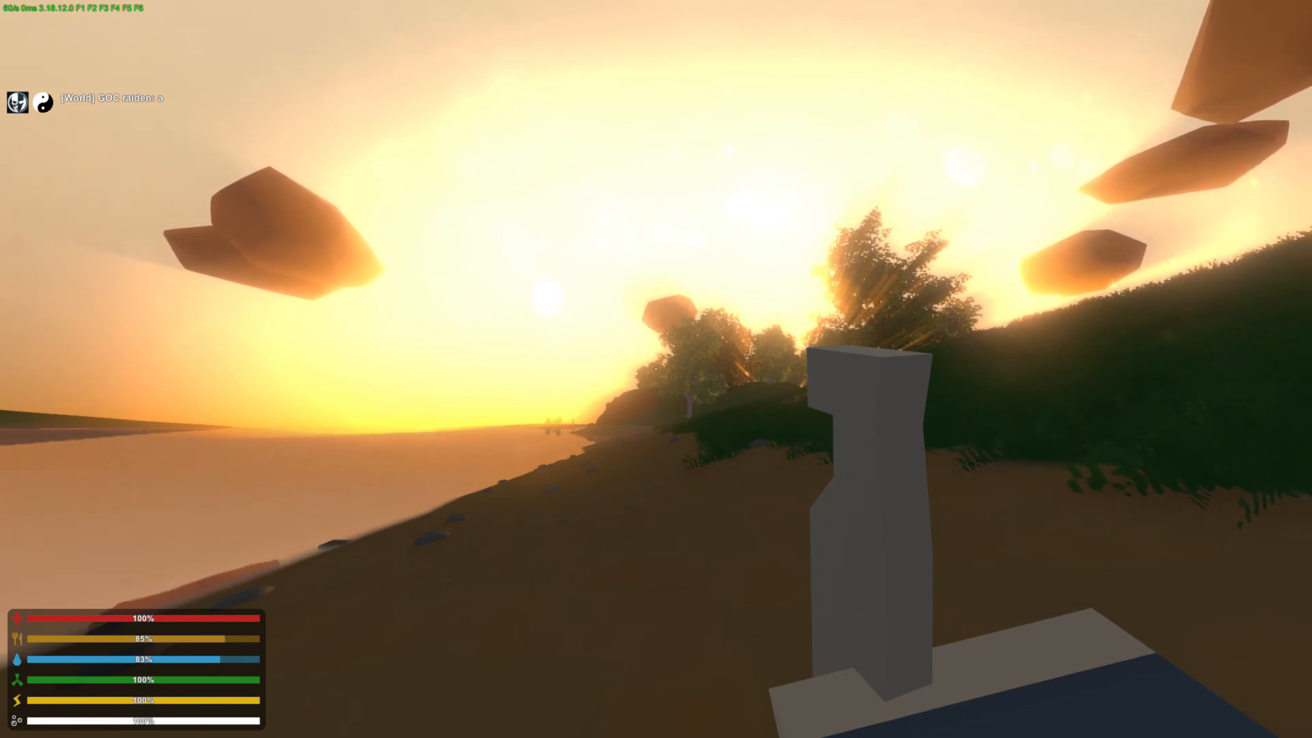
mouse_move(656, 369)
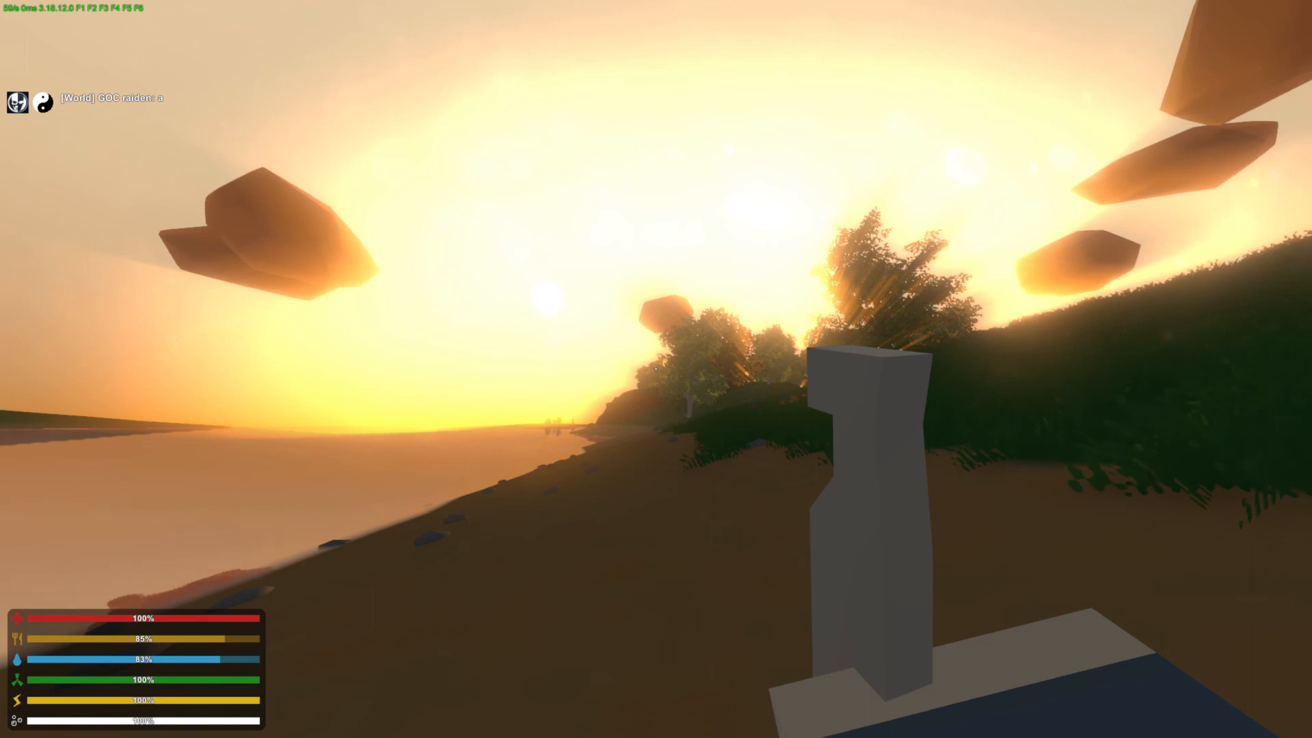